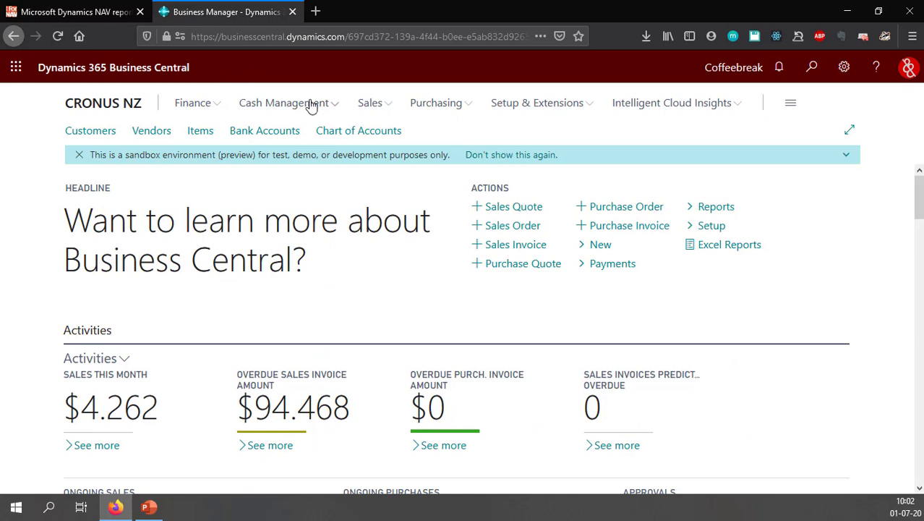
From the installed Extensions list, launch the Extension Marketplace in a new tab.
left_click(538, 103)
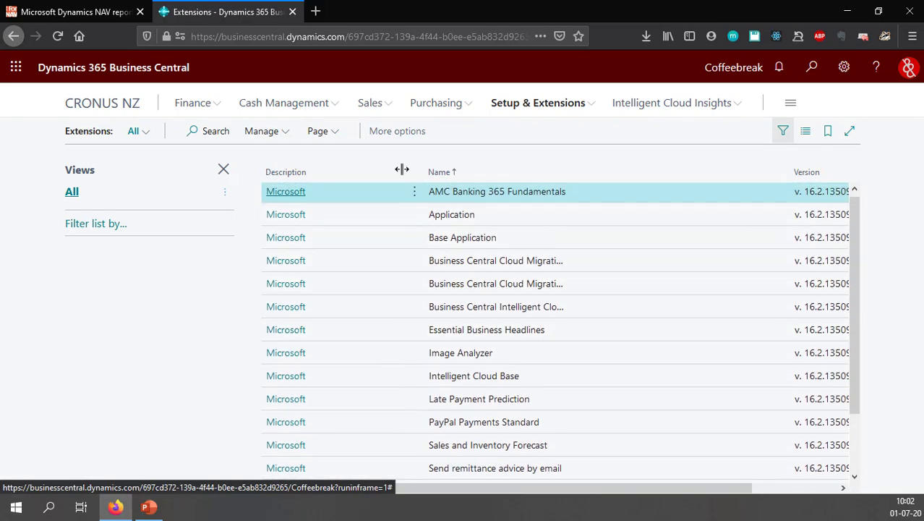
left_click(262, 130)
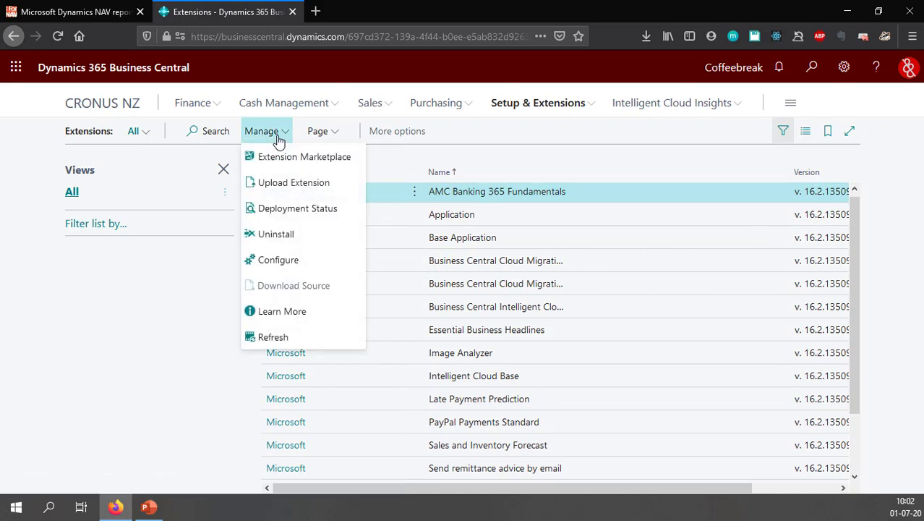
left_click(266, 131)
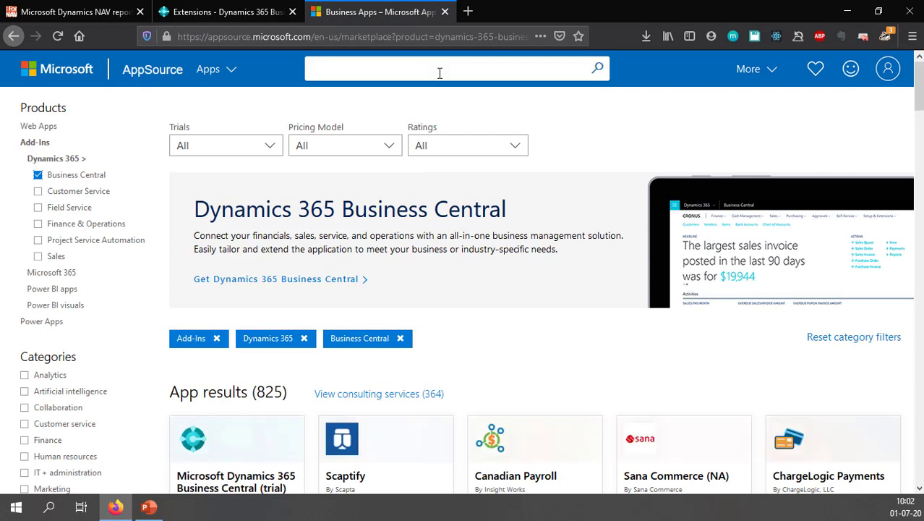
Search AppSource for 'fornav' and start the Customizable Report Pack free trial, granting consent.
type("fornav")
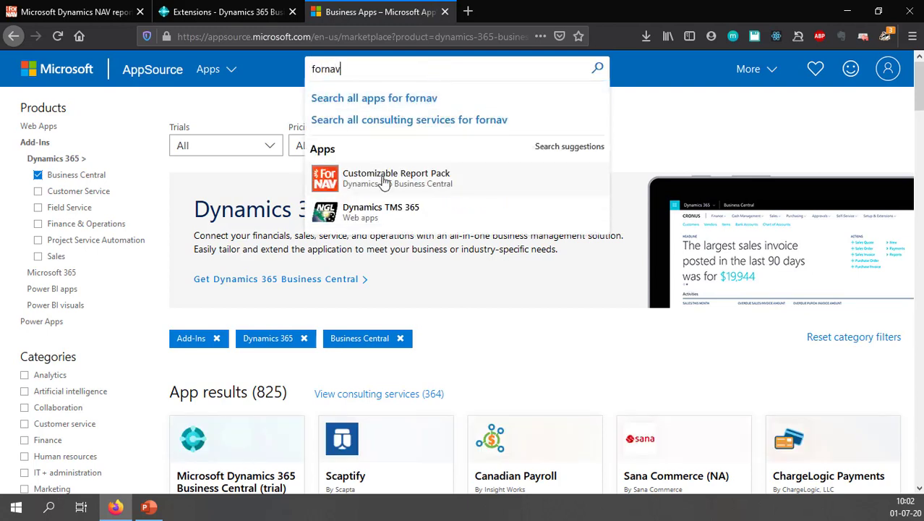
left_click(396, 177)
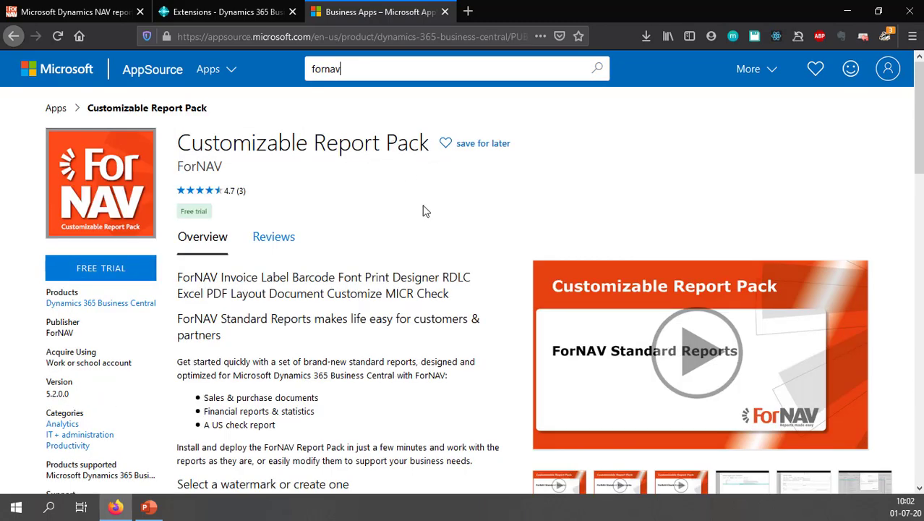
mouse_move(263, 185)
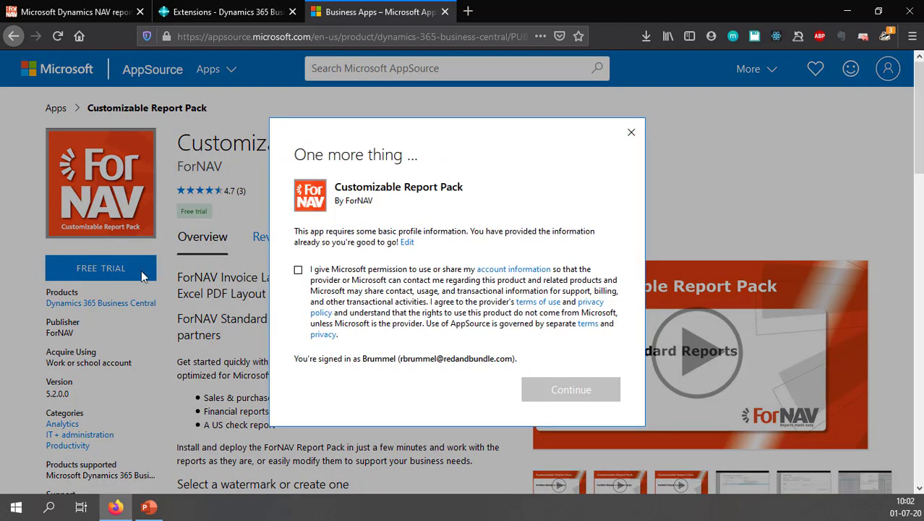
left_click(298, 269)
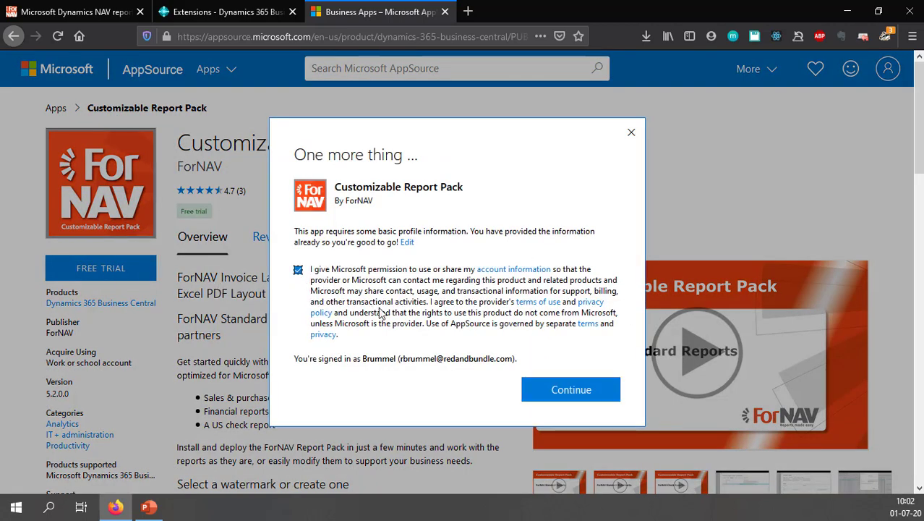
mouse_move(571, 389)
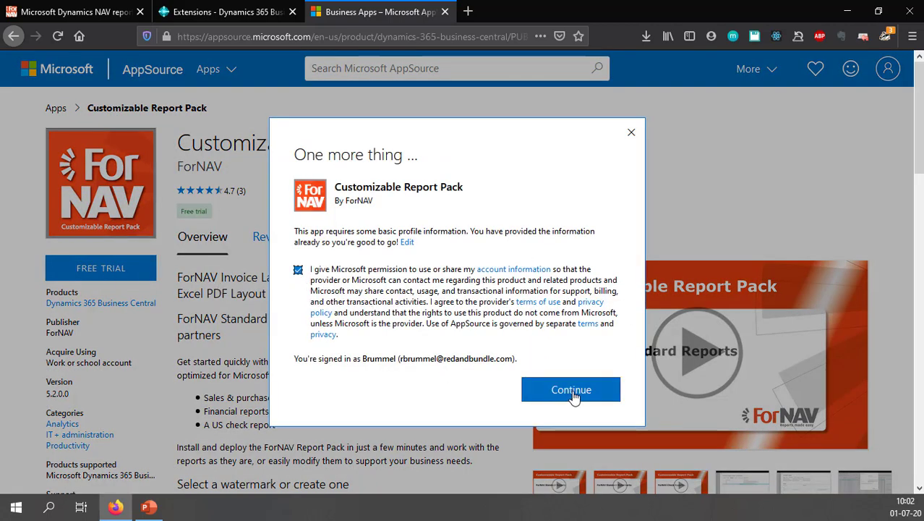
left_click(570, 389)
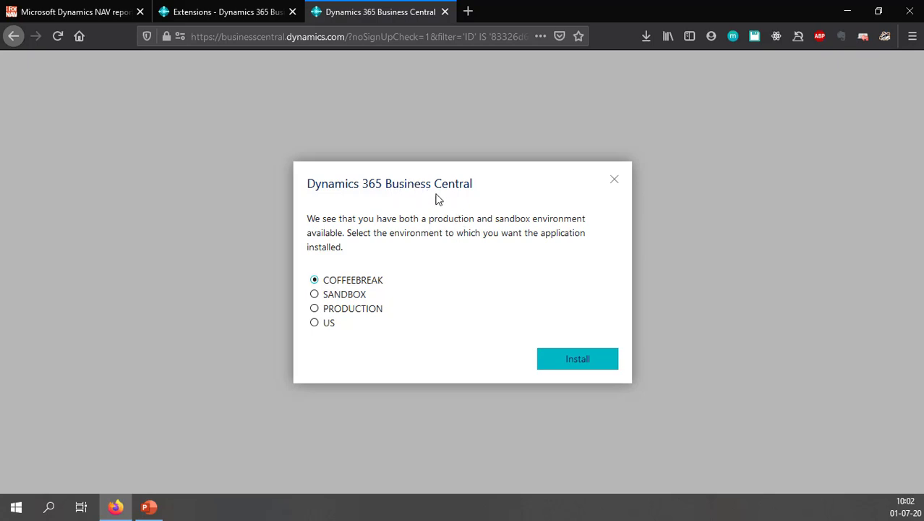
mouse_move(342, 224)
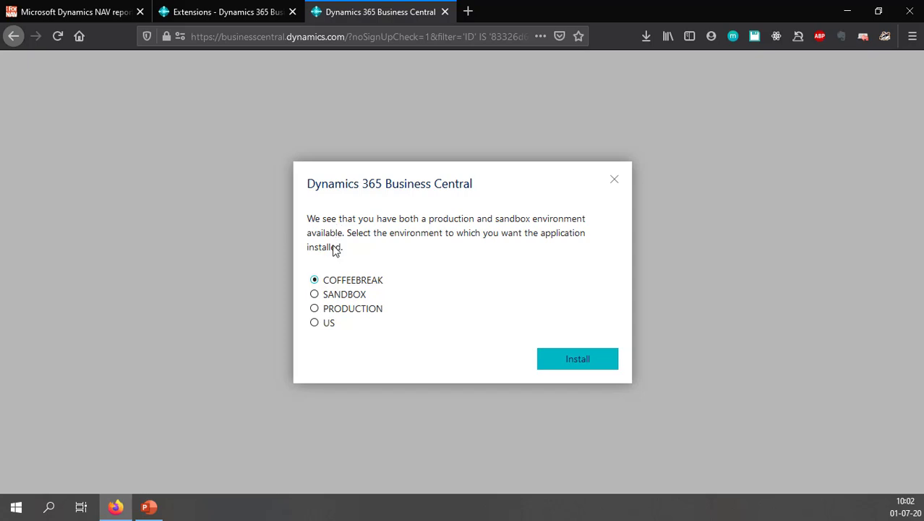
mouse_move(355, 288)
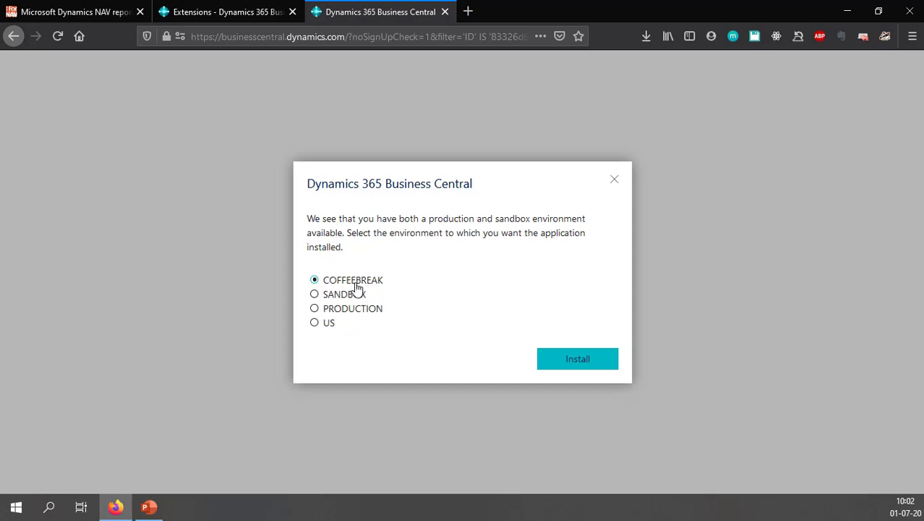
mouse_move(462, 319)
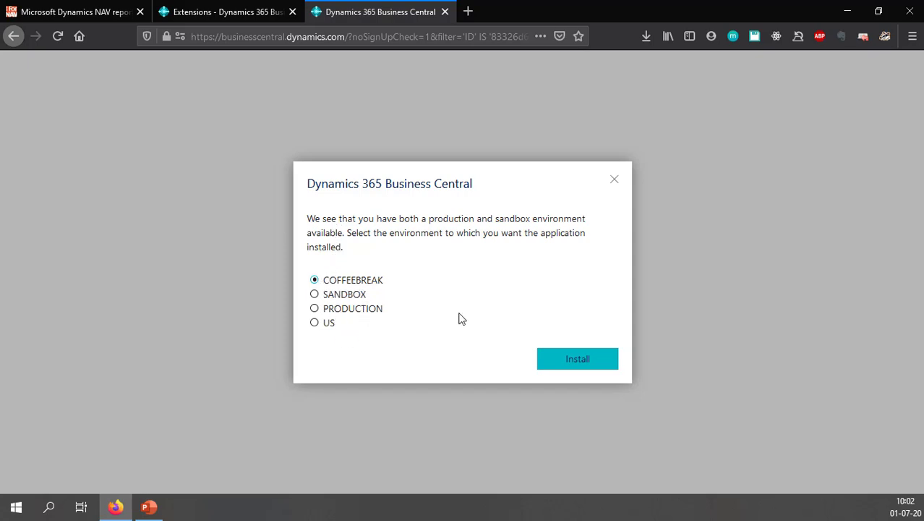
Install the Customizable Report Pack into COFFEEBREAK in English (United States) and acknowledge the notice.
left_click(577, 358)
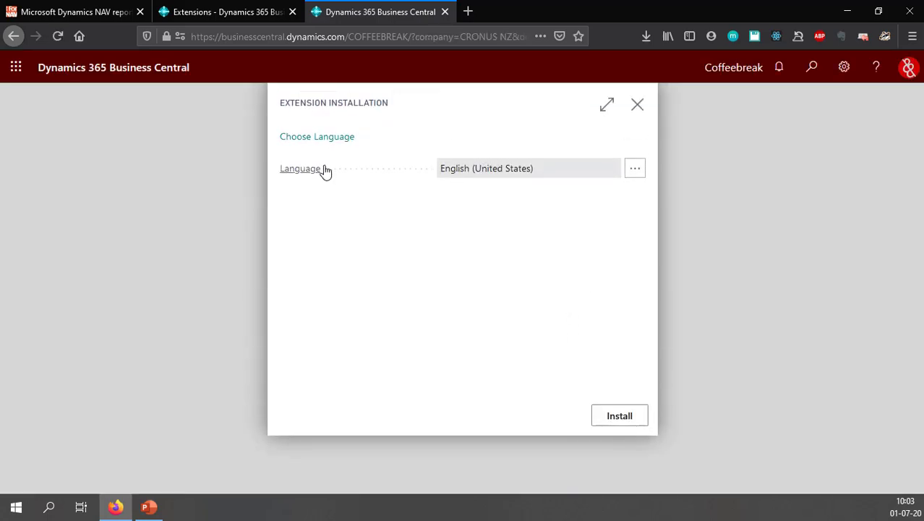
mouse_move(619, 415)
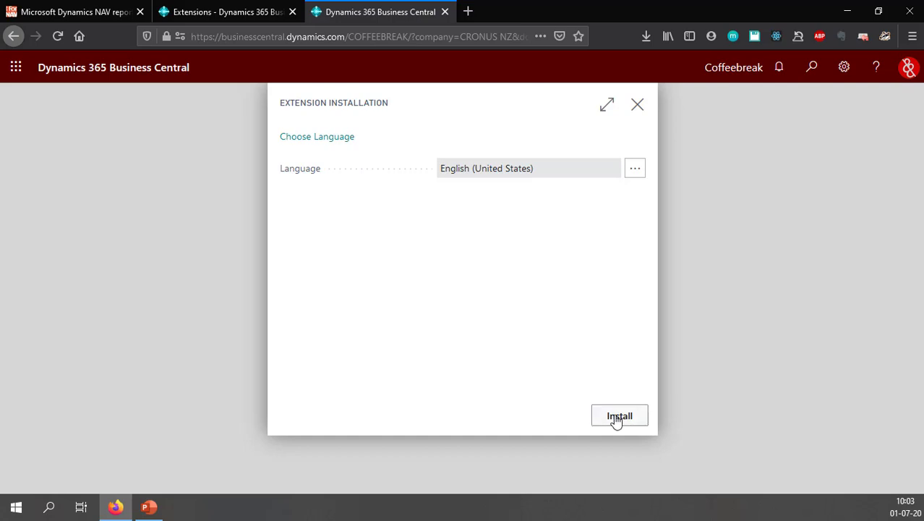
left_click(619, 415)
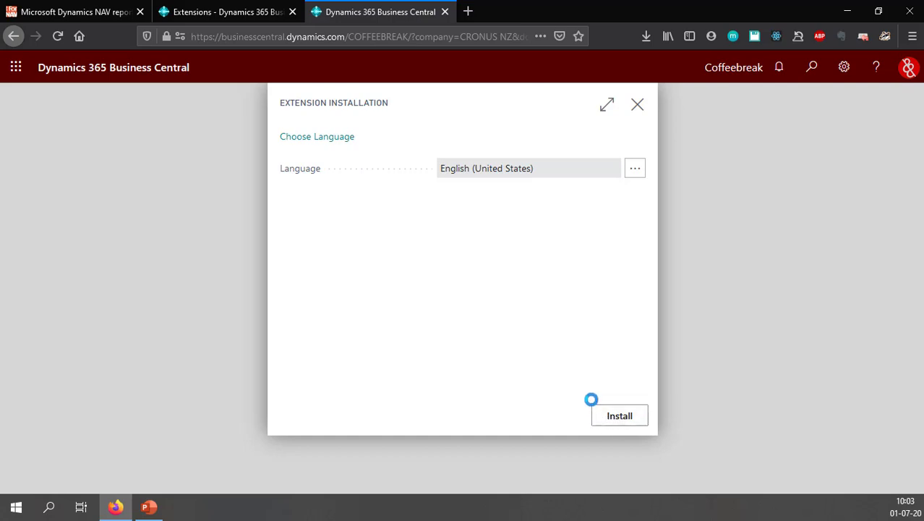
left_click(619, 415)
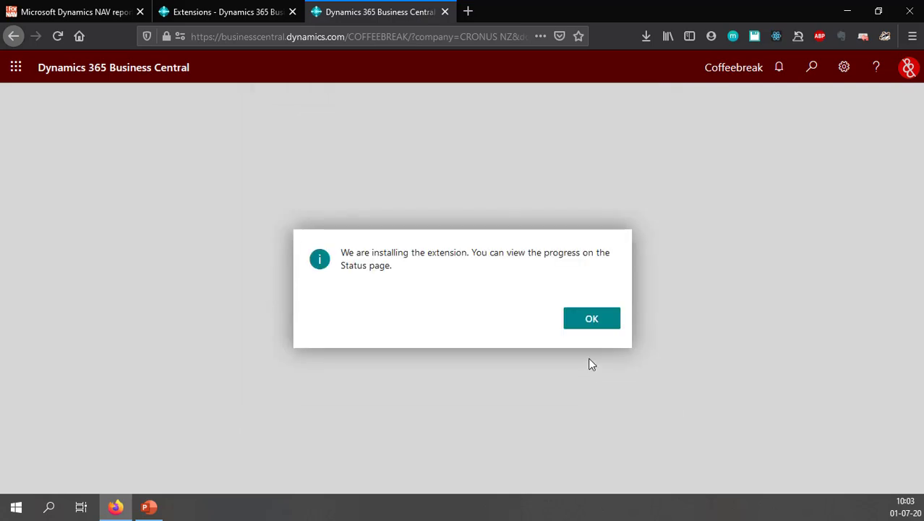
mouse_move(401, 250)
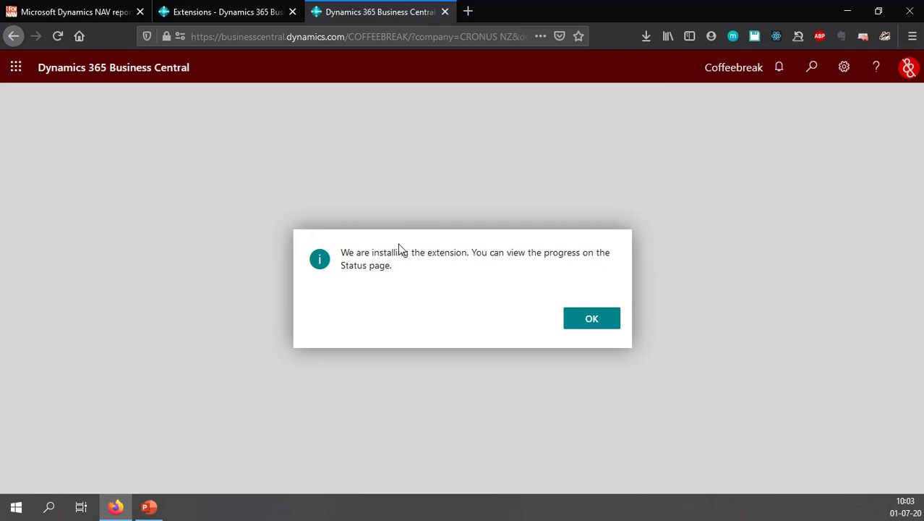
mouse_move(395, 275)
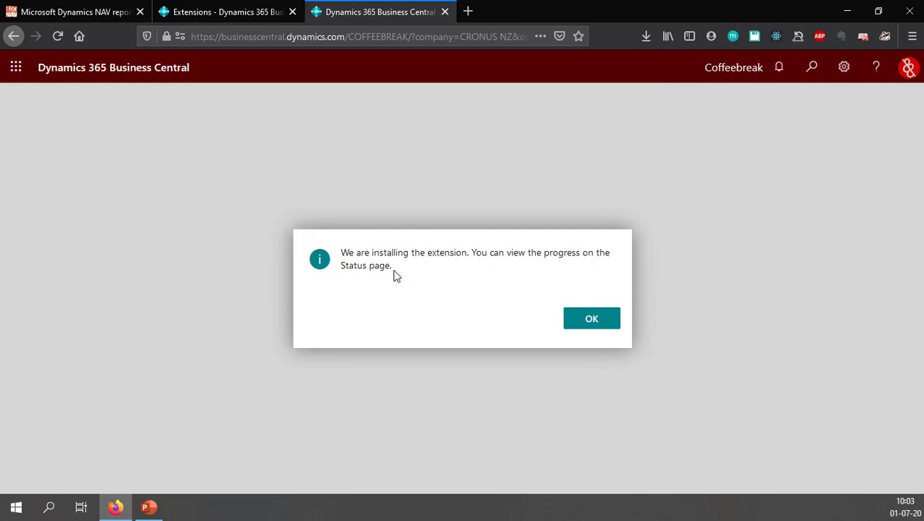
left_click(592, 318)
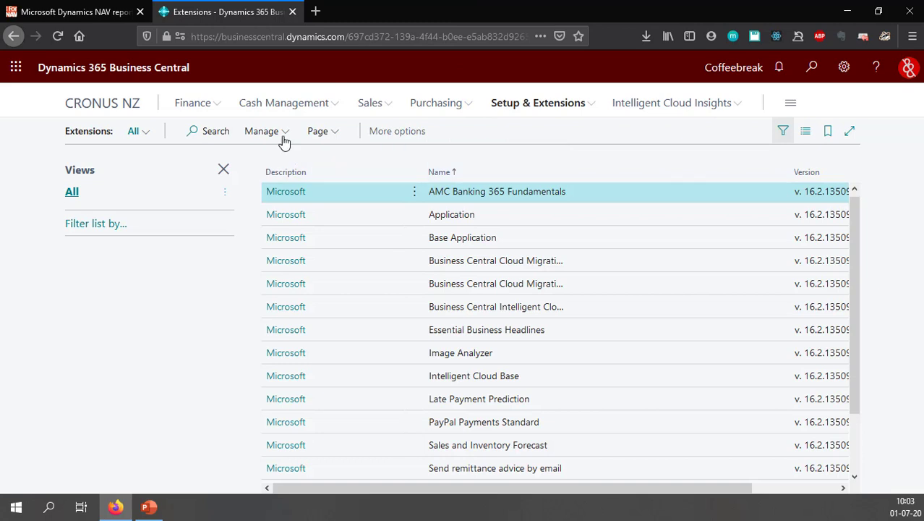
Check the ForNAV Customizable Report Pack installation progress under Manage > Deployment Status.
left_click(266, 131)
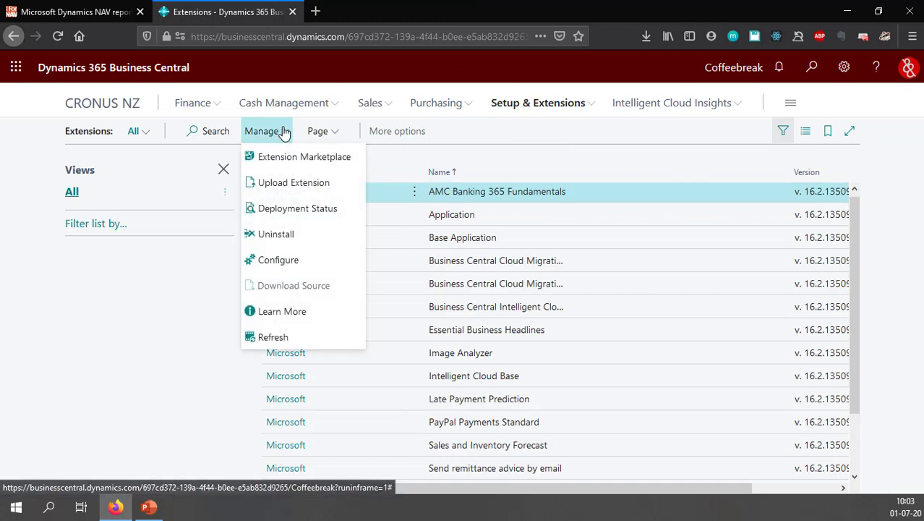
left_click(361, 231)
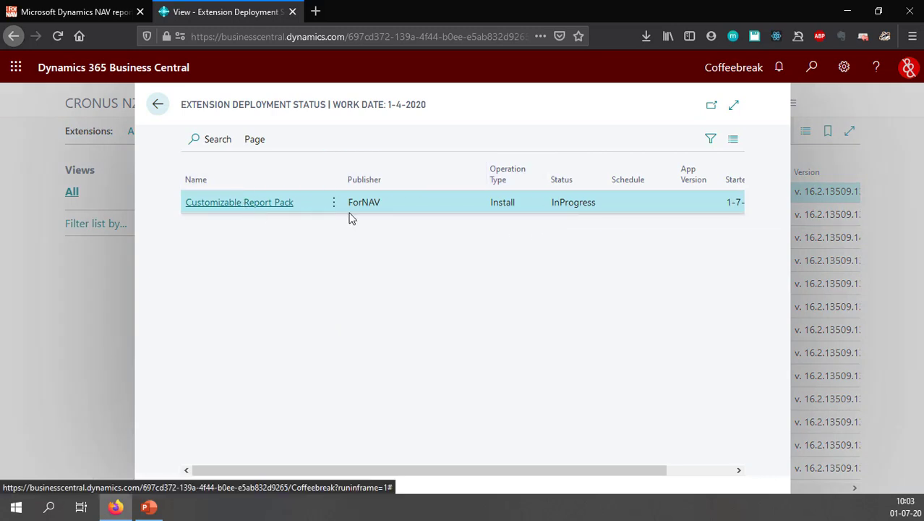
mouse_move(578, 284)
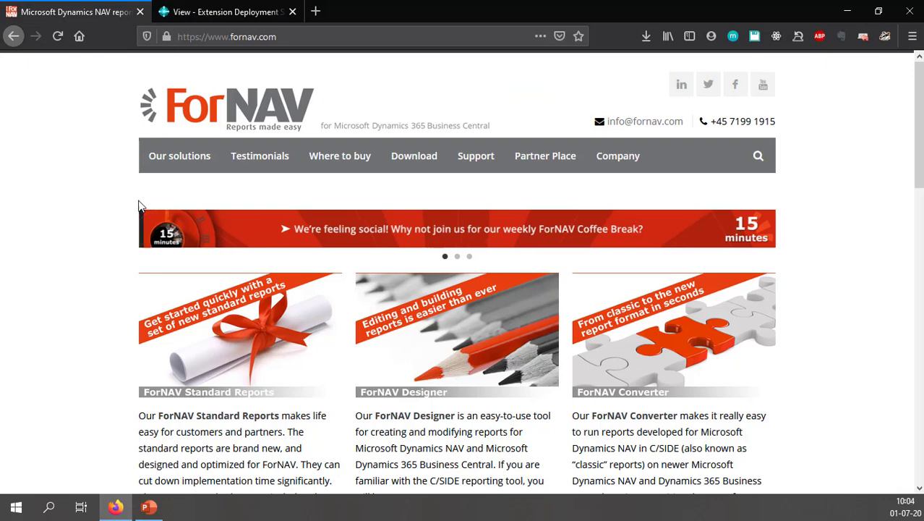
Download and save the Reports ForNAV 5.2.0.1924 installer from the fornav.com download page.
left_click(414, 155)
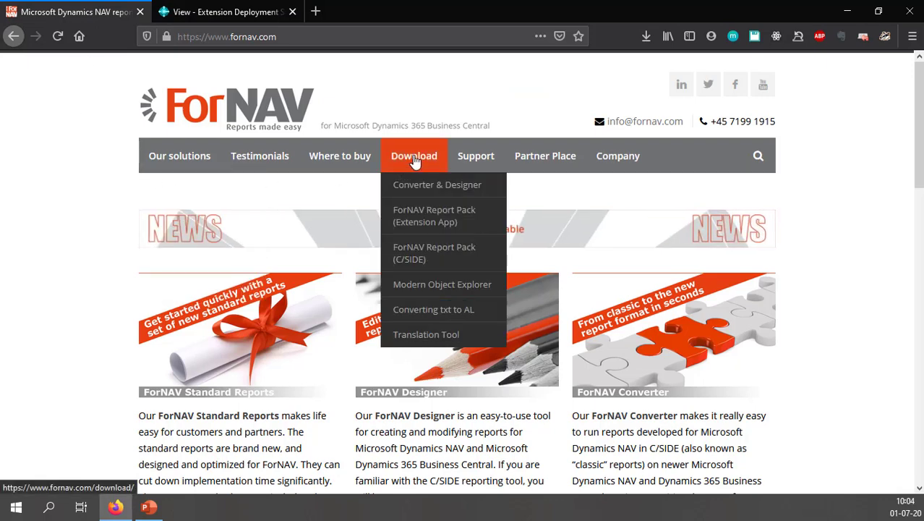
left_click(414, 156)
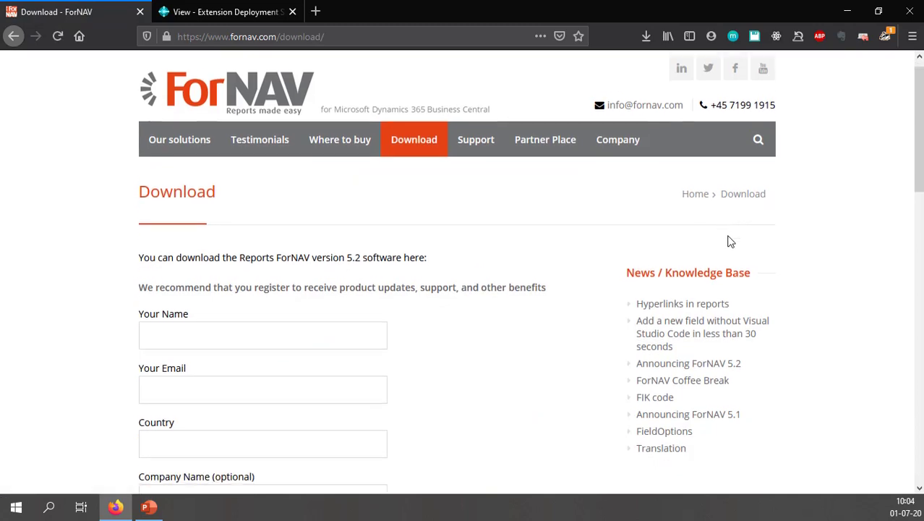
scroll("down", 3)
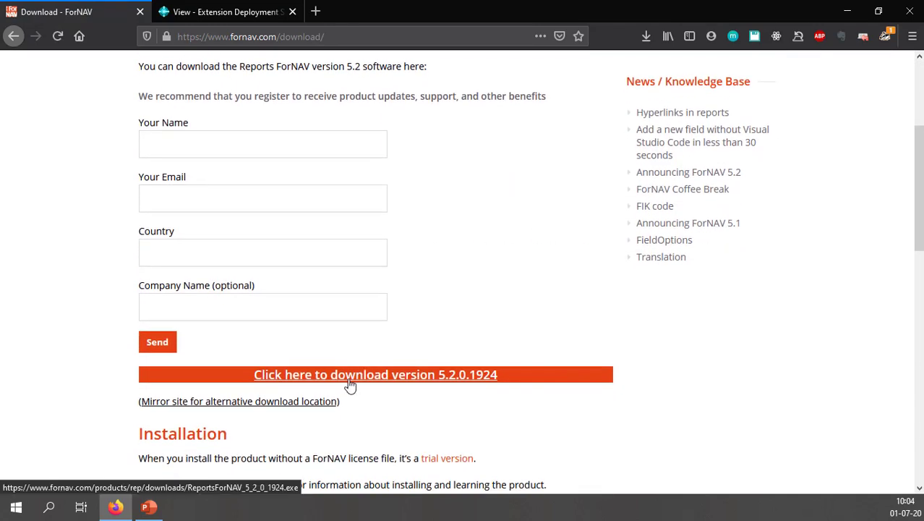
mouse_move(370, 382)
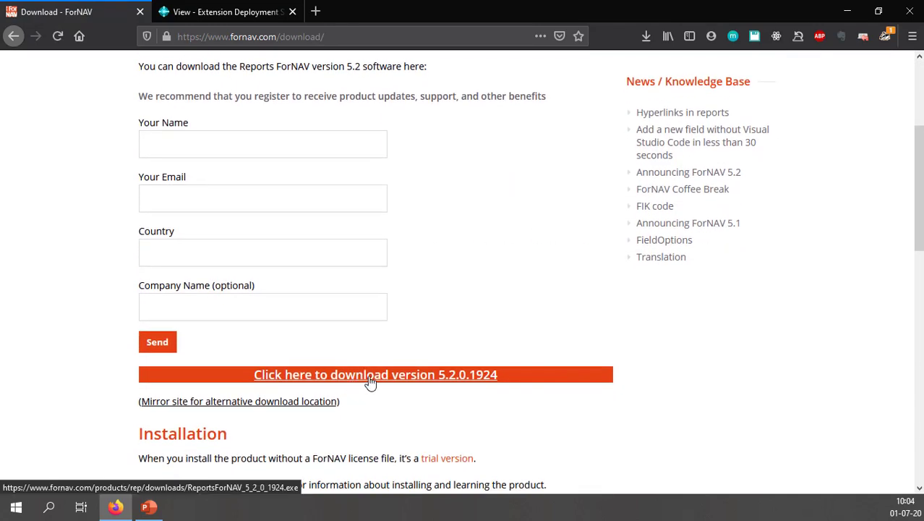
left_click(375, 374)
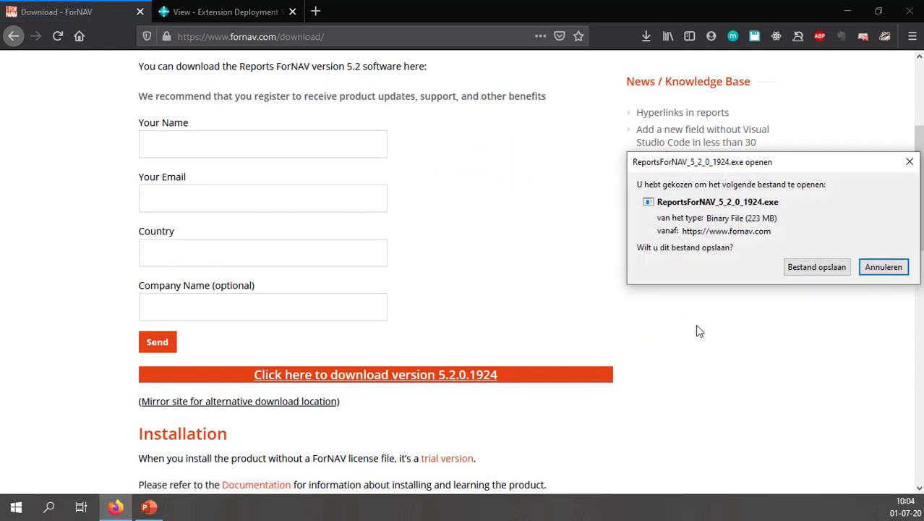
mouse_move(817, 266)
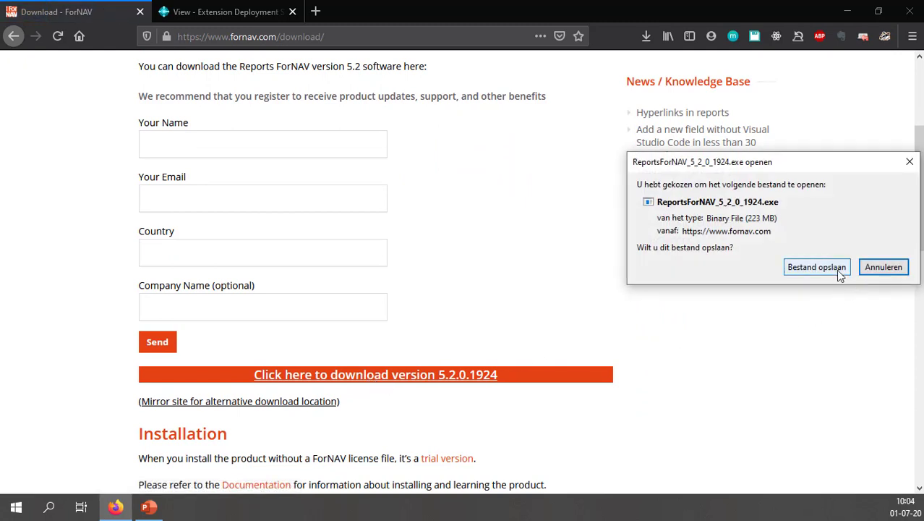
left_click(883, 267)
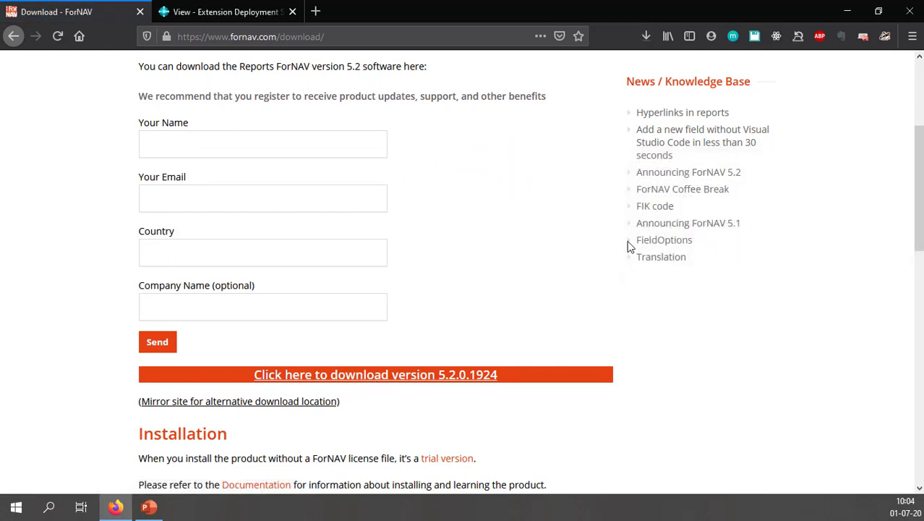
left_click(645, 37)
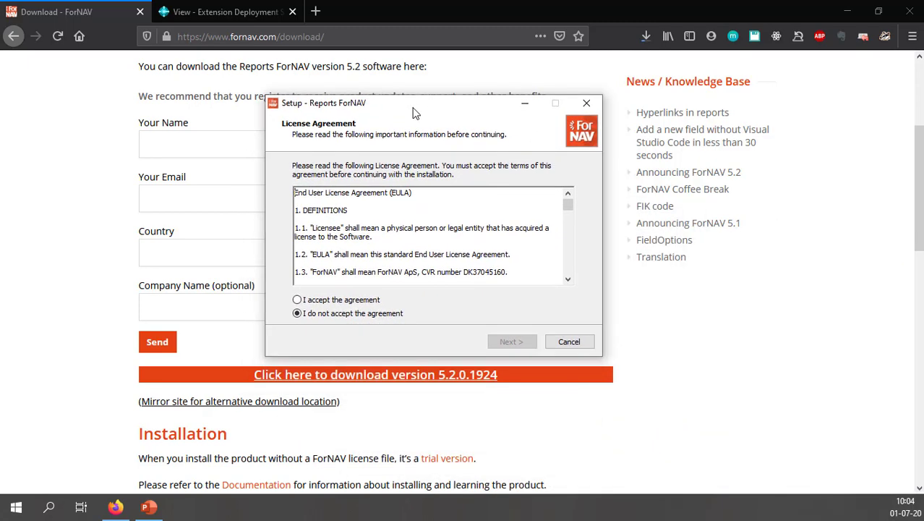
mouse_move(344, 120)
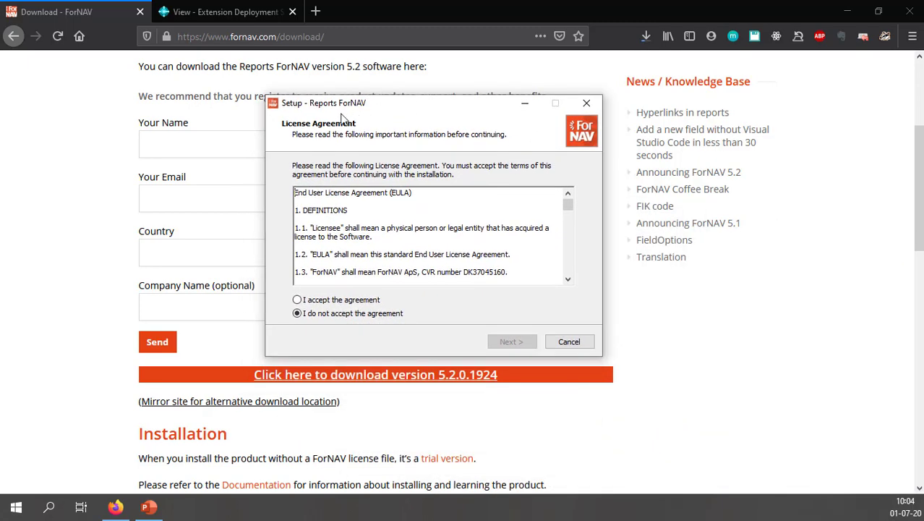
mouse_move(478, 213)
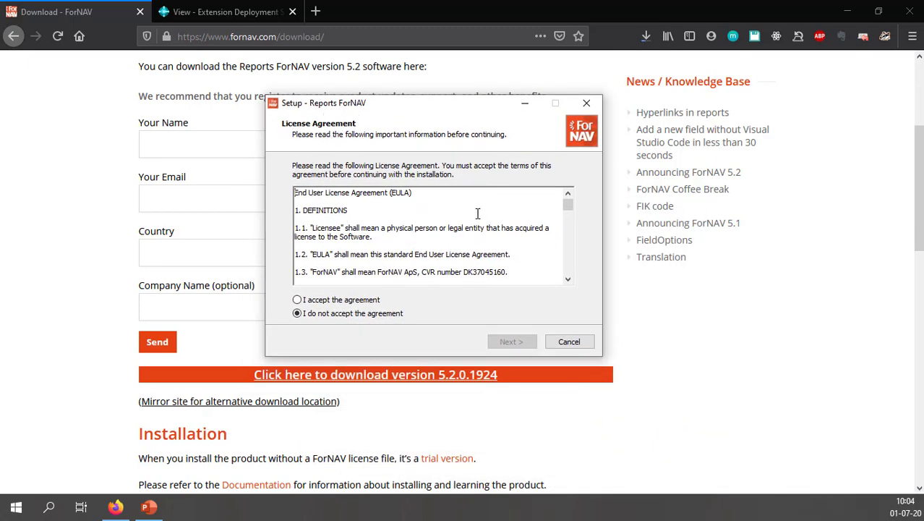
Accept the EULA and run a Full Reports ForNAV installation with desktop icons, skipping the README.
left_click(296, 300)
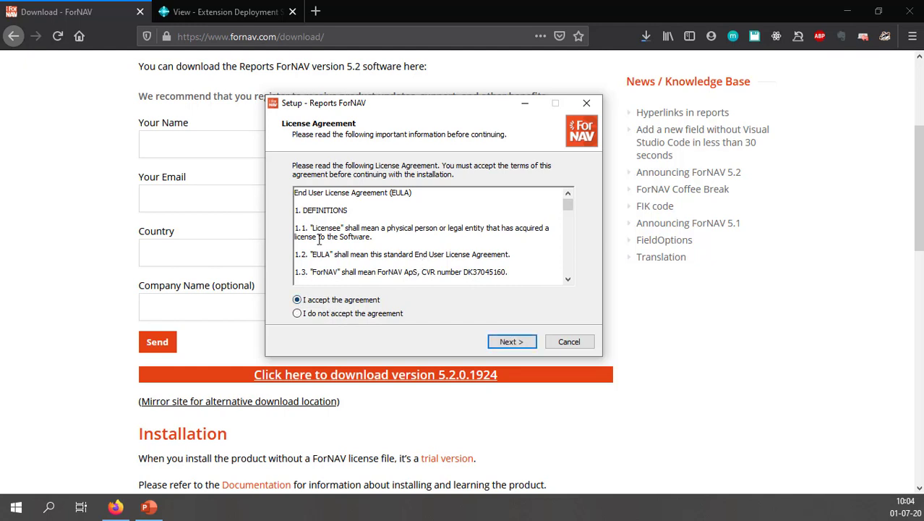
left_click(511, 342)
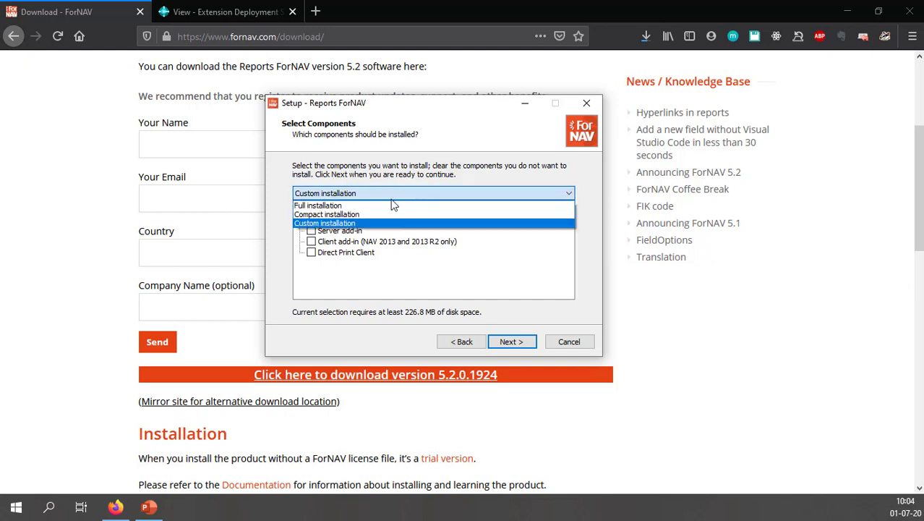
left_click(316, 205)
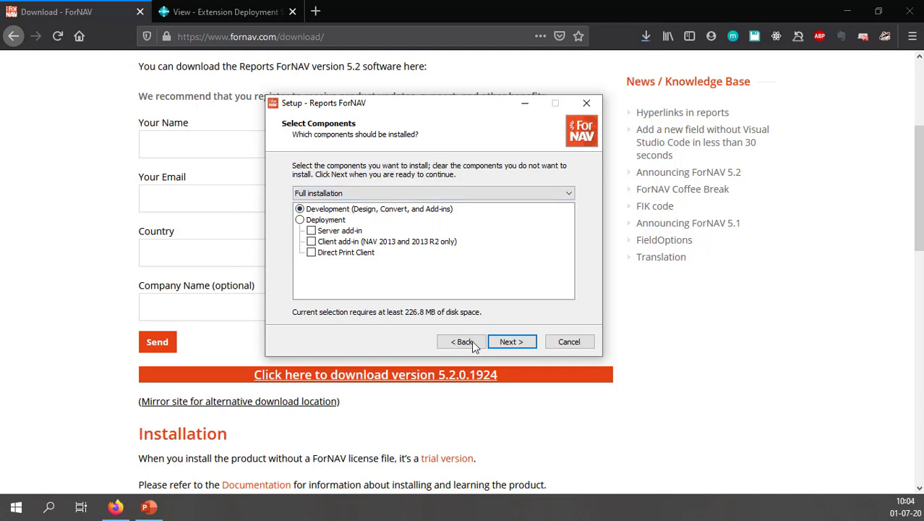
left_click(511, 342)
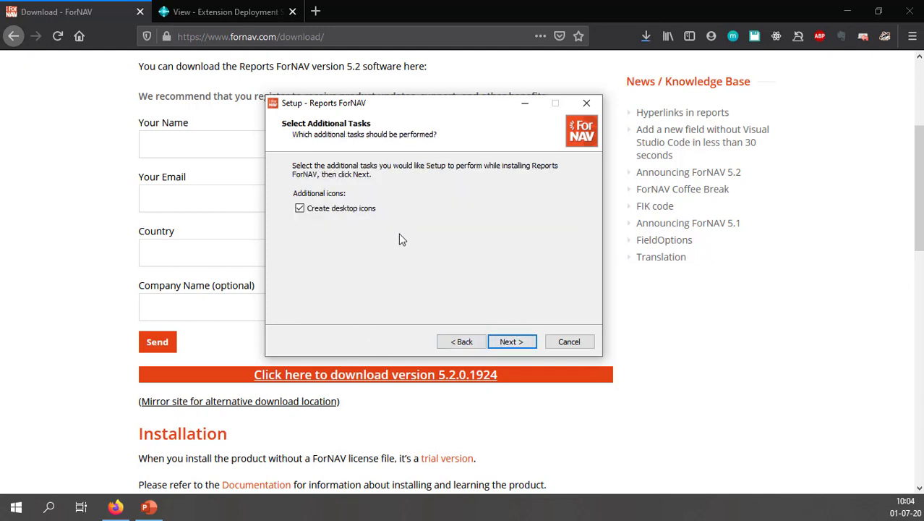
left_click(511, 341)
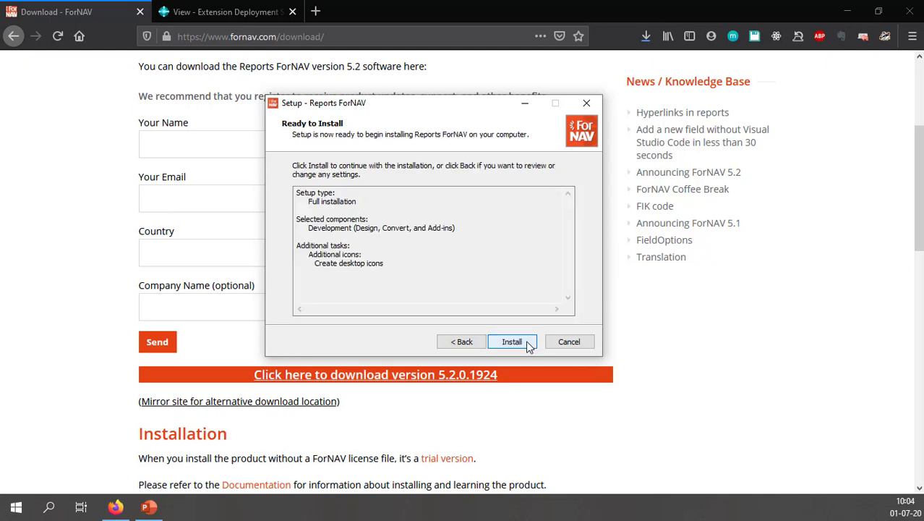
left_click(512, 341)
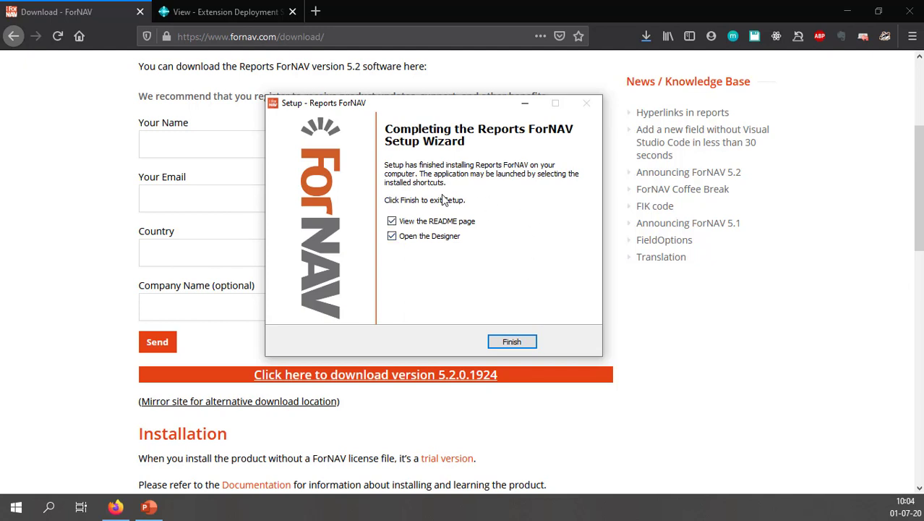
left_click(392, 220)
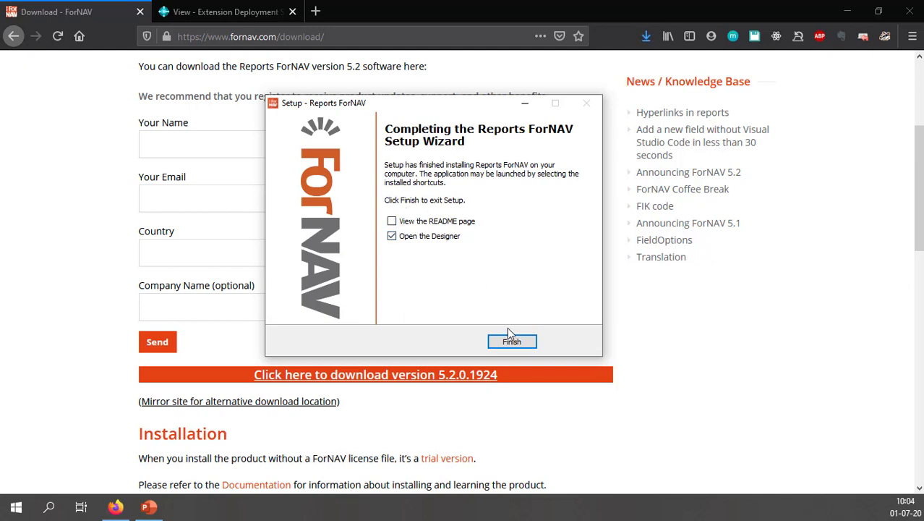
left_click(512, 340)
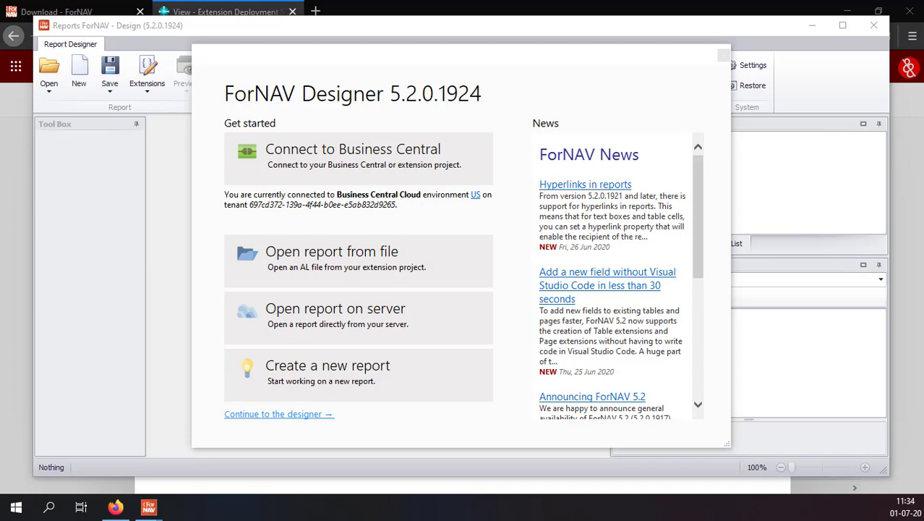
mouse_move(476, 211)
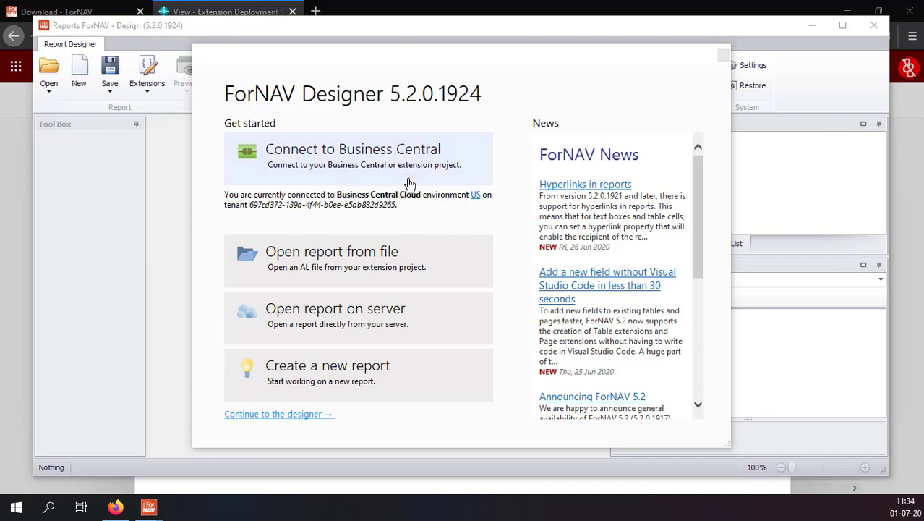
mouse_move(354, 72)
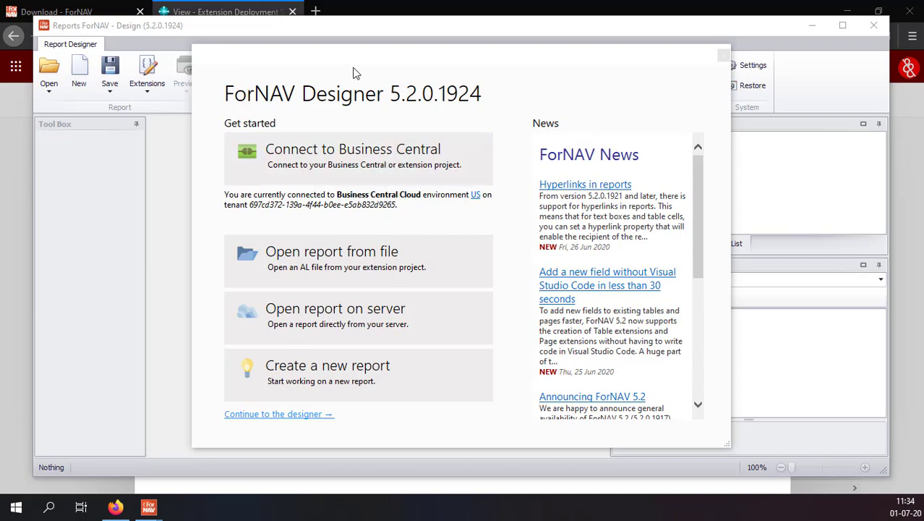
mouse_move(388, 158)
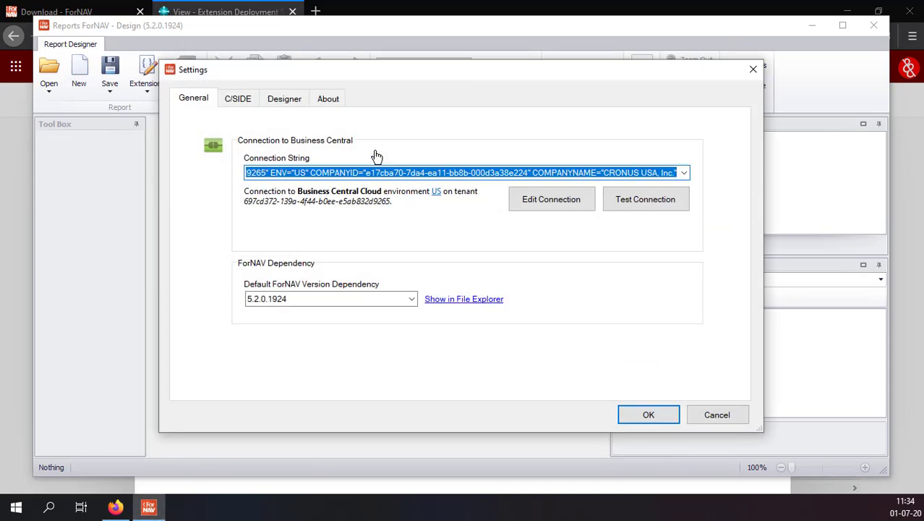
mouse_move(404, 118)
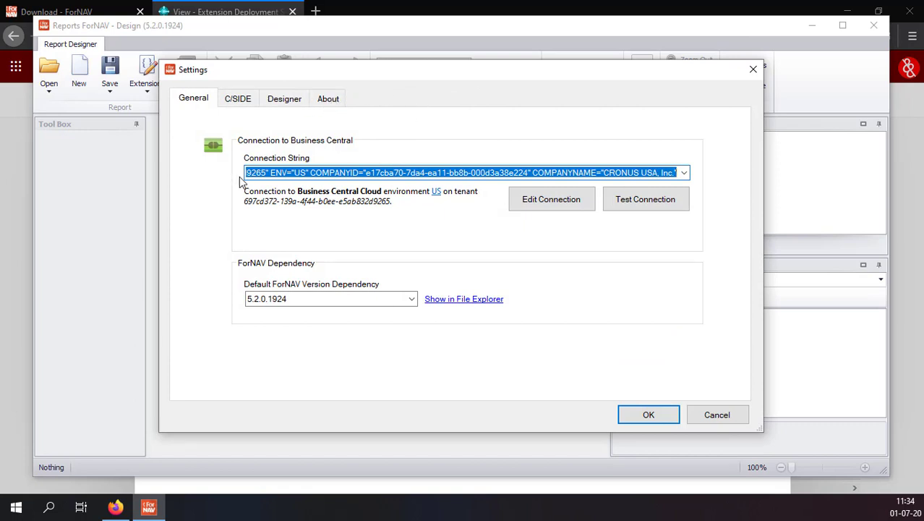
mouse_move(259, 184)
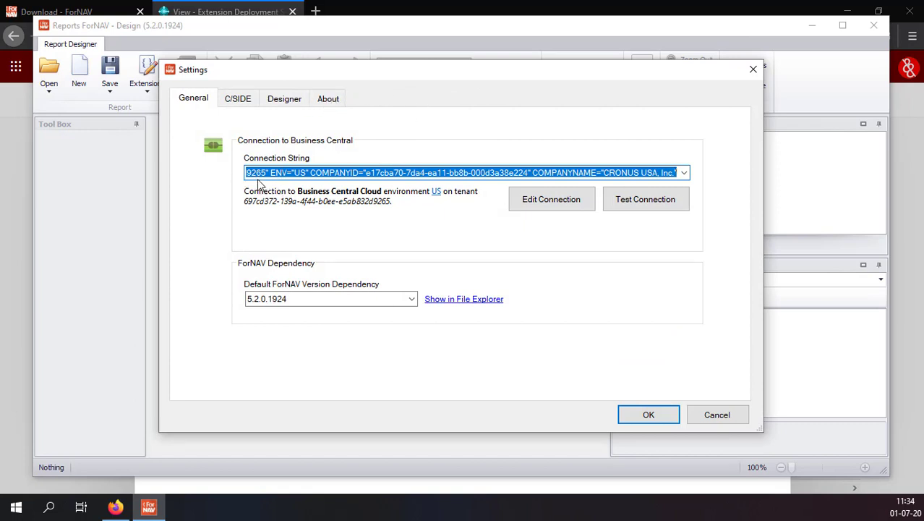
mouse_move(441, 190)
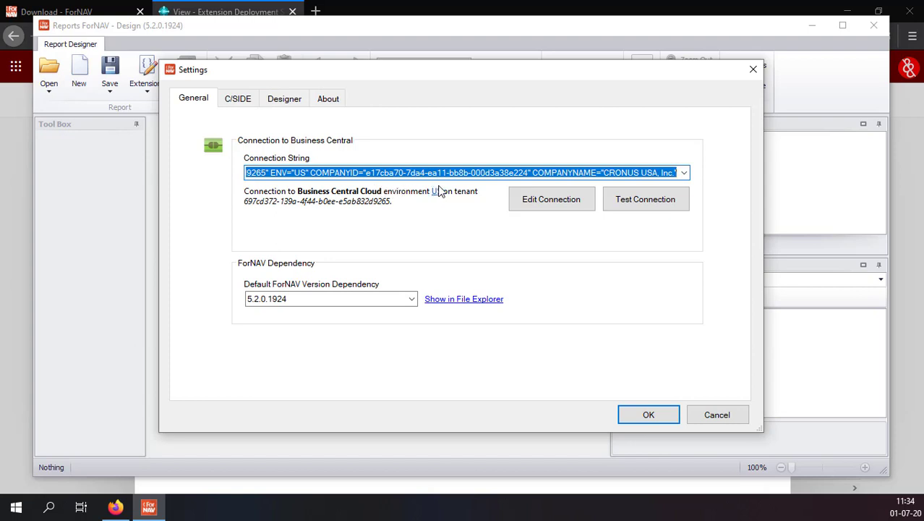
mouse_move(491, 184)
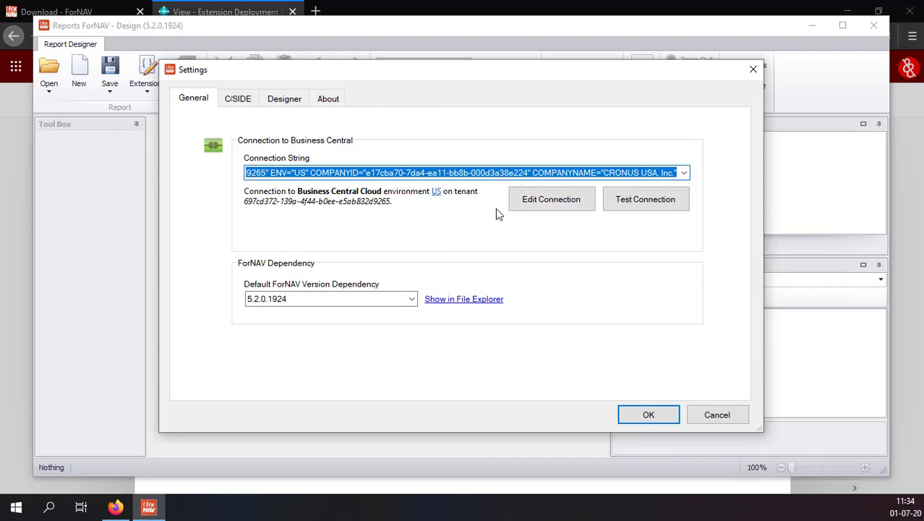
Edit the Coffeebreak Business Central cloud connection from the Settings General tab.
left_click(551, 199)
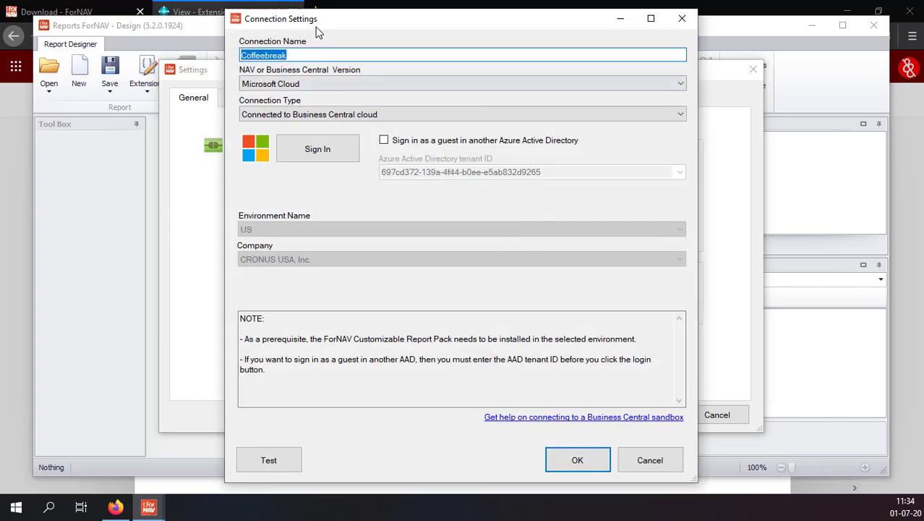
left_click(340, 55)
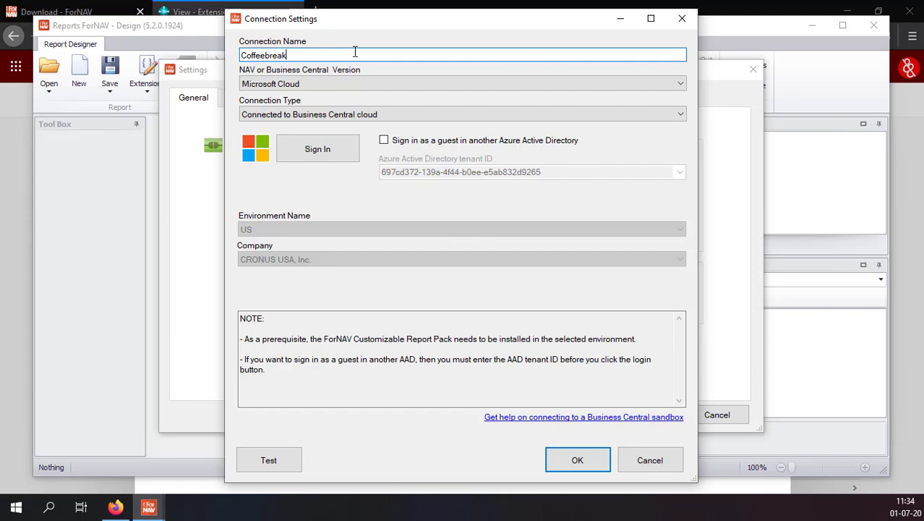
mouse_move(354, 55)
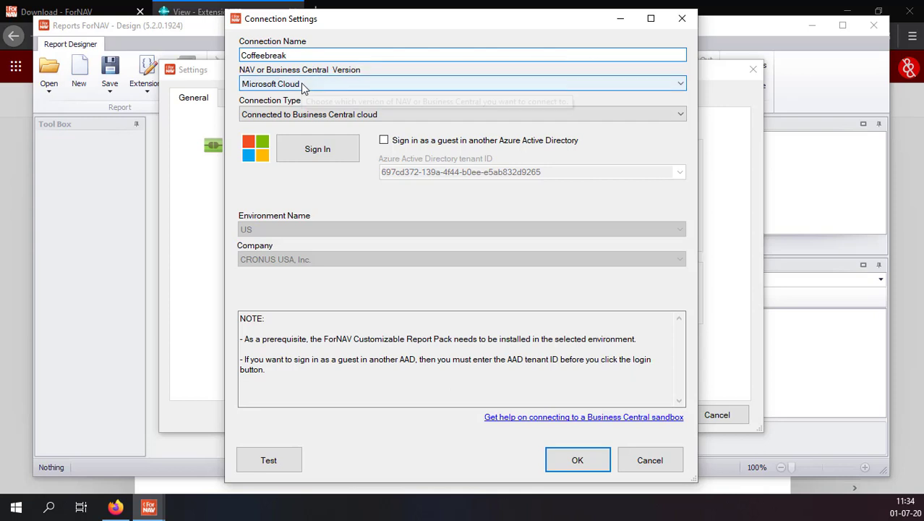
mouse_move(676, 92)
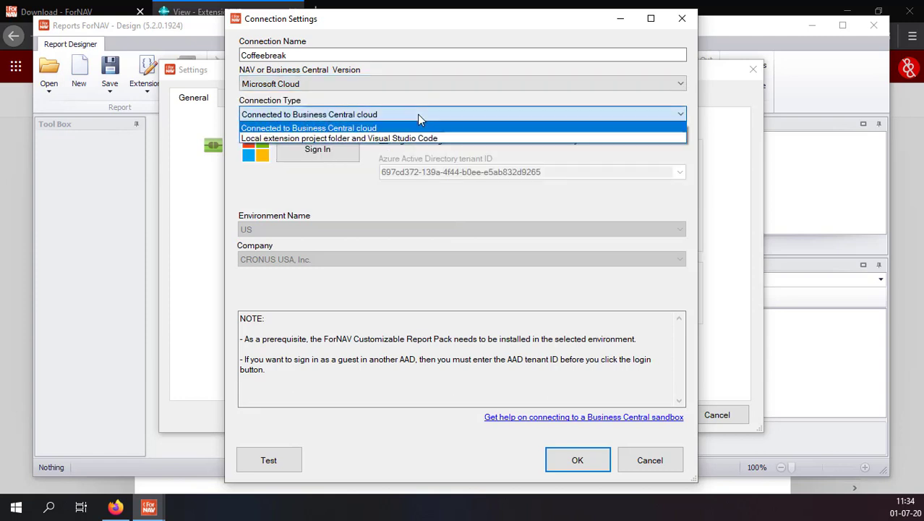
mouse_move(387, 130)
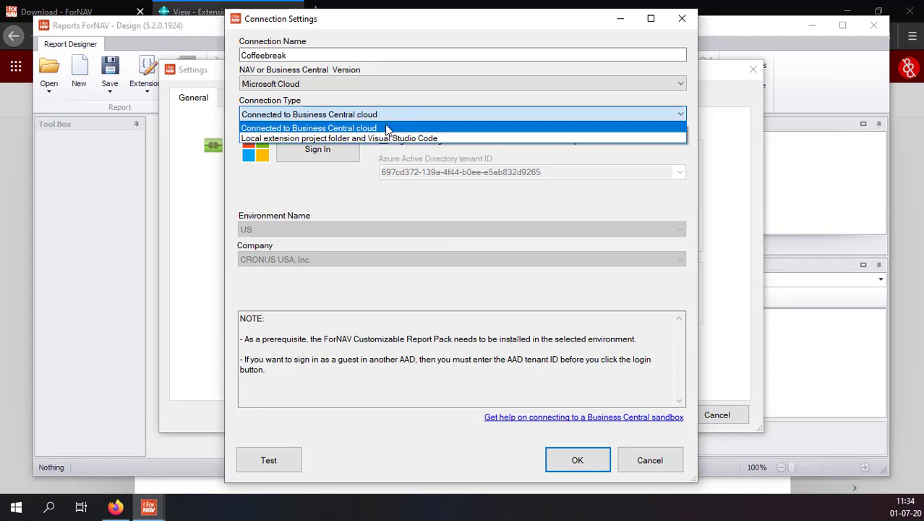
mouse_move(396, 138)
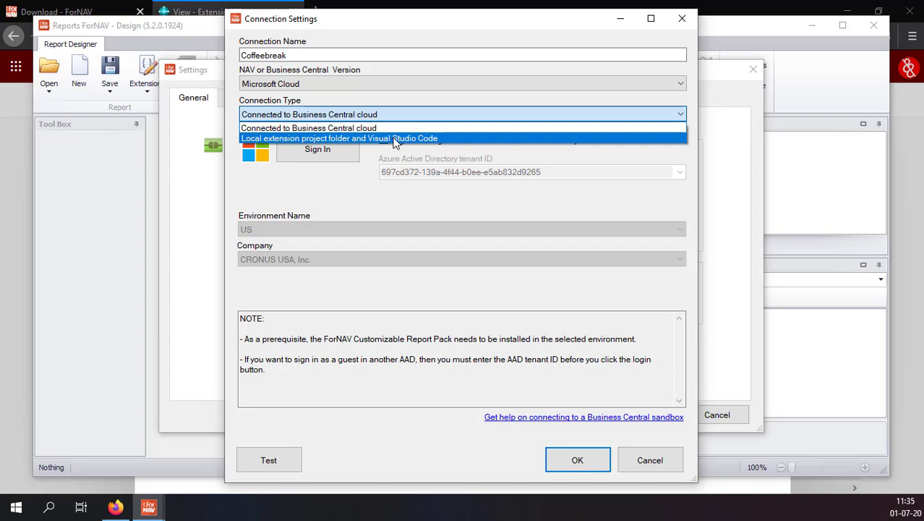
mouse_move(396, 133)
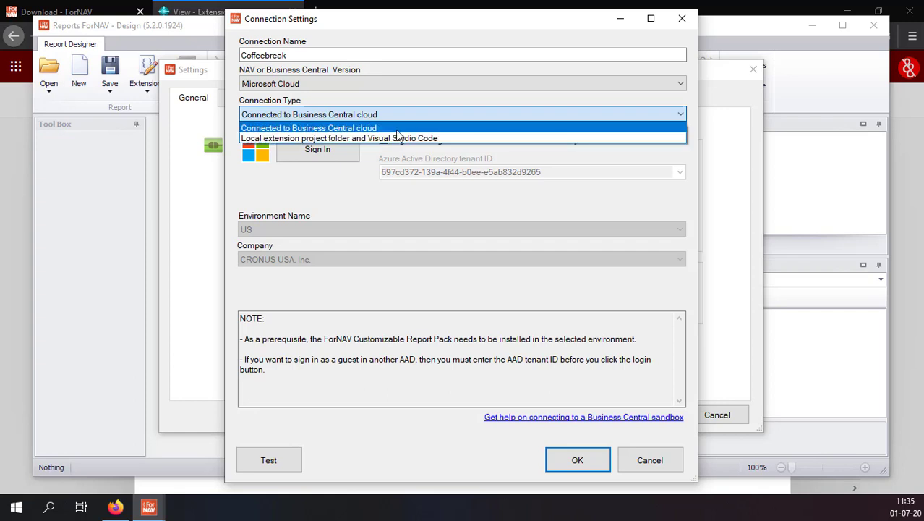
left_click(309, 127)
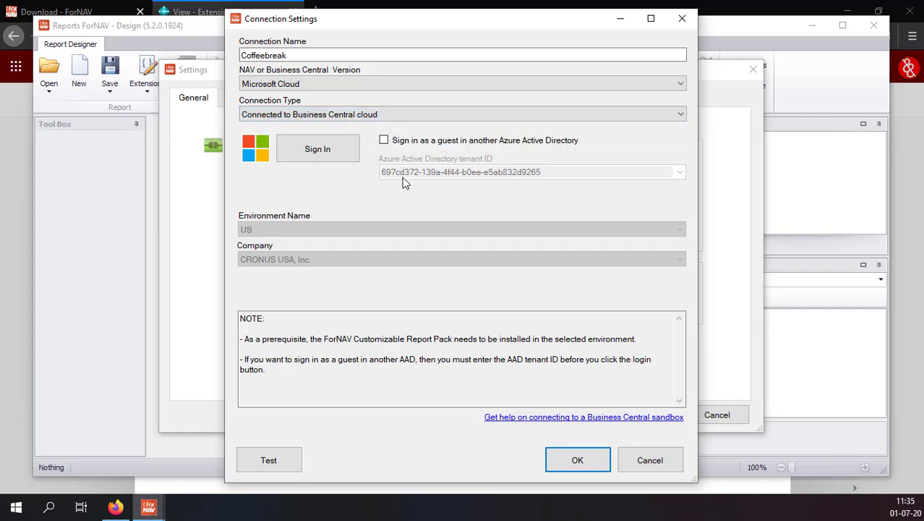
mouse_move(316, 165)
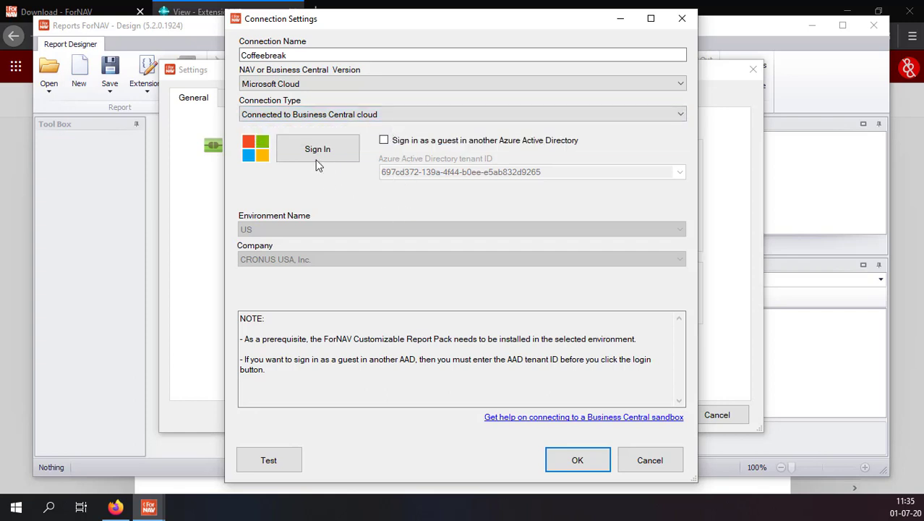
Sign in, select COFFEEBREAK and CRONUS NZ, test the settings and confirm.
left_click(318, 149)
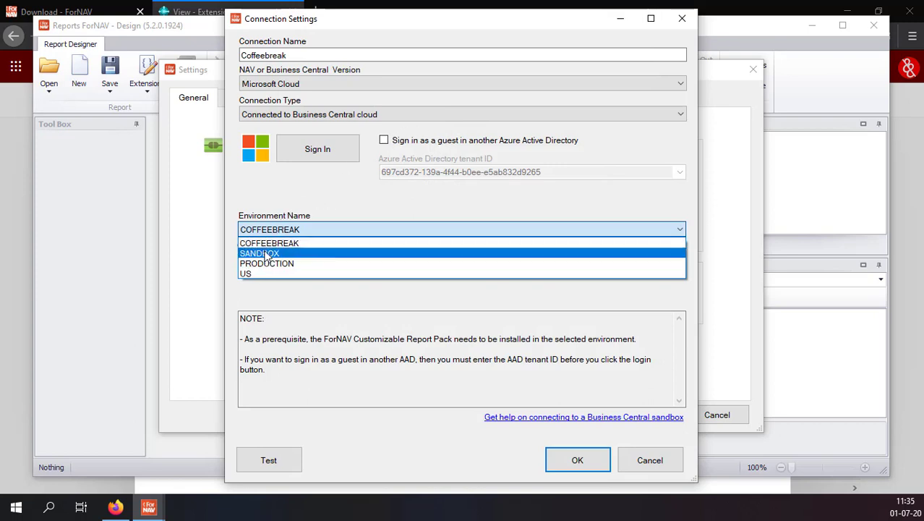
left_click(269, 242)
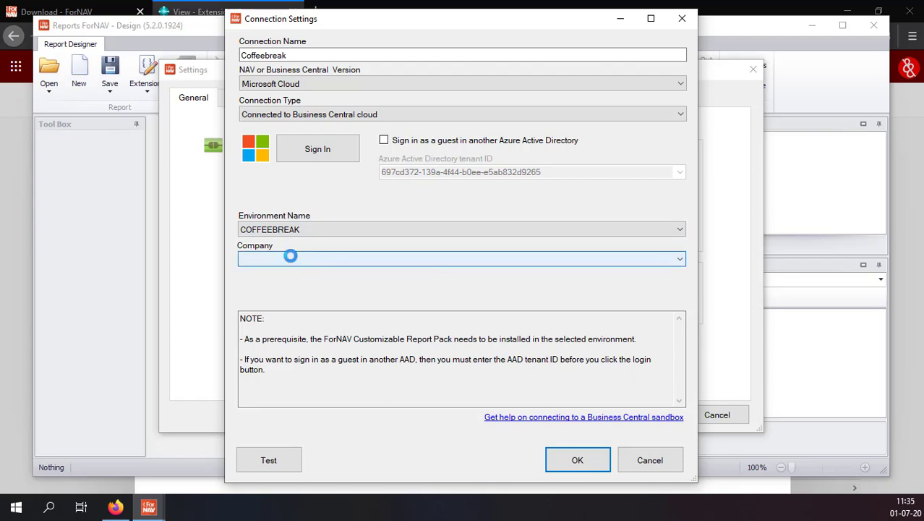
left_click(461, 258)
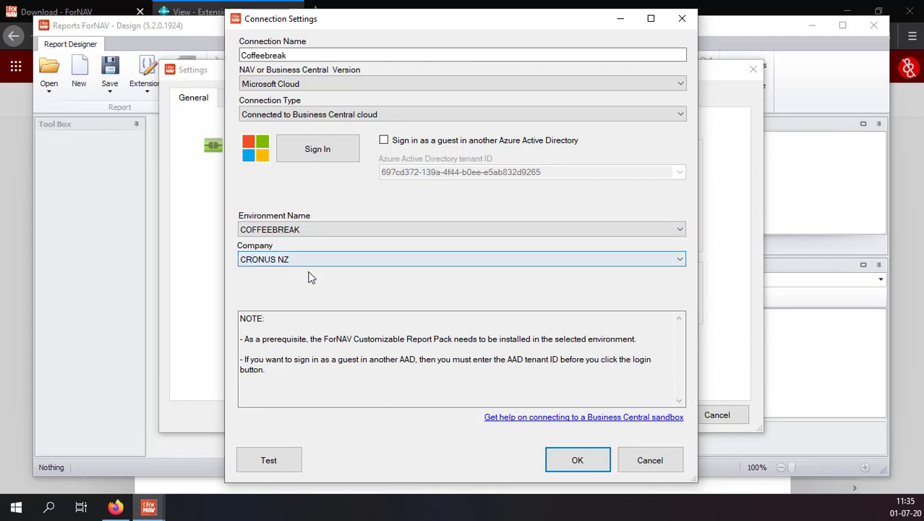
mouse_move(269, 460)
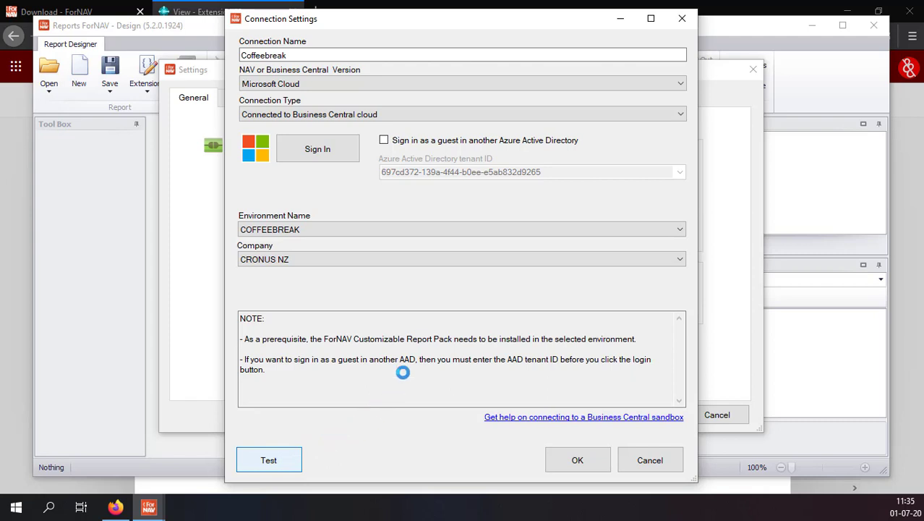
left_click(268, 460)
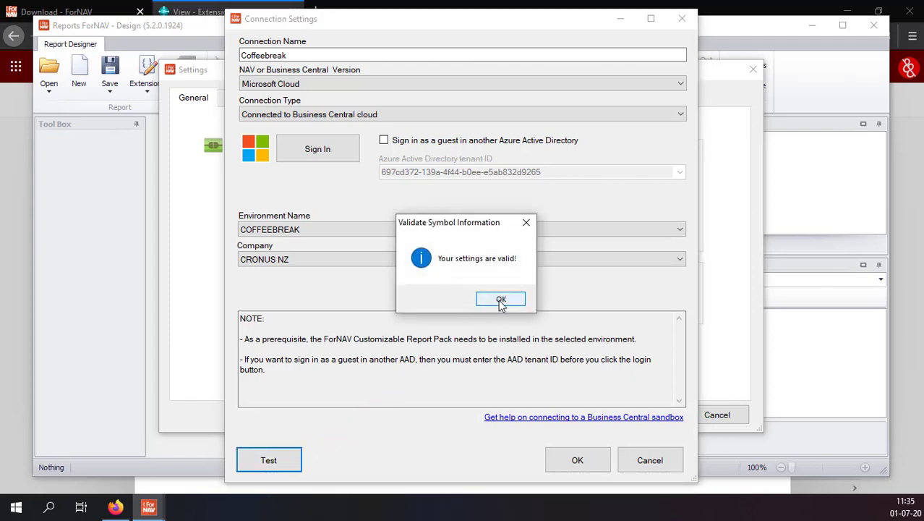
left_click(501, 300)
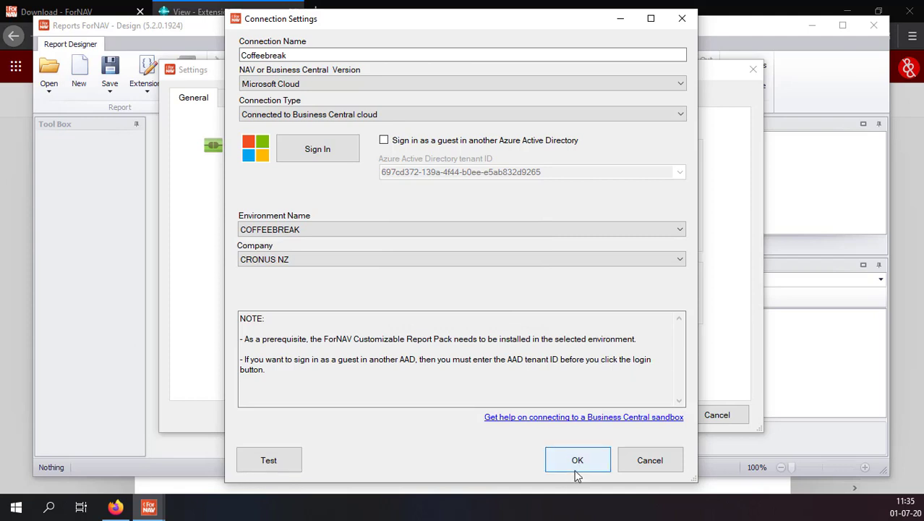
left_click(577, 460)
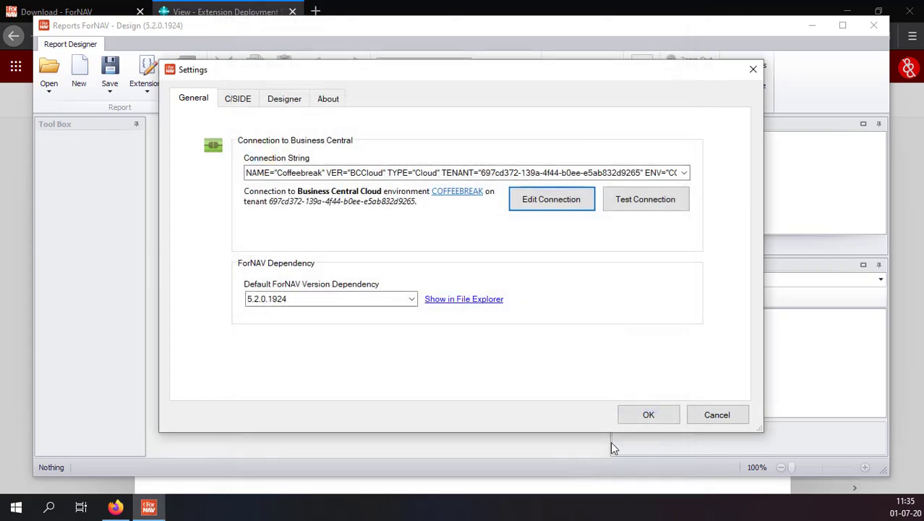
Close Settings, maximize the Designer, and list server reports filtered by 'for'.
left_click(717, 414)
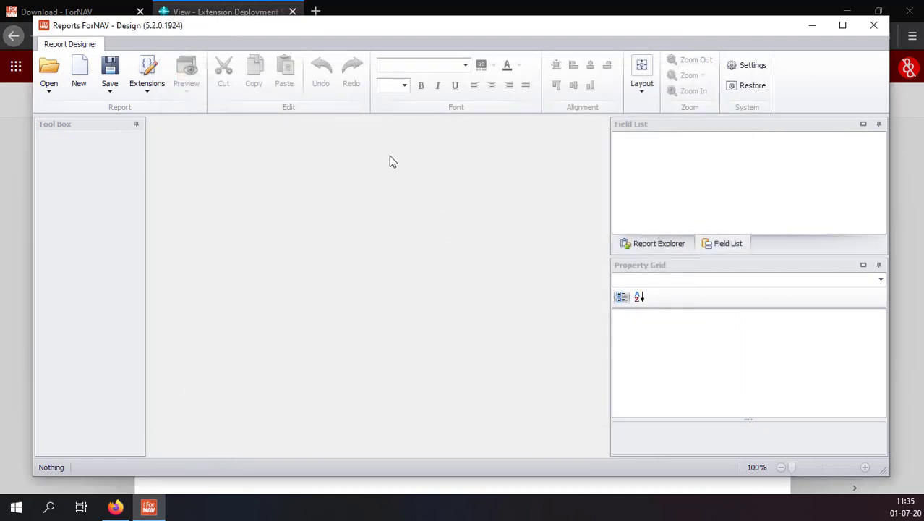
left_click(842, 25)
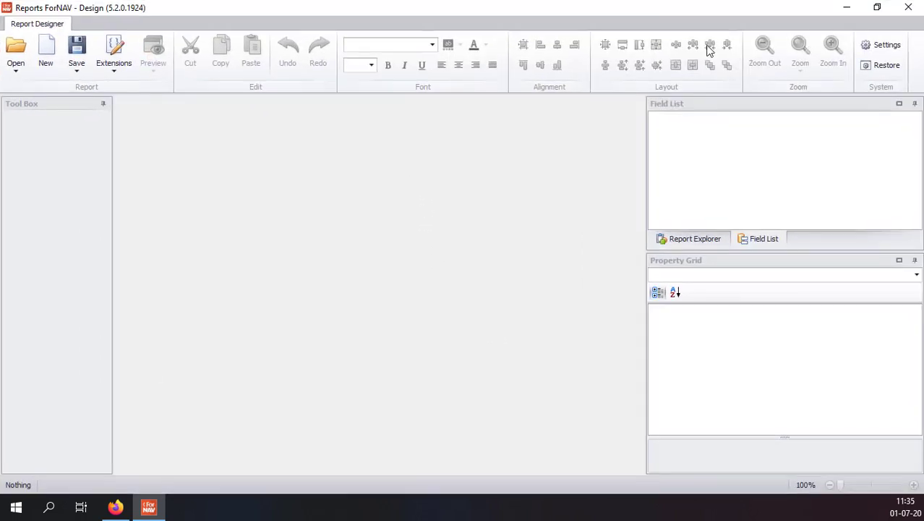
left_click(15, 52)
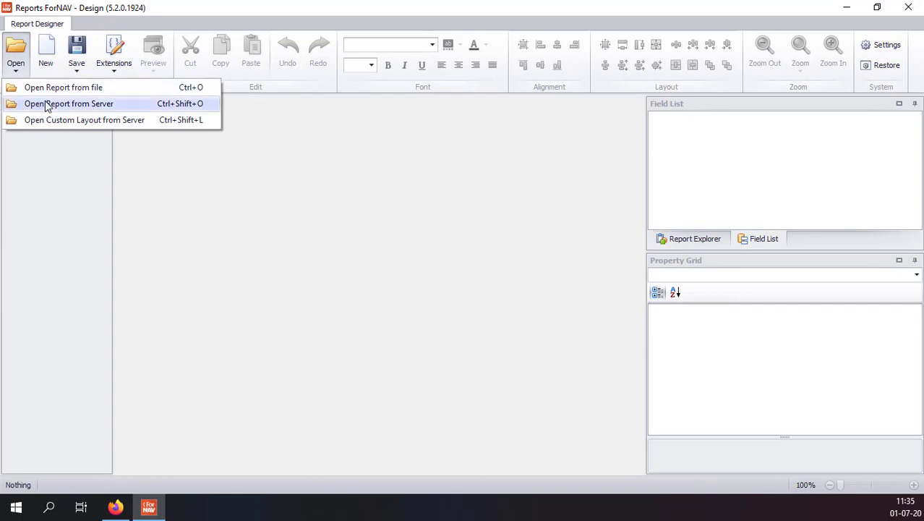
left_click(68, 103)
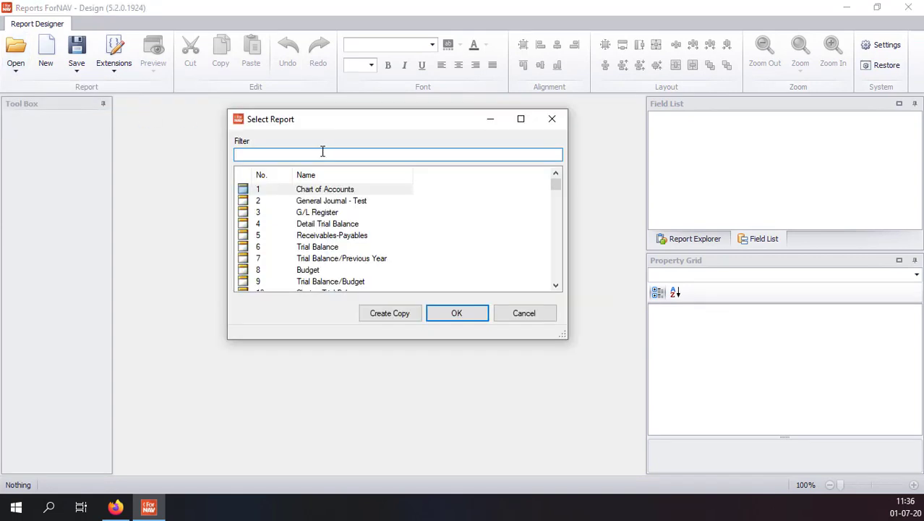
type("for")
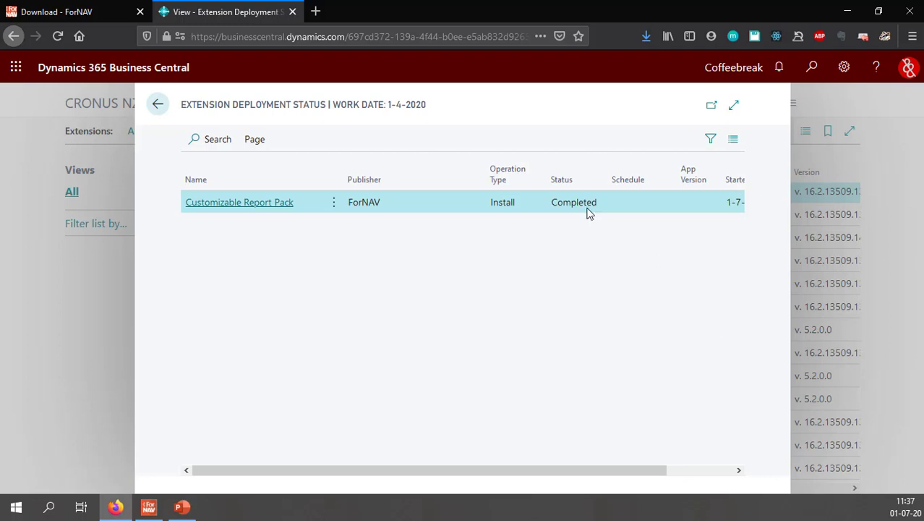
mouse_move(463, 256)
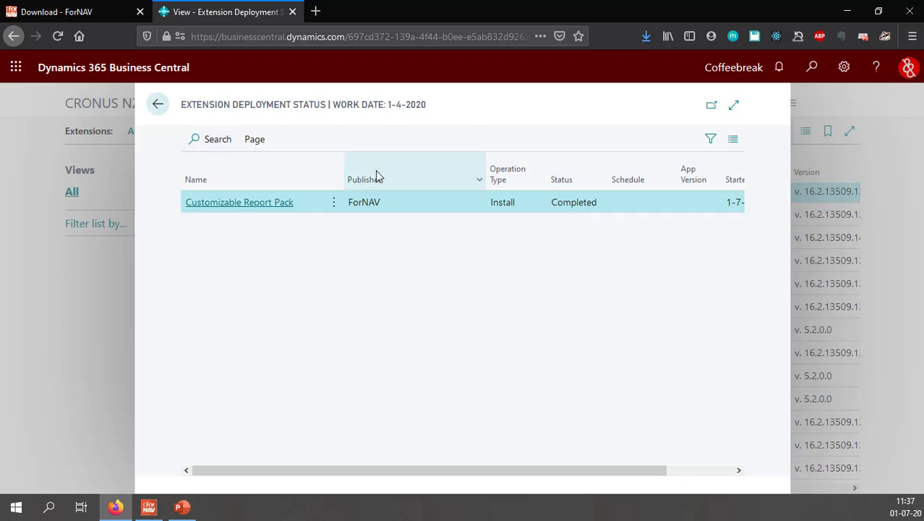
Close the completed Extension Deployment Status page, returning to the CRONUS NZ Role Center.
left_click(157, 105)
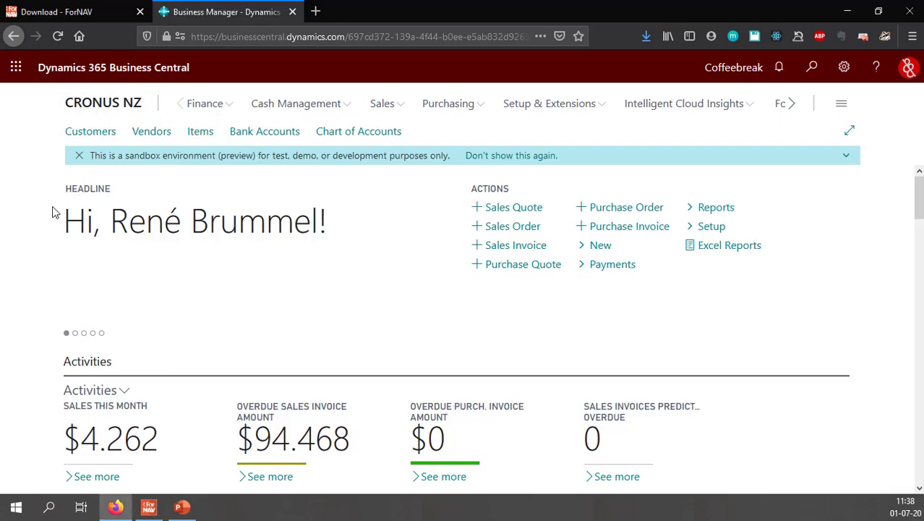
mouse_move(570, 104)
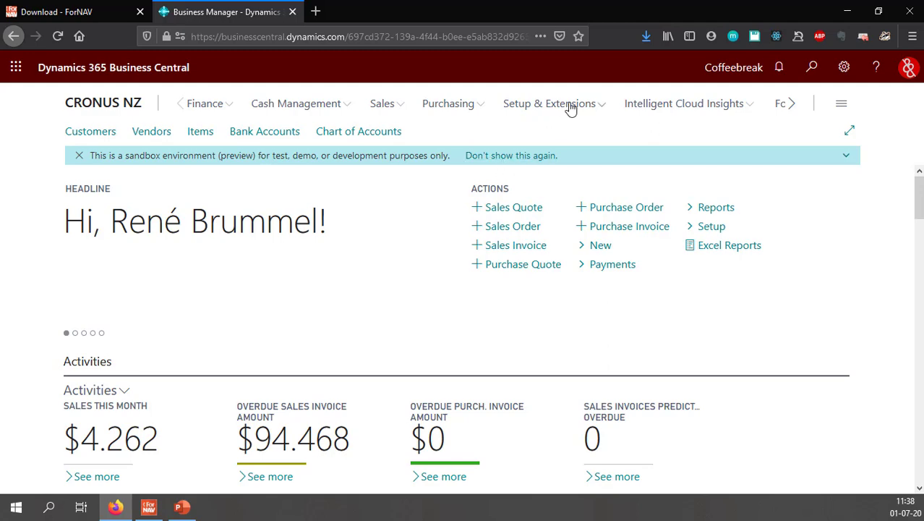
Launch the ForNAV Setup guide from Setup & Extensions > Assisted Setup.
left_click(550, 103)
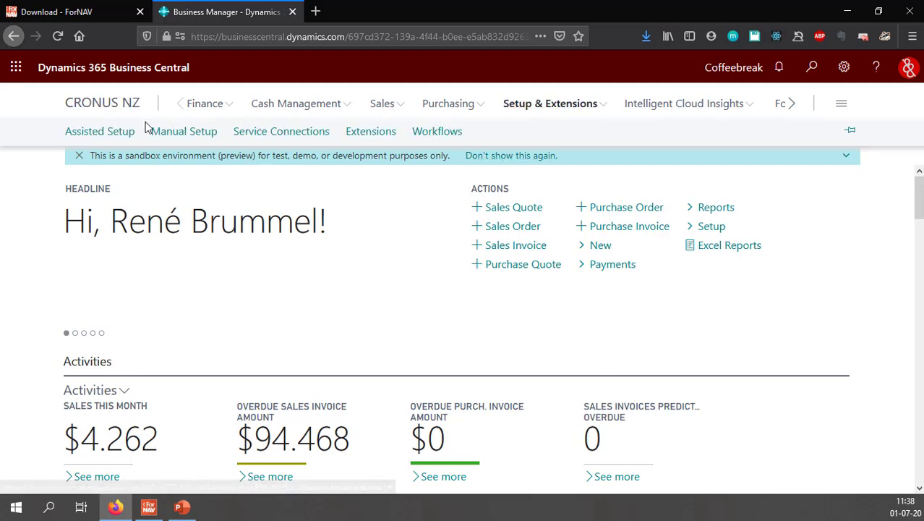
left_click(99, 130)
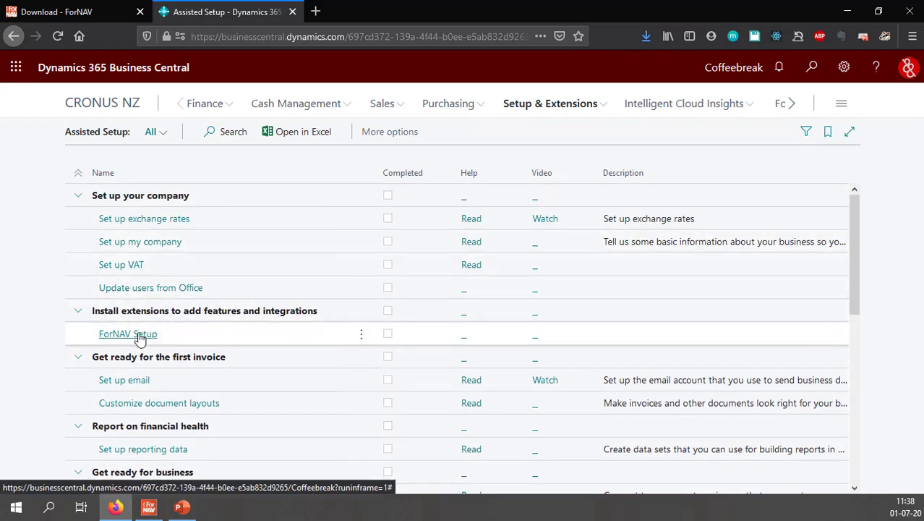
left_click(127, 333)
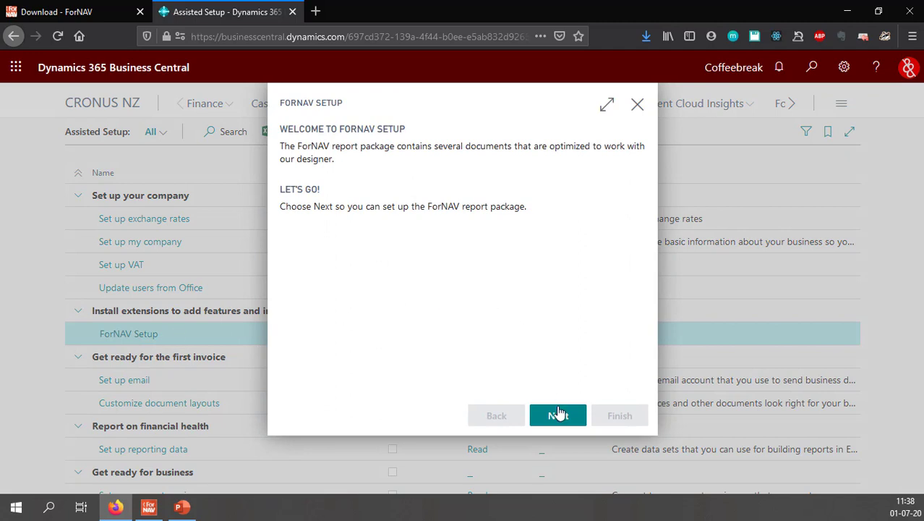
Enter payment note 'Please pay' and legal conditions 'Or else' in the ForNAV Setup wizard.
left_click(557, 414)
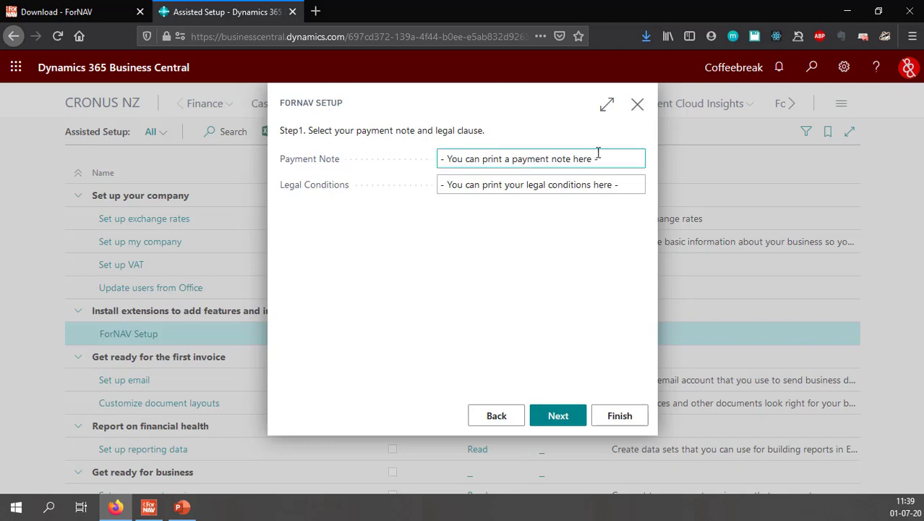
triple_click(517, 158)
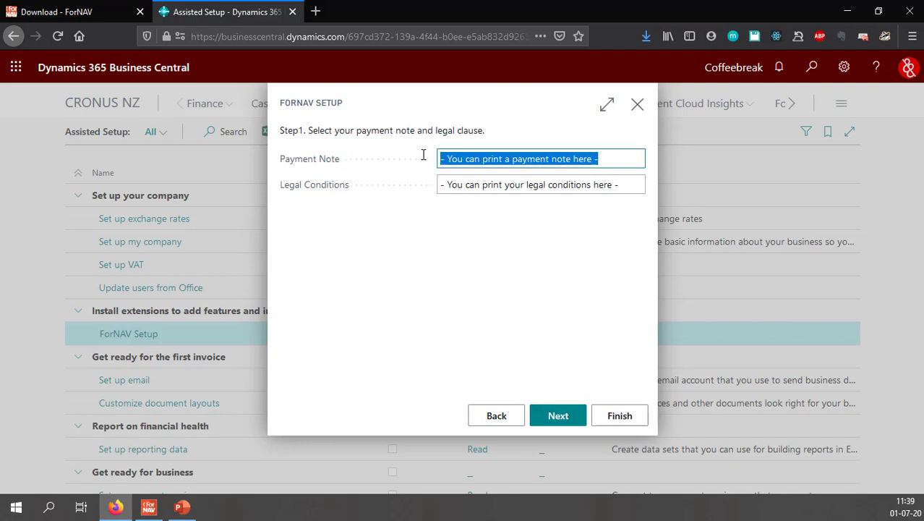
type("Ple")
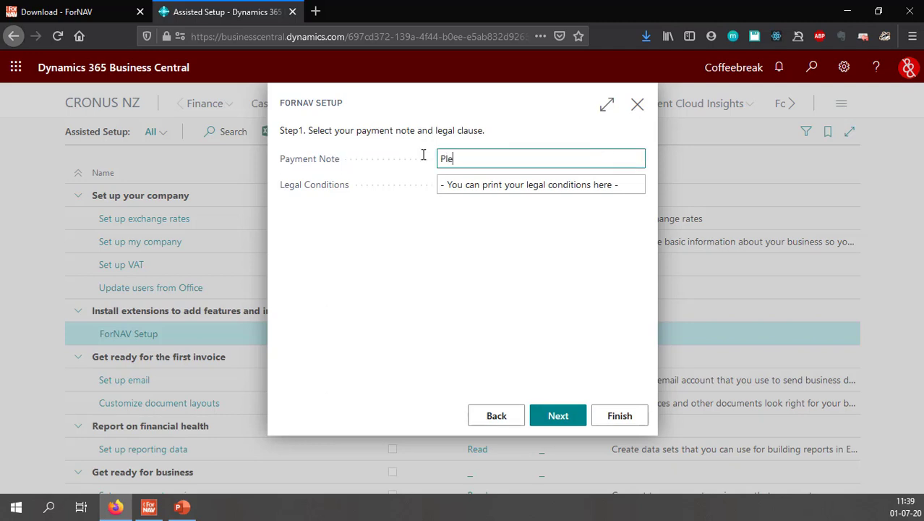
type("ase")
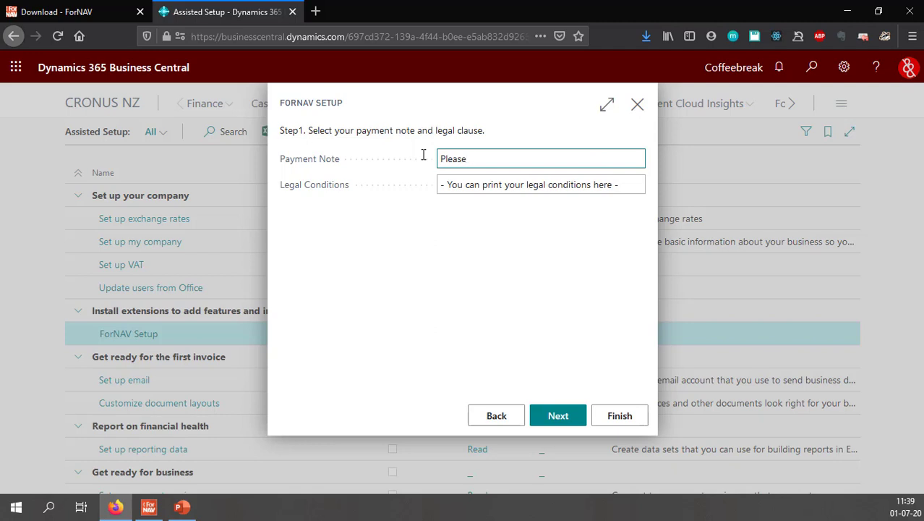
type("pay")
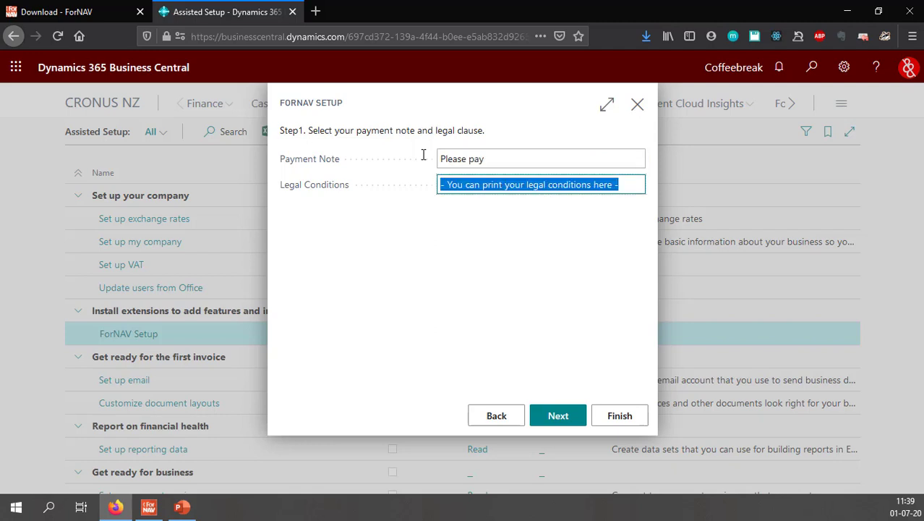
type("Els")
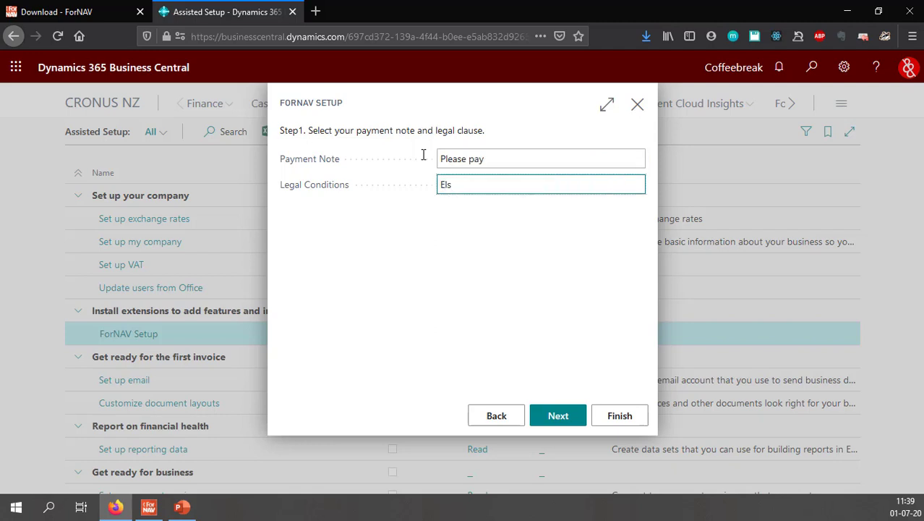
type("Or")
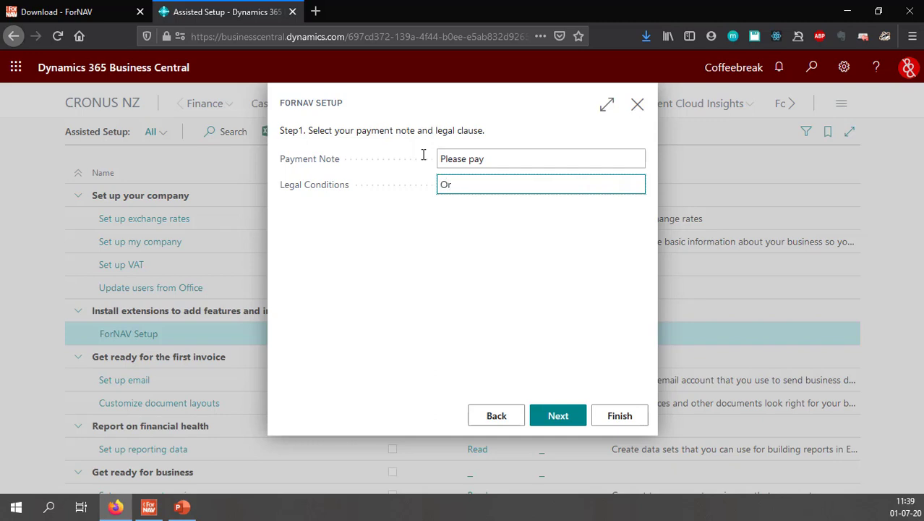
type("else")
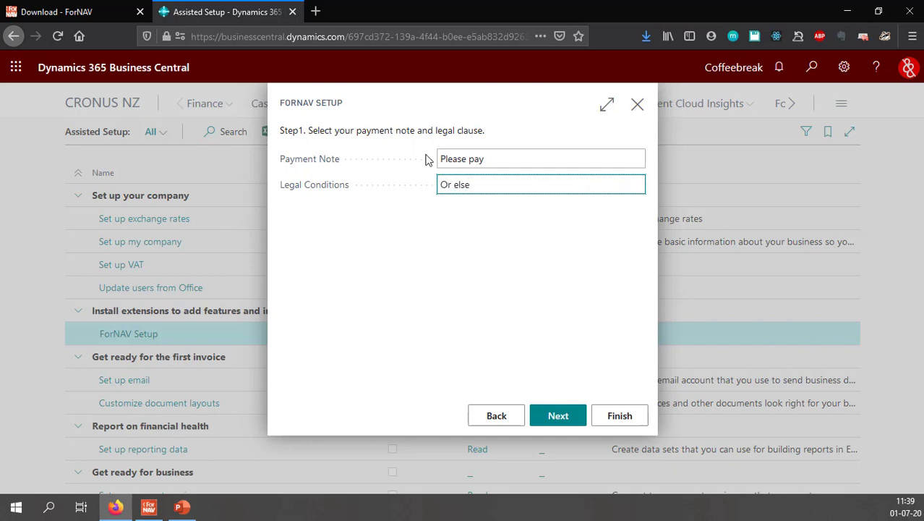
mouse_move(512, 228)
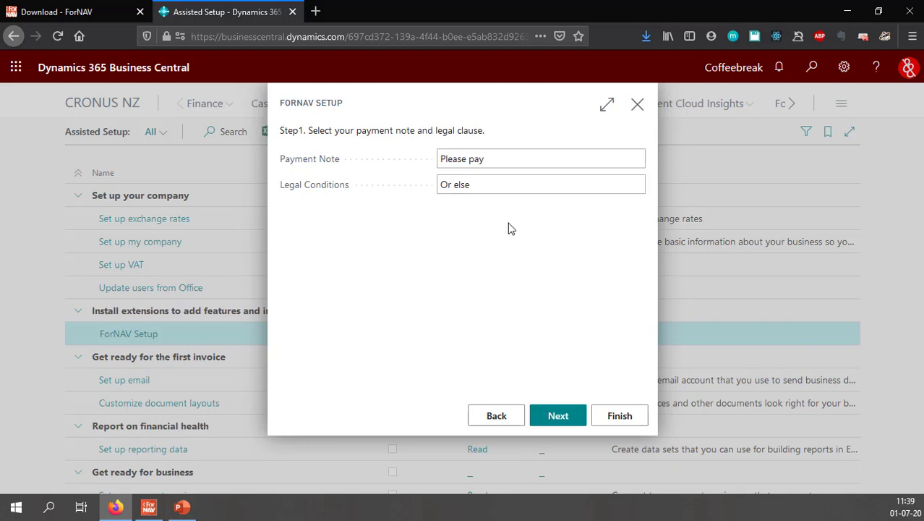
Advance to the VAT step and set VAT Report Type to Always.
left_click(557, 415)
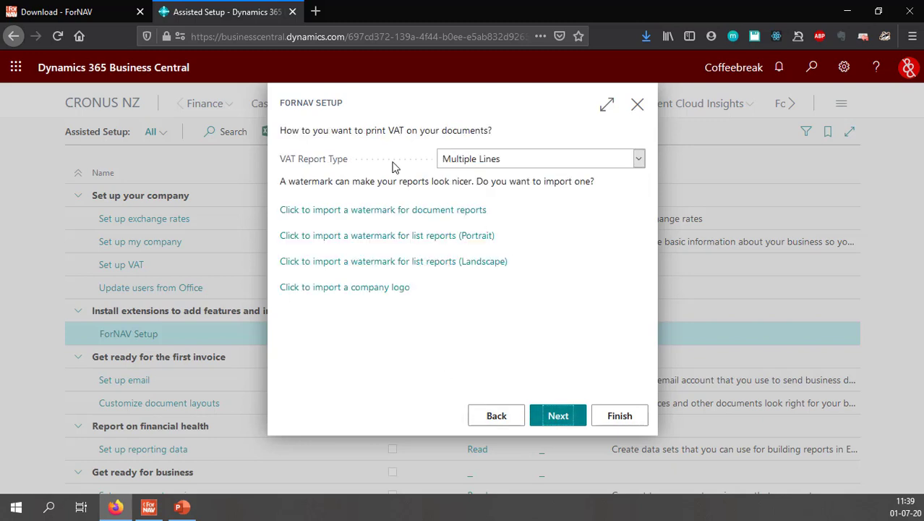
mouse_move(289, 158)
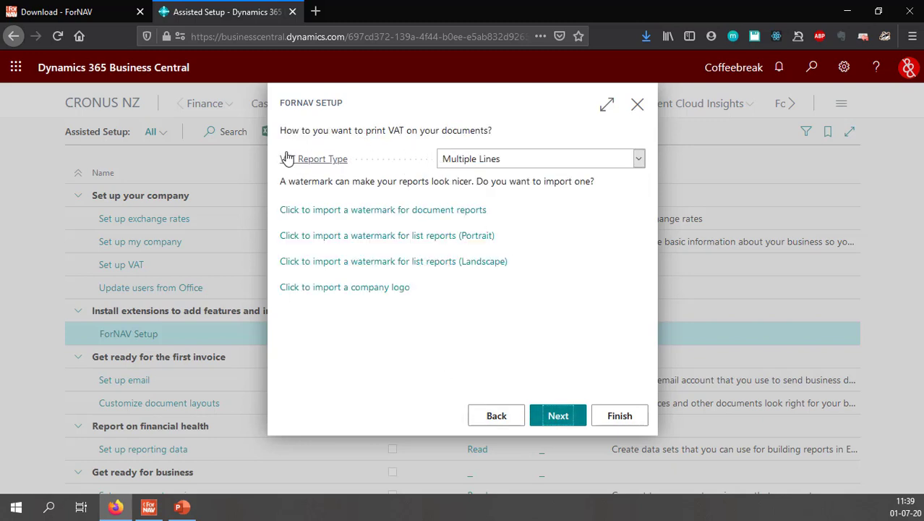
left_click(638, 159)
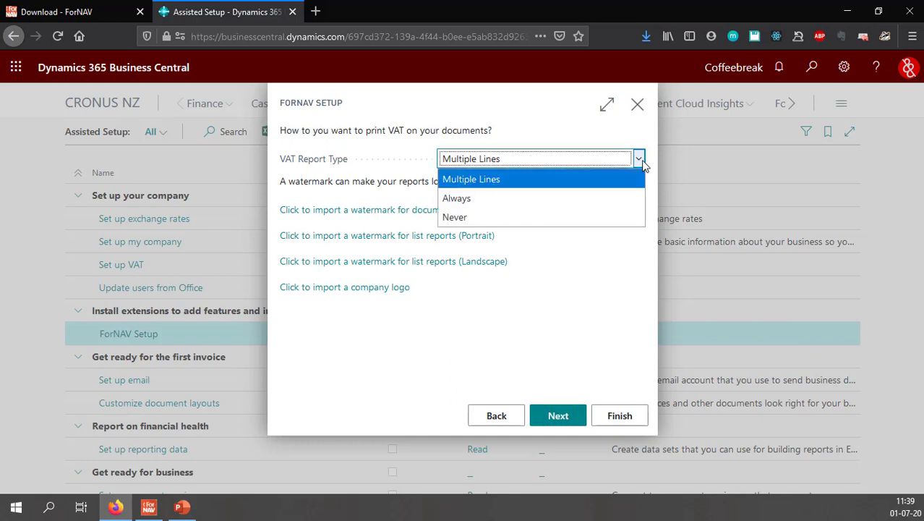
mouse_move(625, 179)
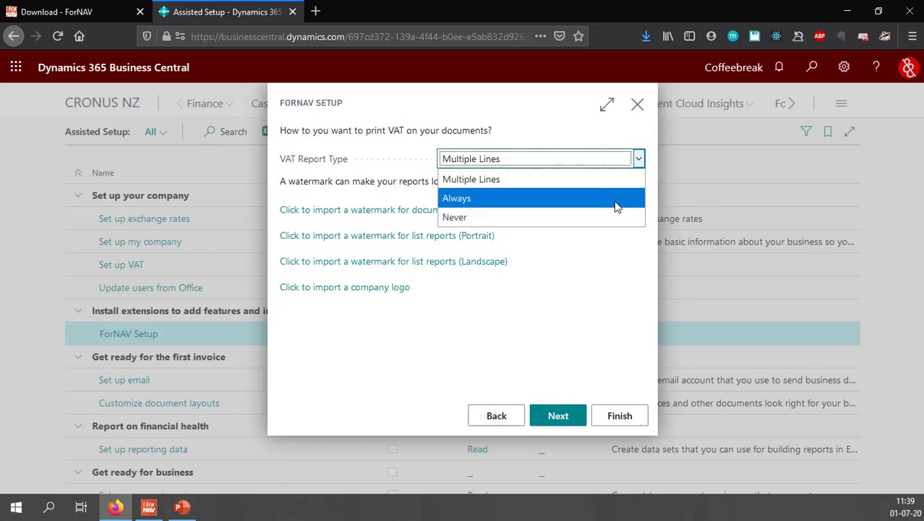
left_click(457, 197)
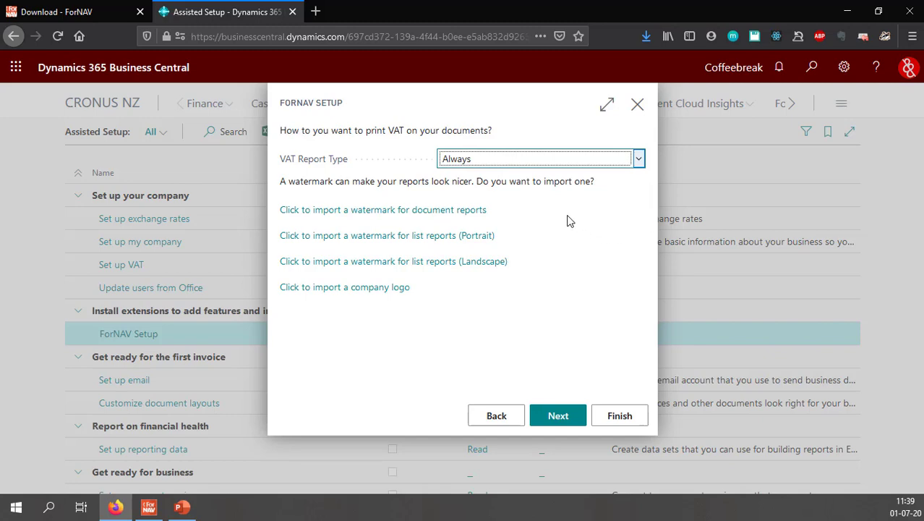
mouse_move(367, 214)
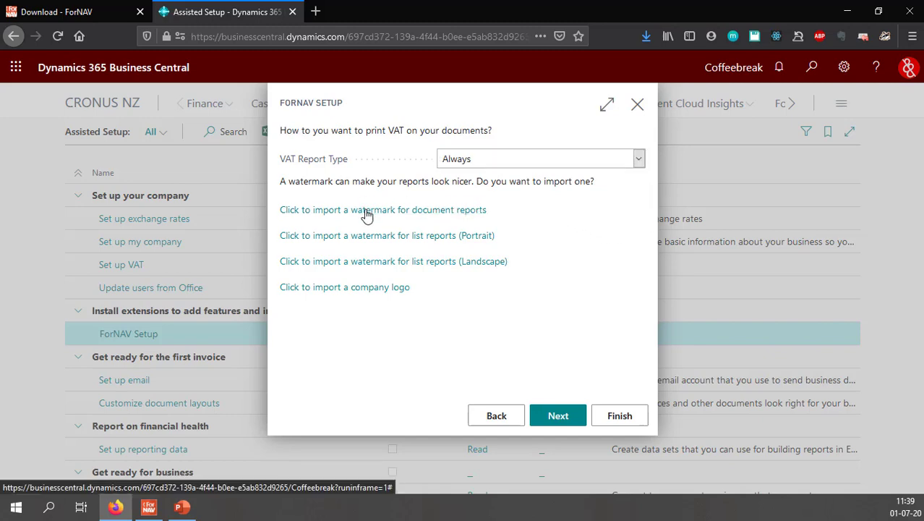
Browse for Invoice_A4_template_6.pdf as the document-report watermark and preview it.
left_click(383, 209)
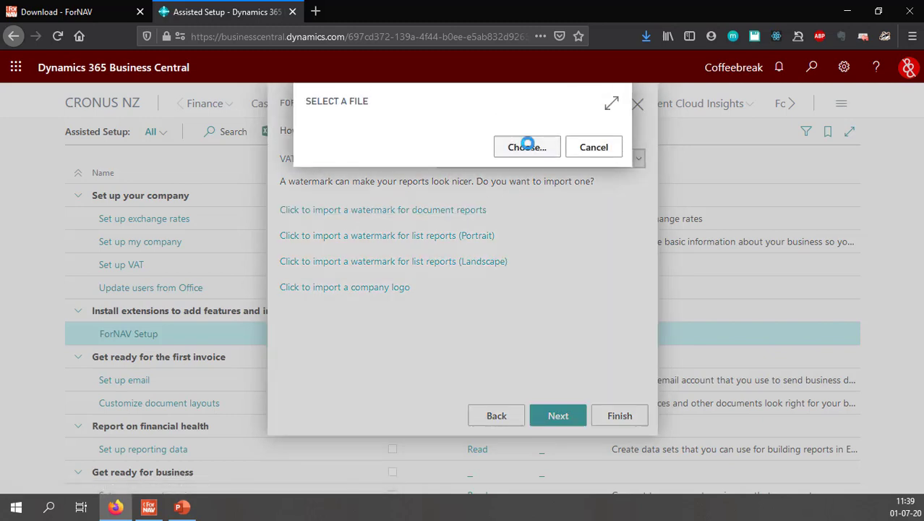
left_click(526, 147)
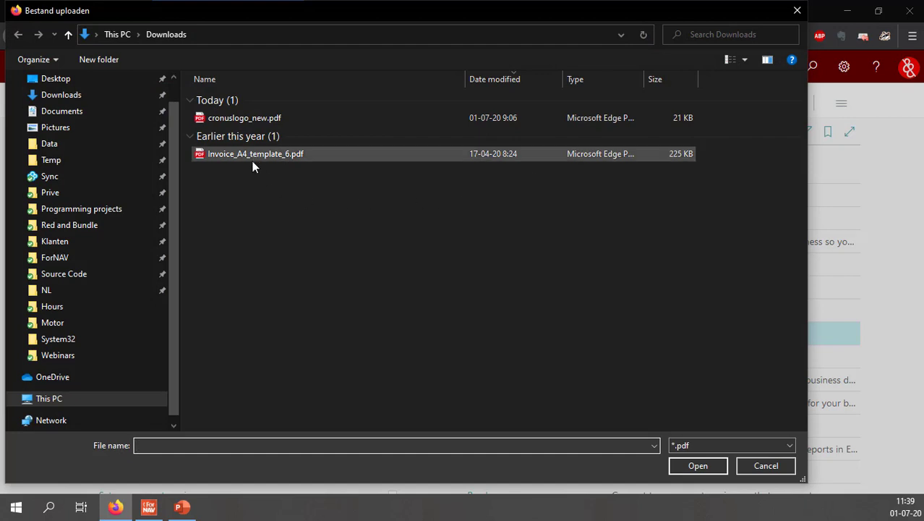
left_click(256, 153)
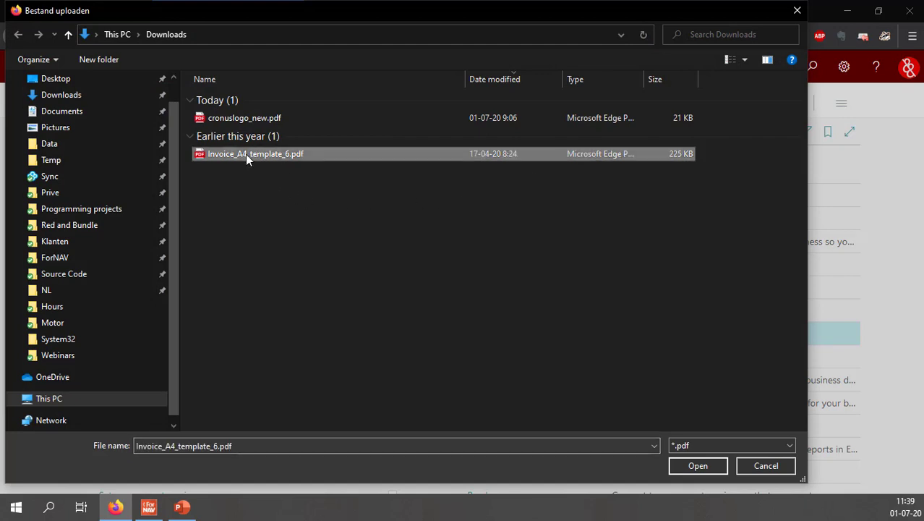
right_click(254, 153)
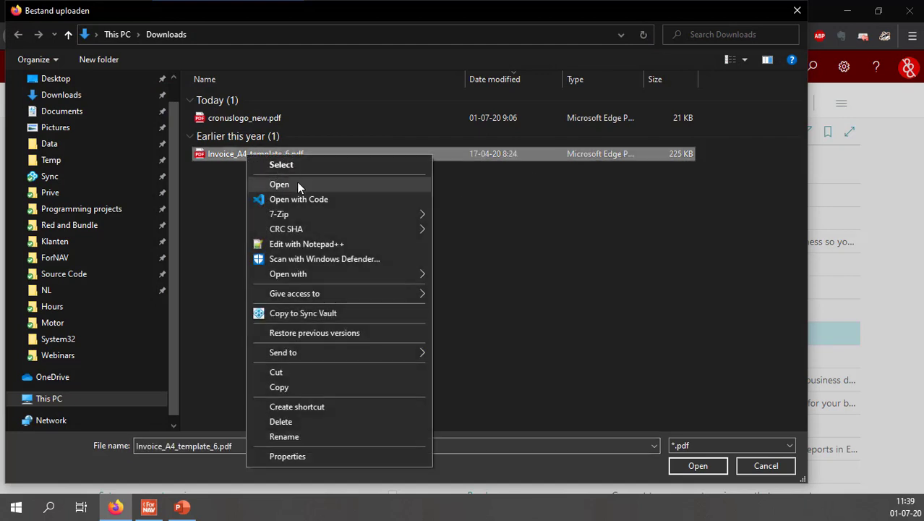
mouse_move(322, 193)
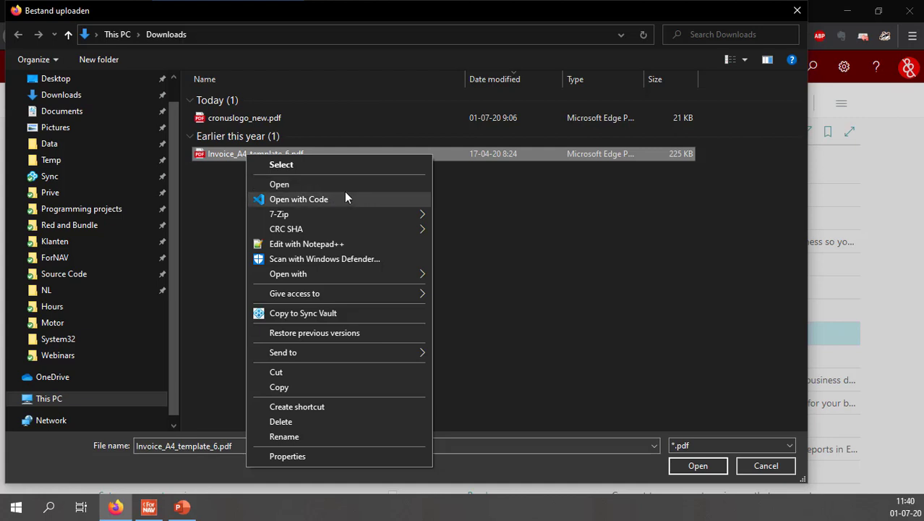
left_click(279, 184)
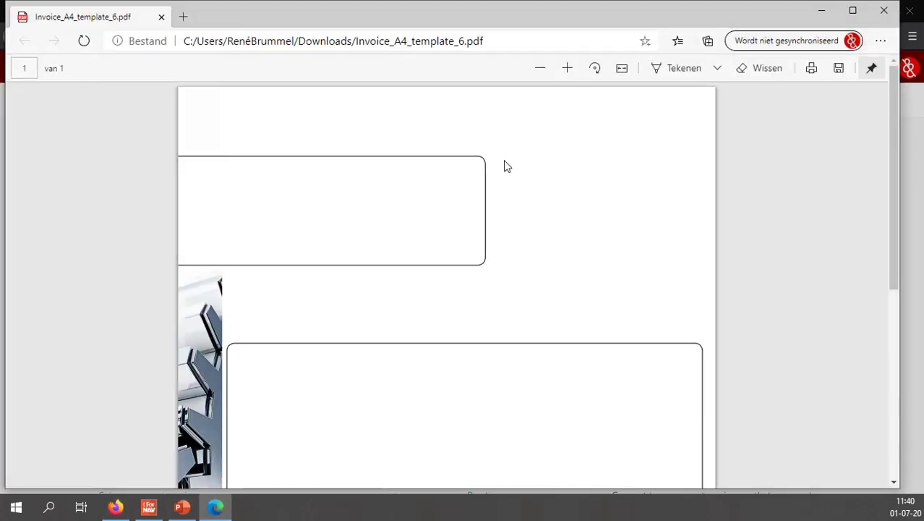
scroll("down", 3)
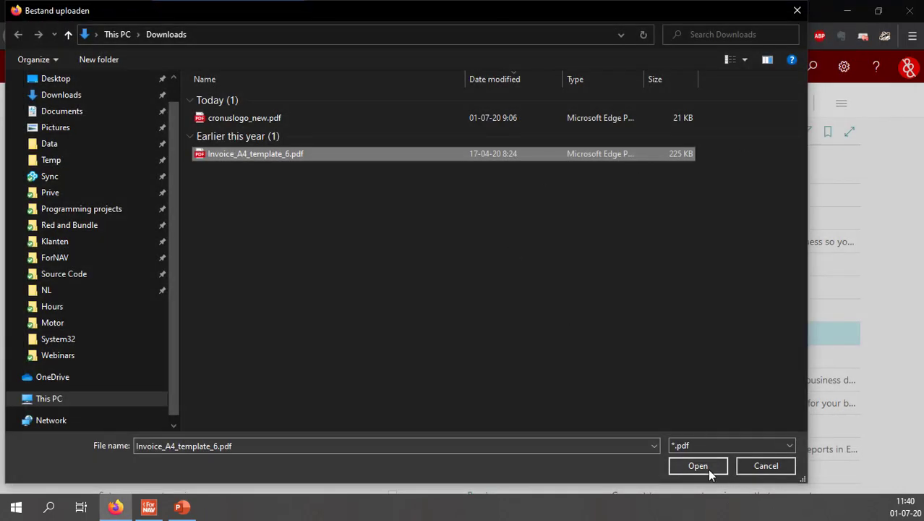
Confirm the invoice-template watermark upload, then import cronuslogo_new.pdf as the company logo.
left_click(697, 465)
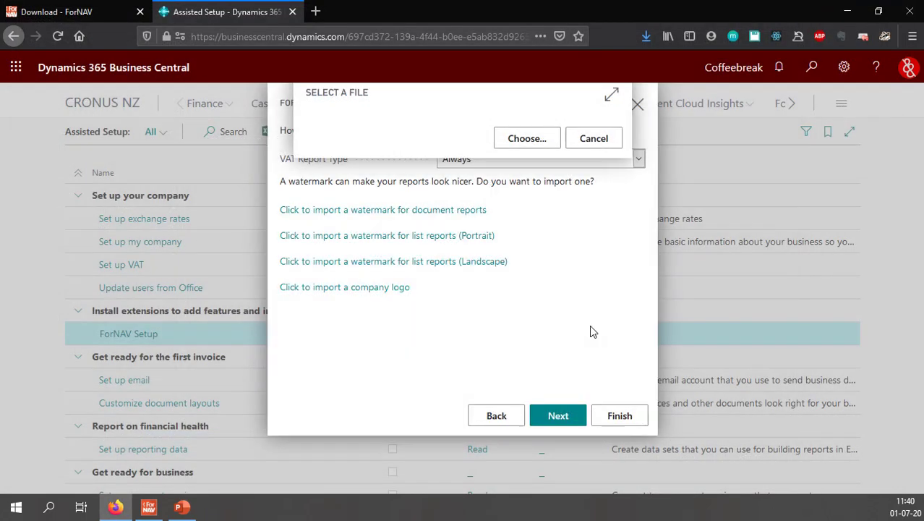
left_click(593, 138)
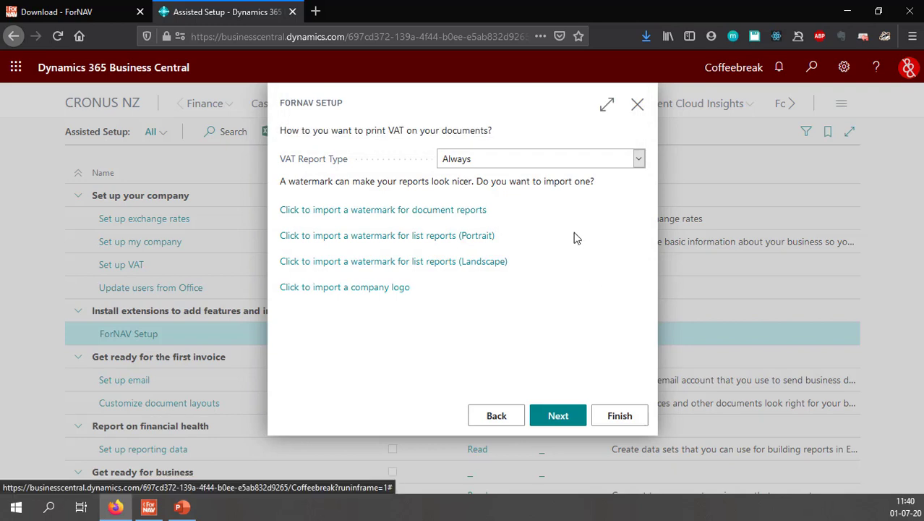
mouse_move(383, 255)
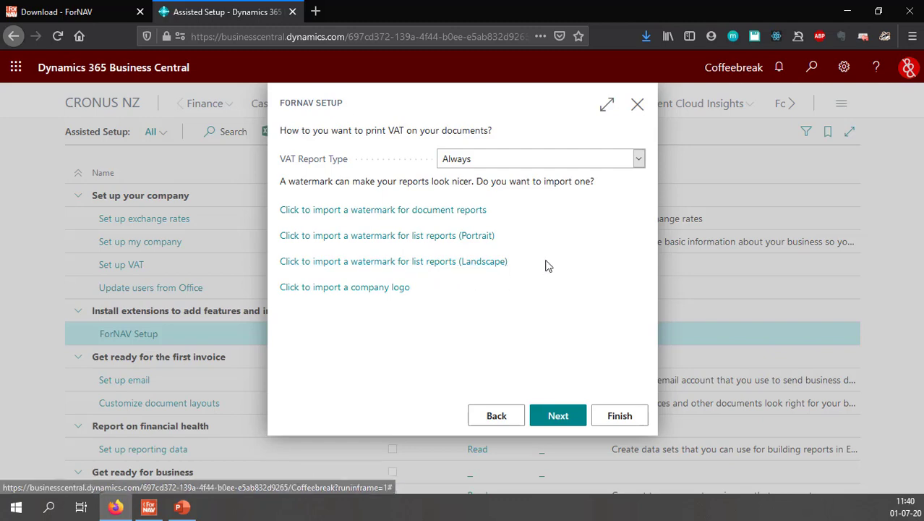
mouse_move(361, 287)
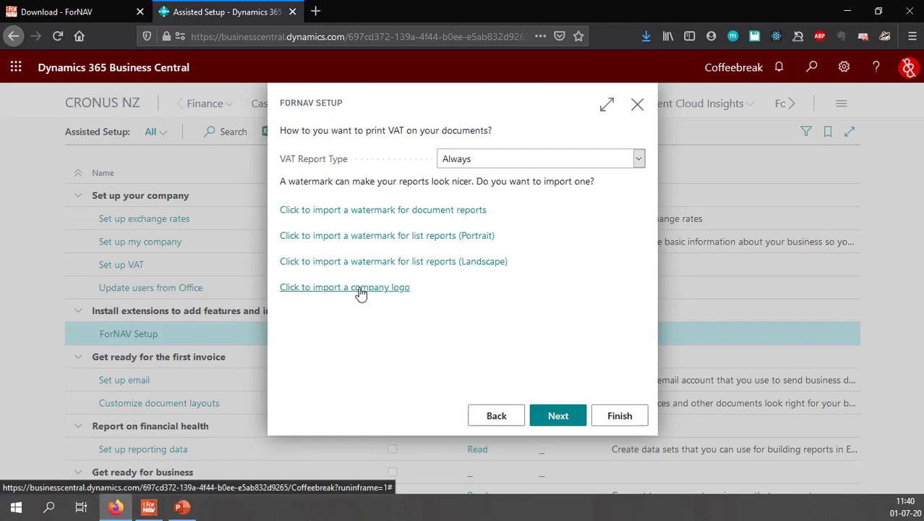
left_click(344, 286)
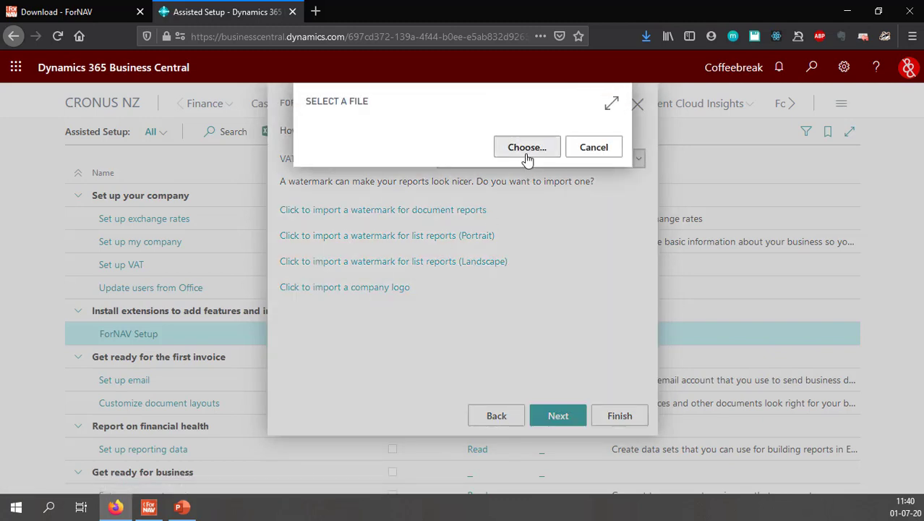
left_click(527, 147)
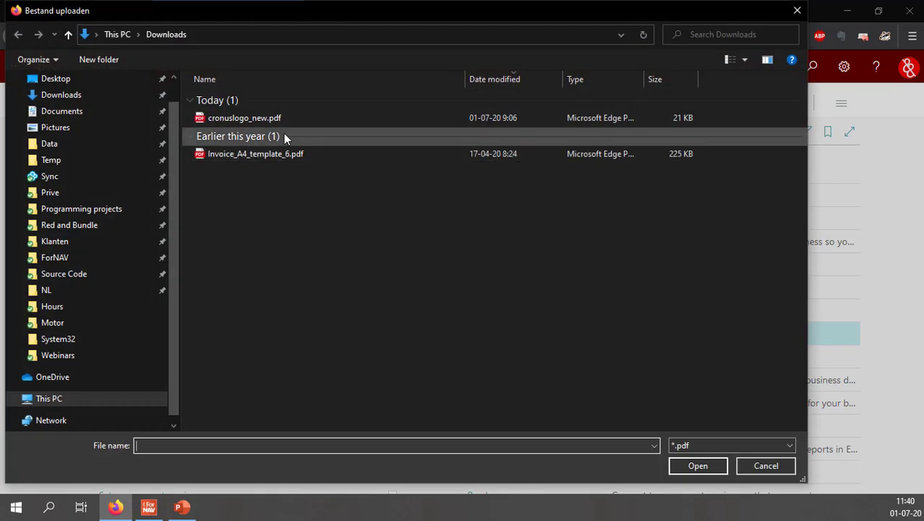
left_click(244, 117)
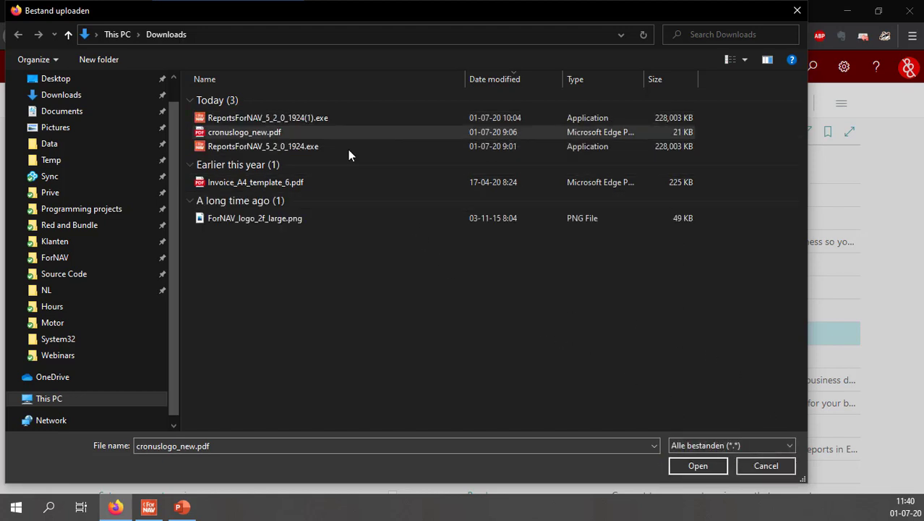
left_click(255, 218)
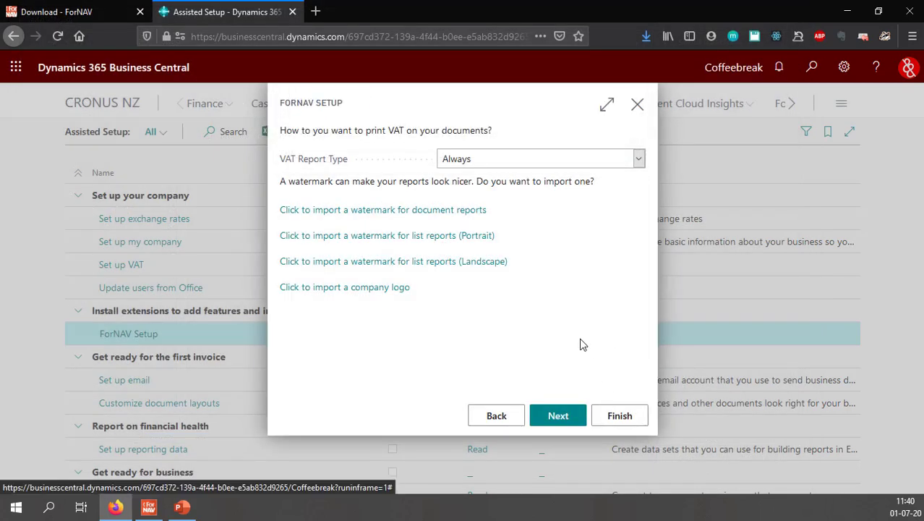
Advance to report selections and switch on Replace Report Selections.
left_click(557, 415)
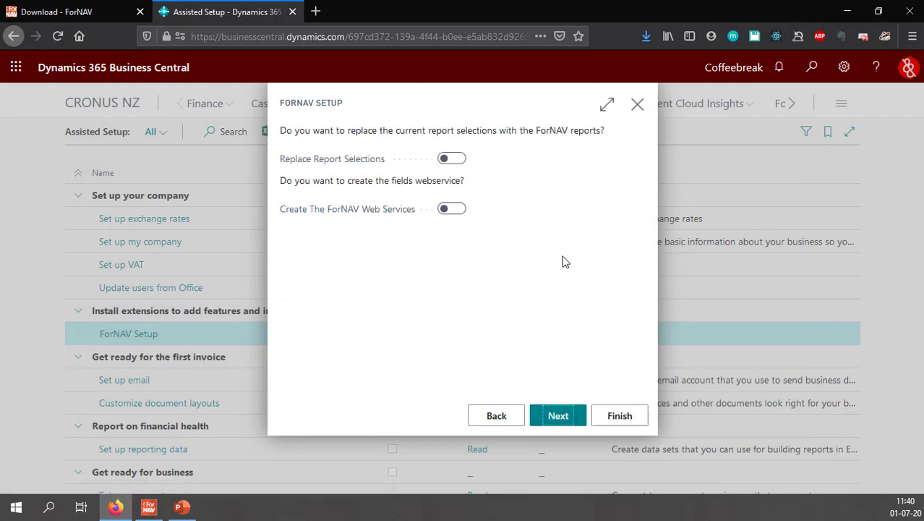
mouse_move(332, 159)
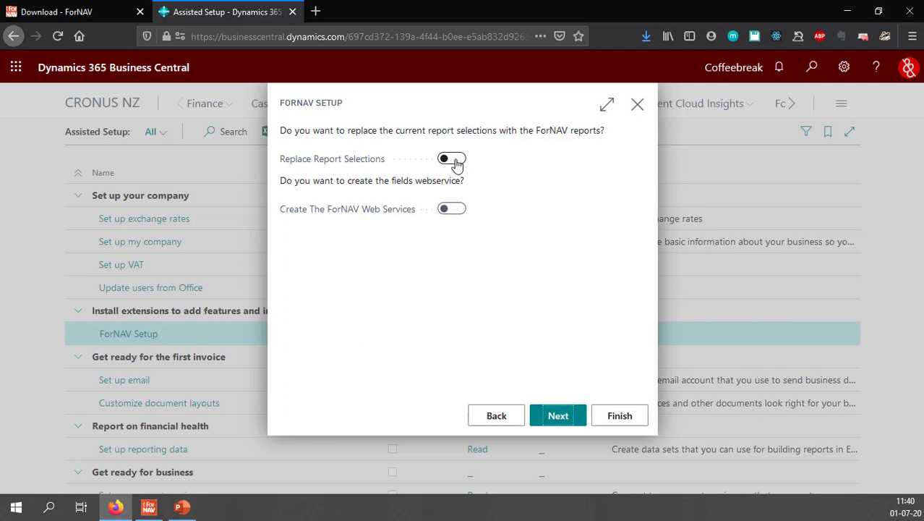
left_click(451, 158)
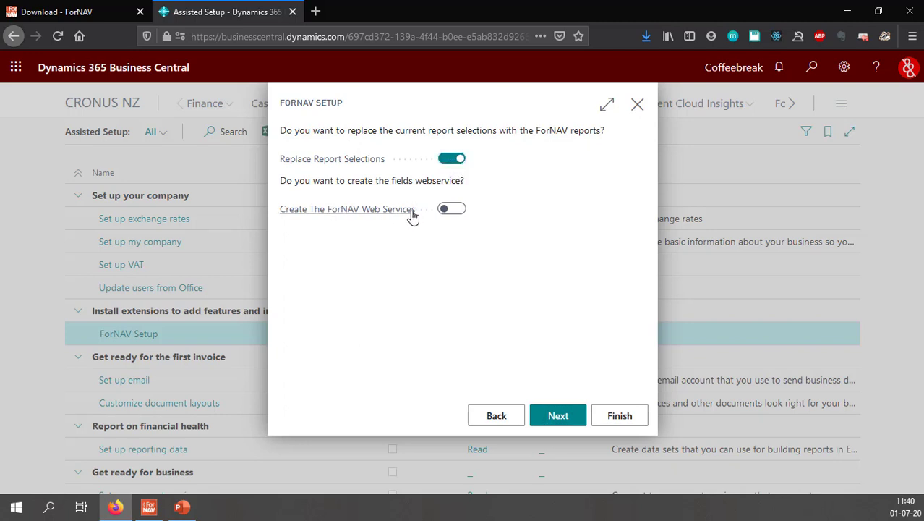
mouse_move(543, 259)
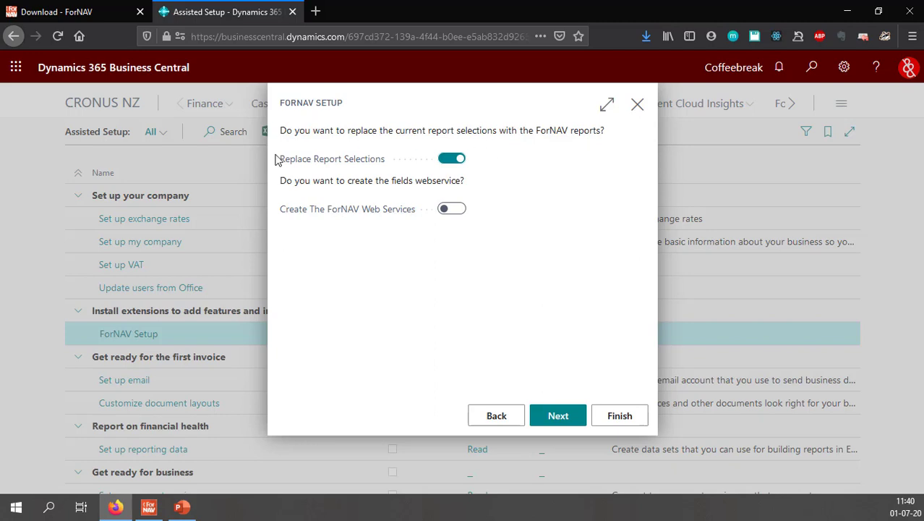
mouse_move(506, 174)
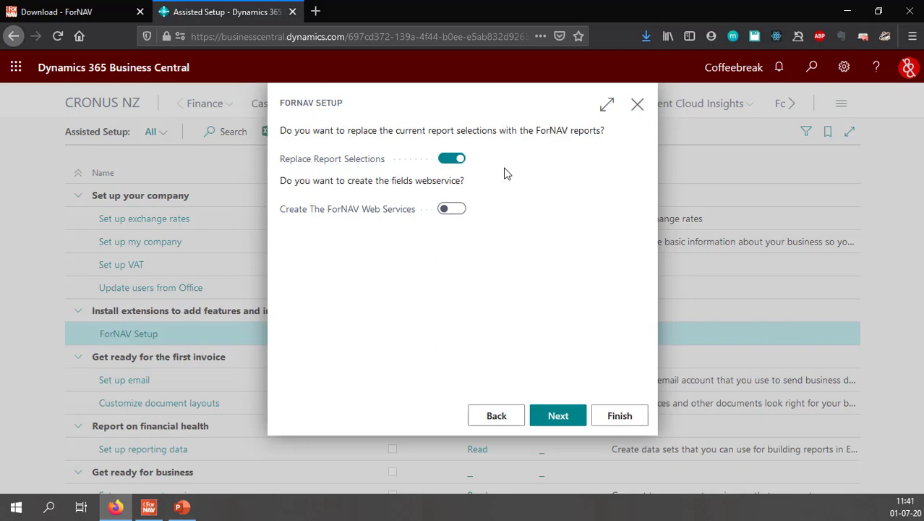
mouse_move(528, 176)
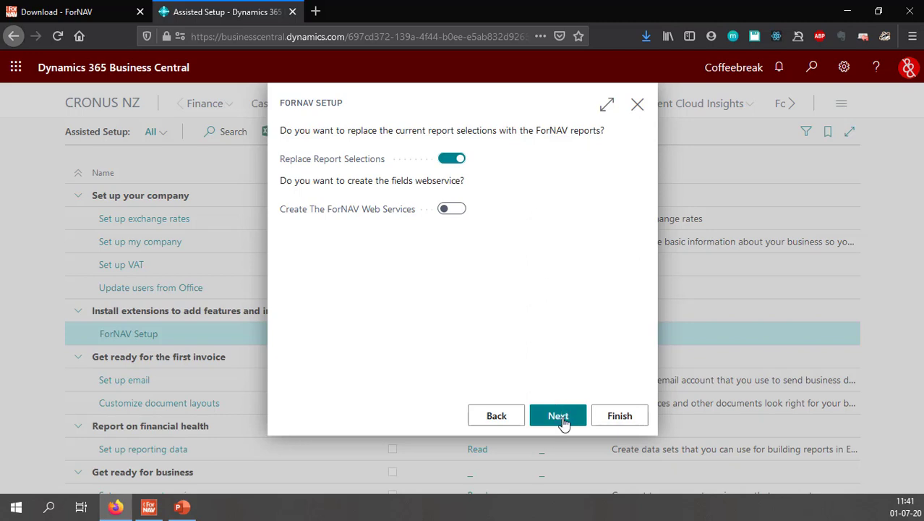
Advance to the final page and finish the wizard to apply the ForNAV setup.
left_click(557, 415)
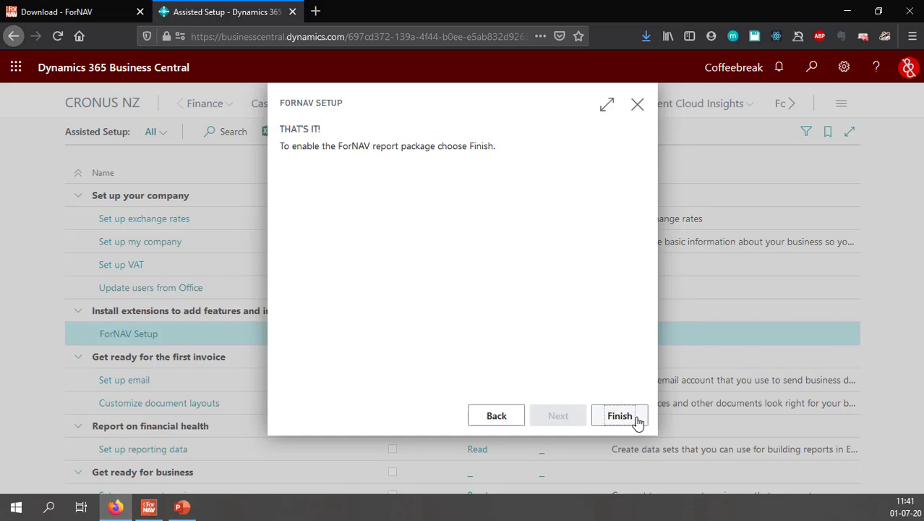
left_click(618, 415)
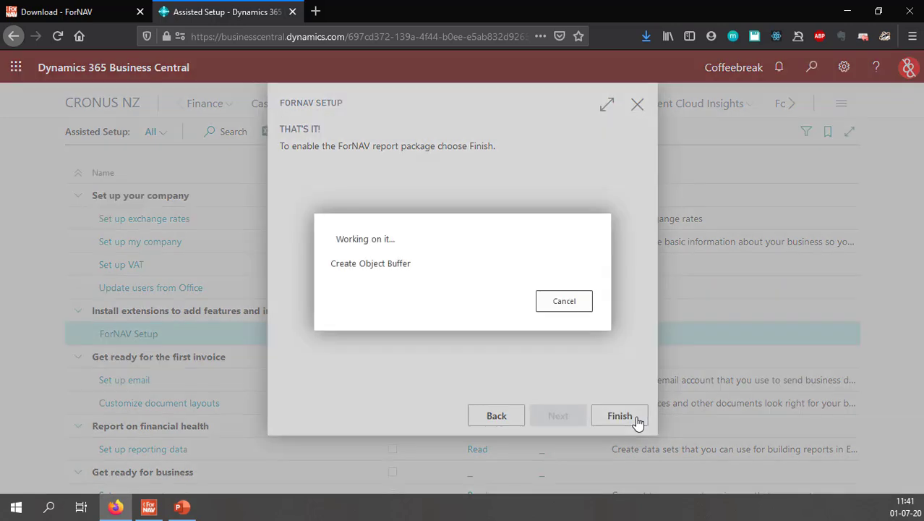
left_click(620, 415)
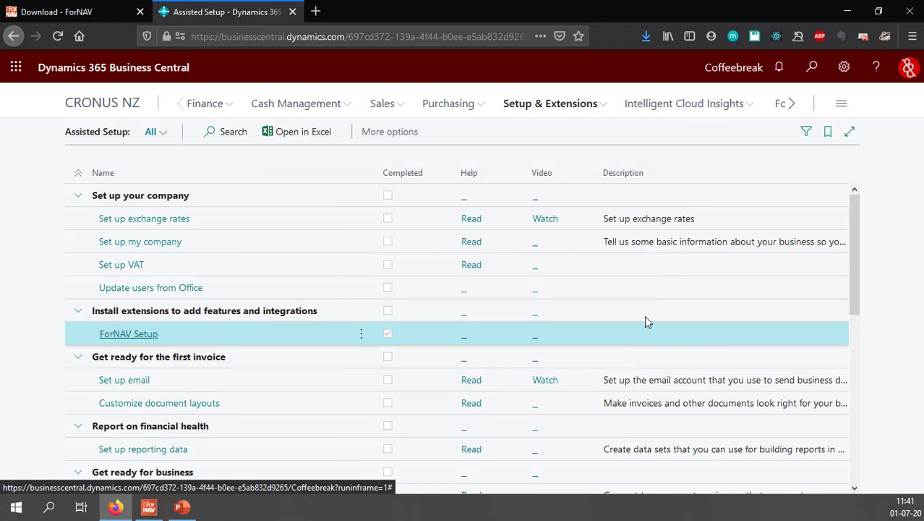
mouse_move(102, 103)
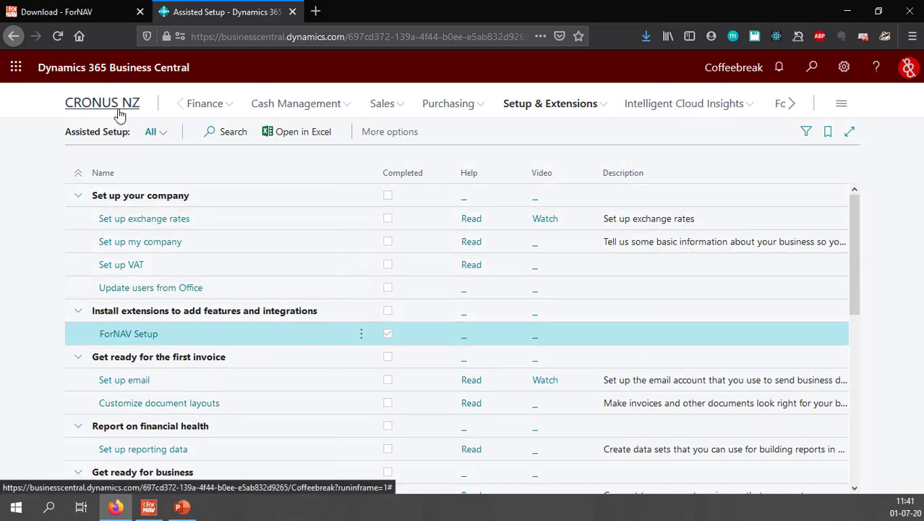
Return to the CRONUS NZ home page and open the ForNAV navigation menu.
left_click(102, 103)
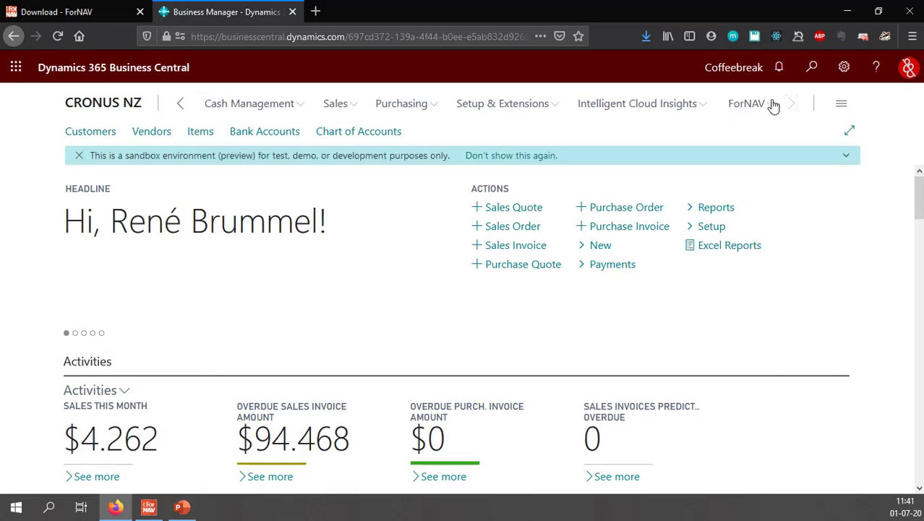
left_click(747, 103)
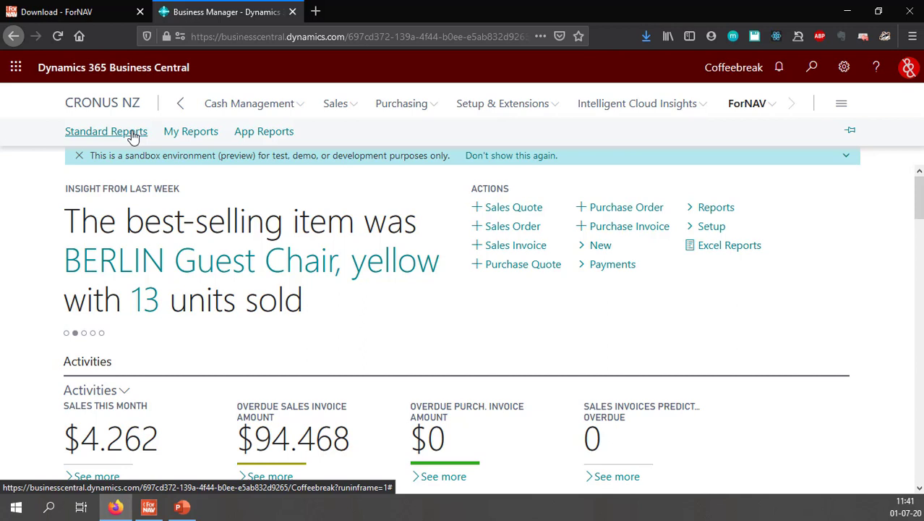
mouse_move(191, 130)
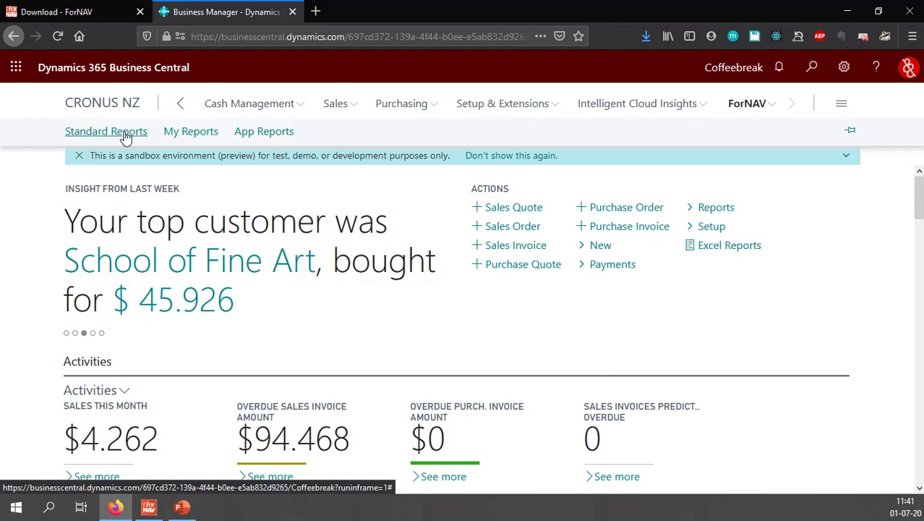
Open the ForNAV Standard Reports list and scroll to the Invoice report 6188472.
left_click(106, 131)
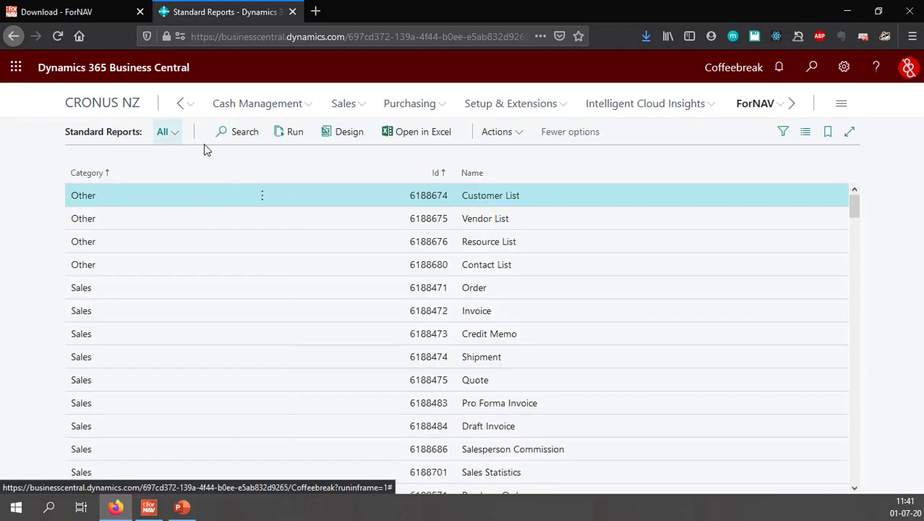
mouse_move(676, 207)
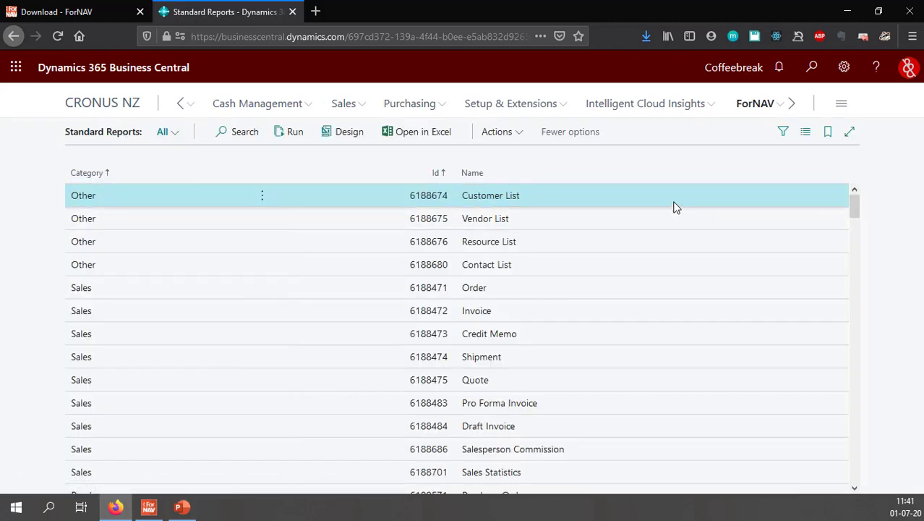
scroll("down", 3)
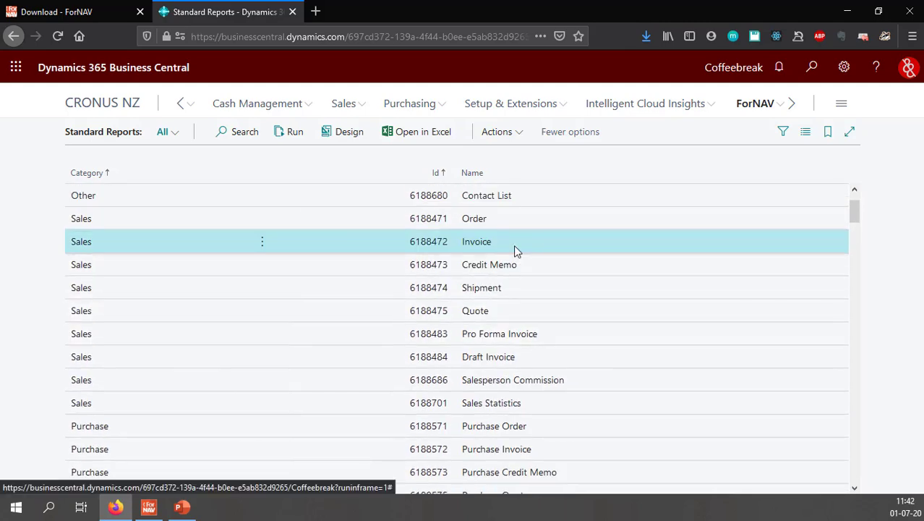
mouse_move(295, 131)
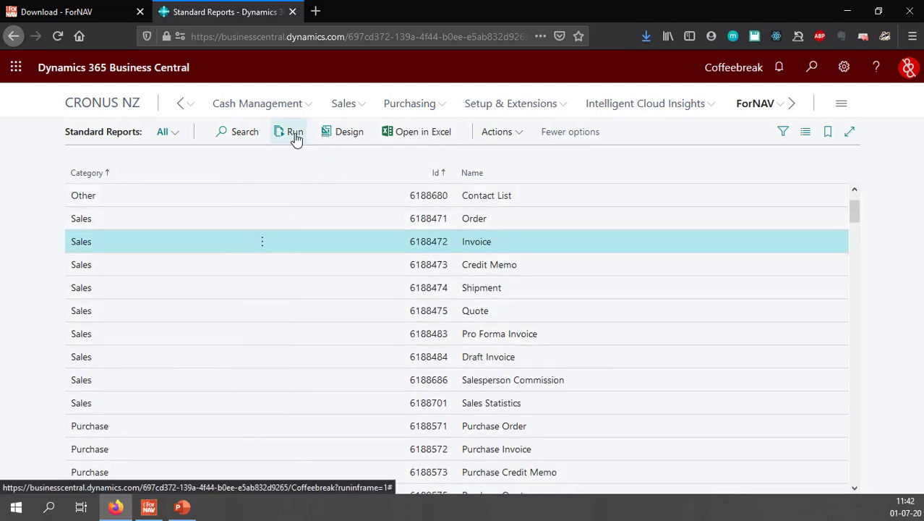
Run the ForNAV Invoice report for posted invoice 103197.
left_click(295, 132)
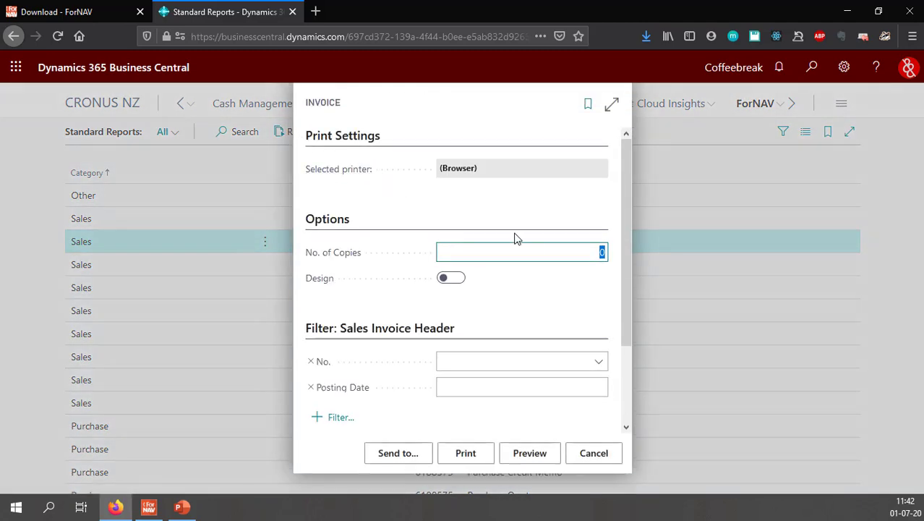
left_click(517, 361)
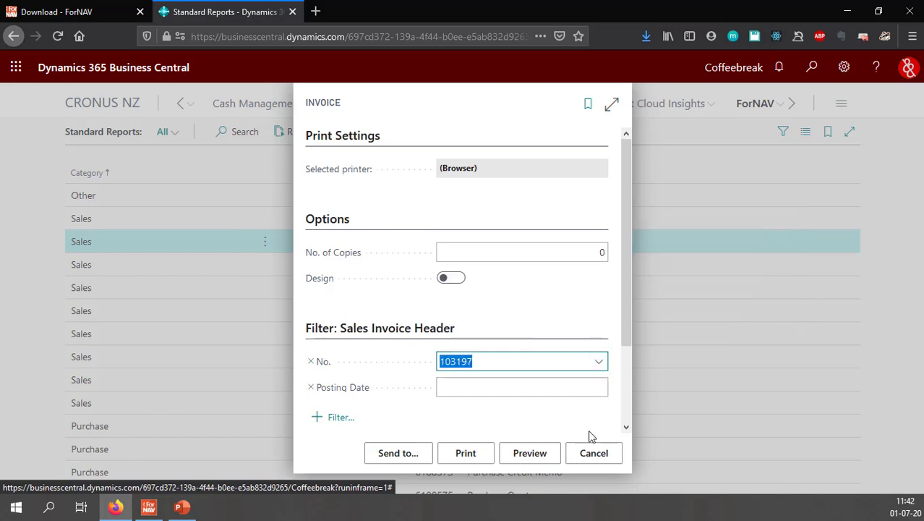
left_click(530, 452)
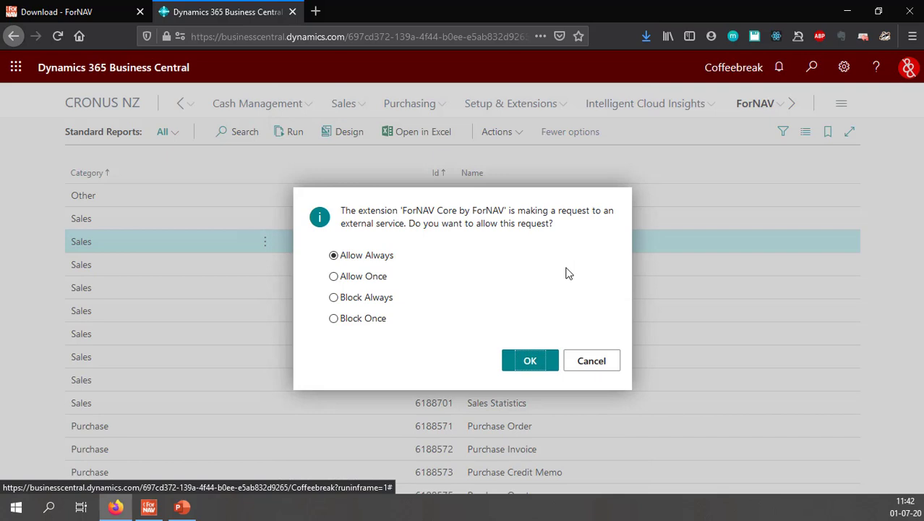
mouse_move(585, 250)
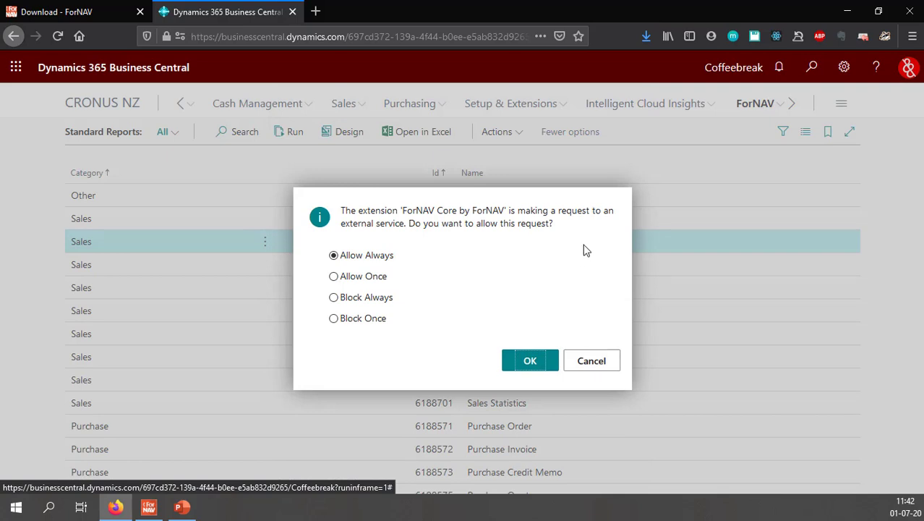
mouse_move(432, 217)
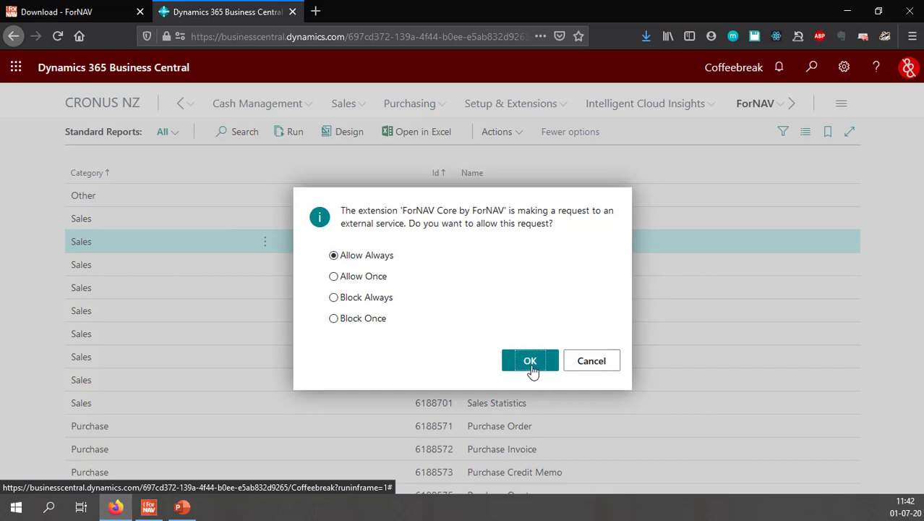
Always allow the extension's external service and open the invoice PDF in Microsoft Edge.
left_click(530, 360)
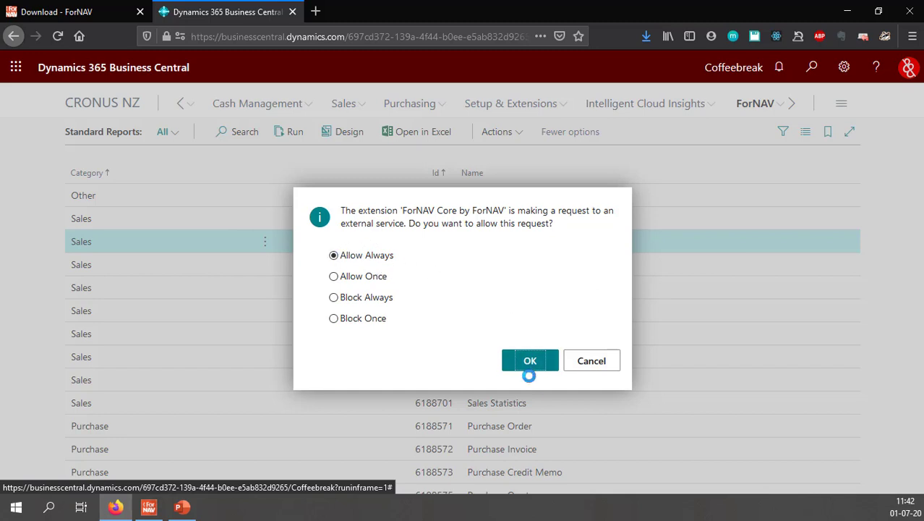
left_click(530, 361)
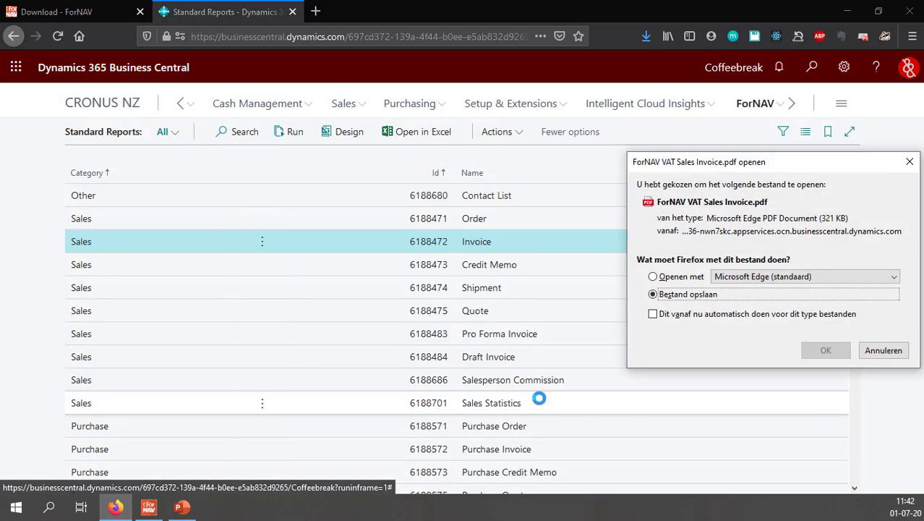
left_click(652, 276)
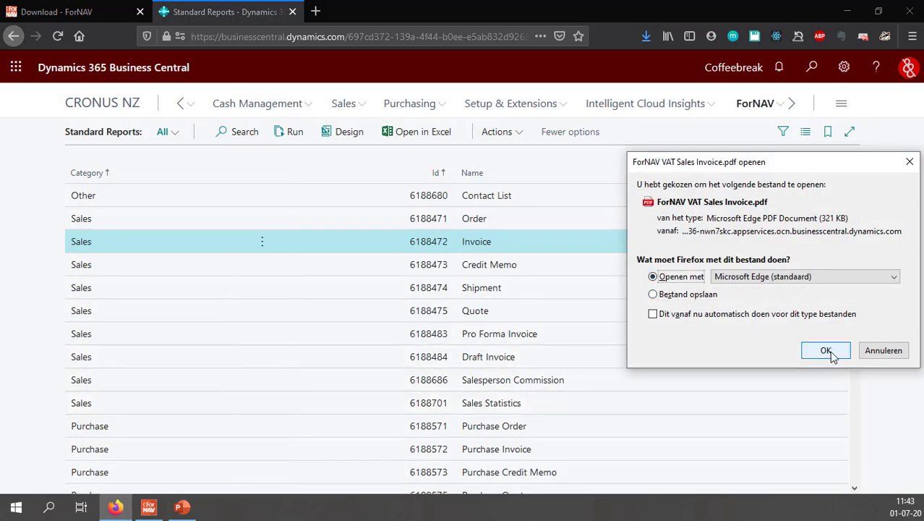
left_click(826, 350)
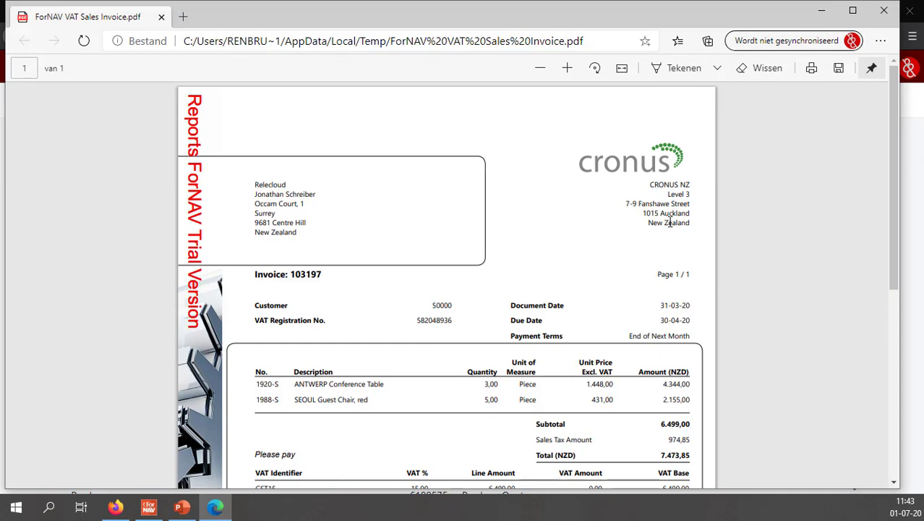
mouse_move(646, 130)
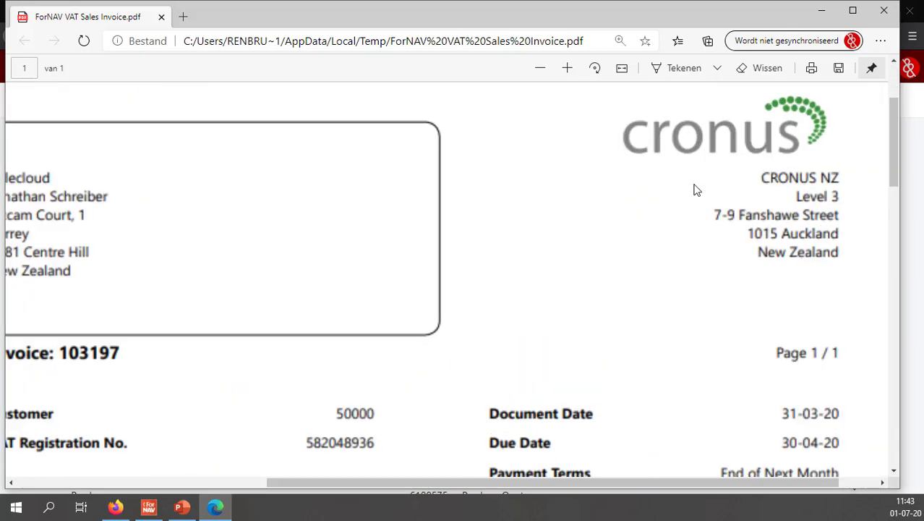
left_click(567, 67)
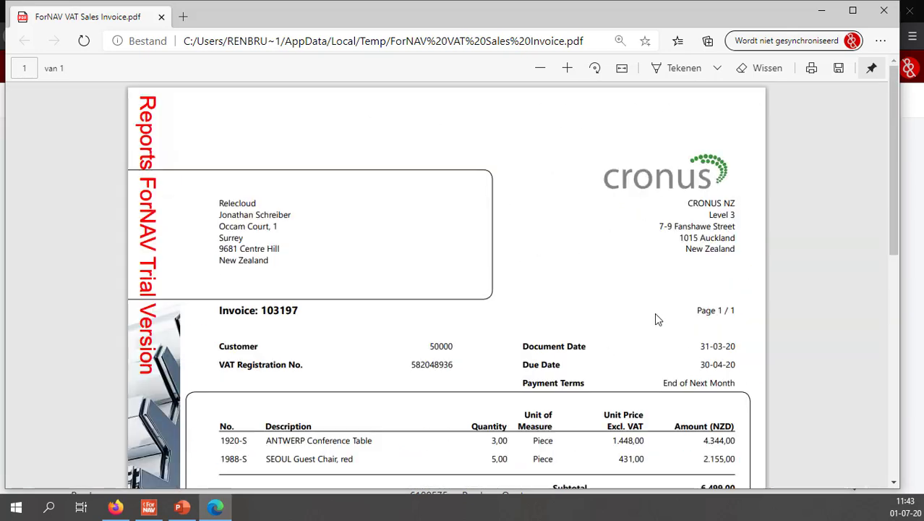
mouse_move(210, 169)
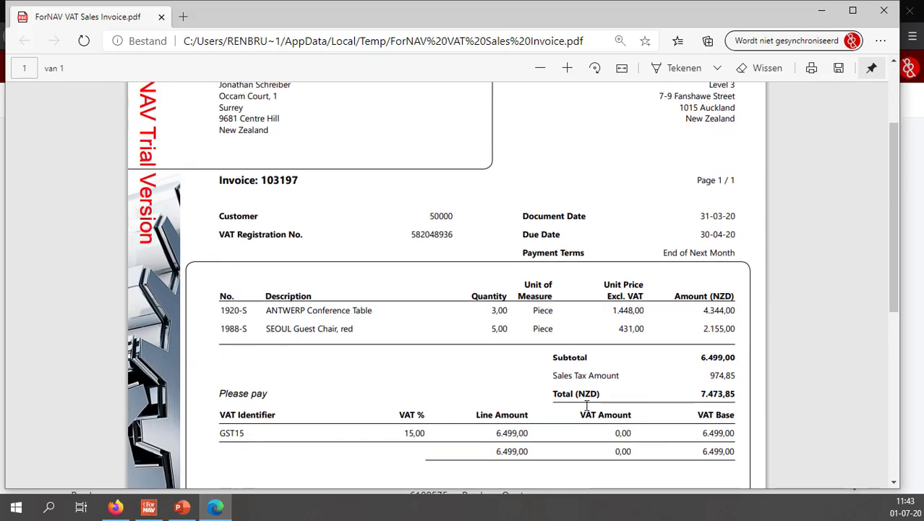
scroll("down", 3)
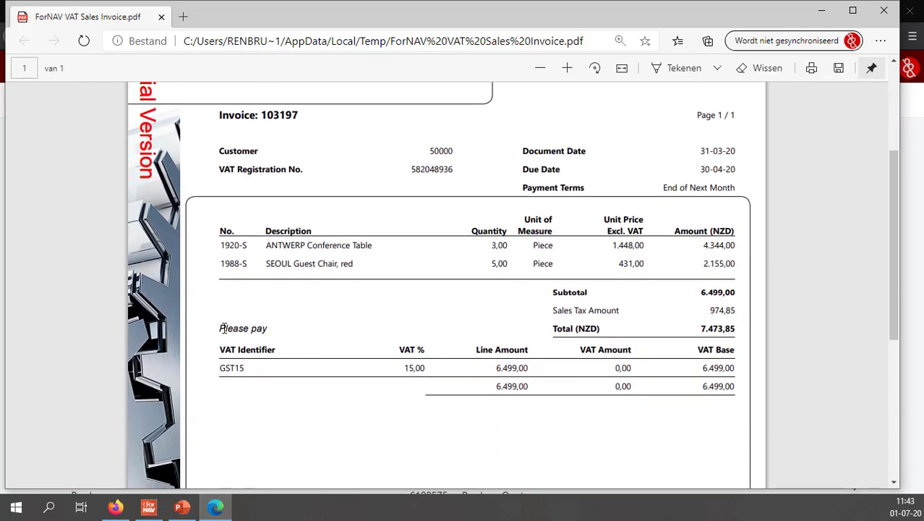
scroll("down", 3)
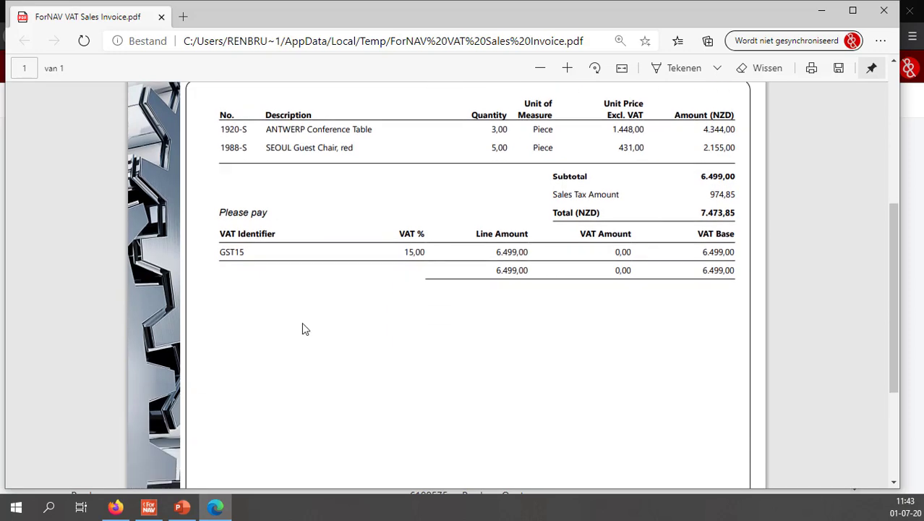
scroll("down", 3)
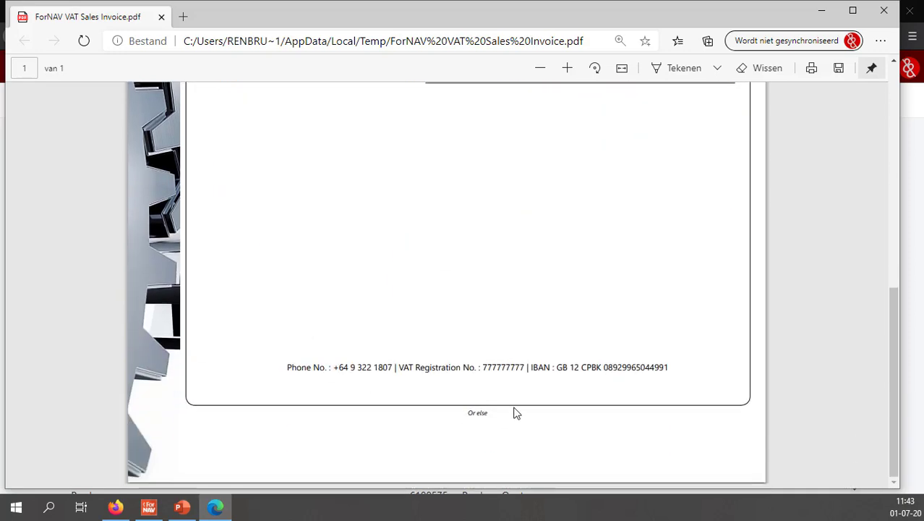
scroll("up", 3)
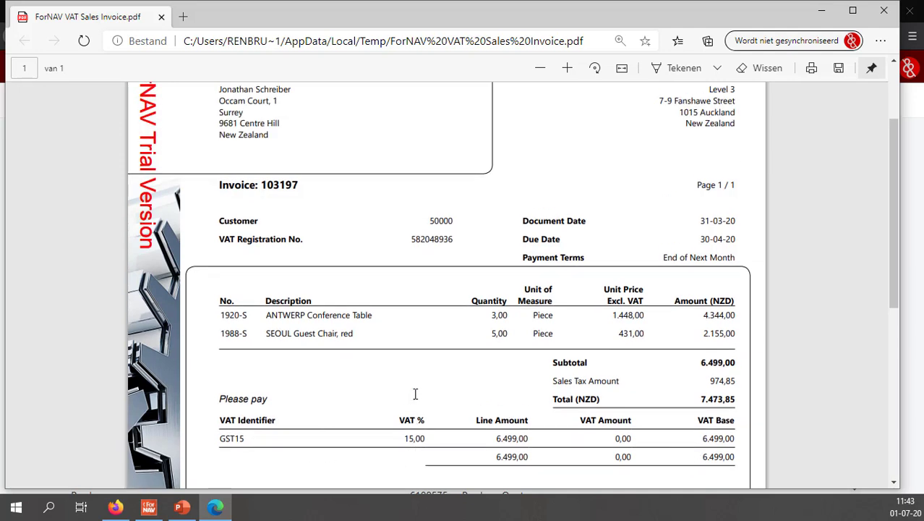
scroll("down", 3)
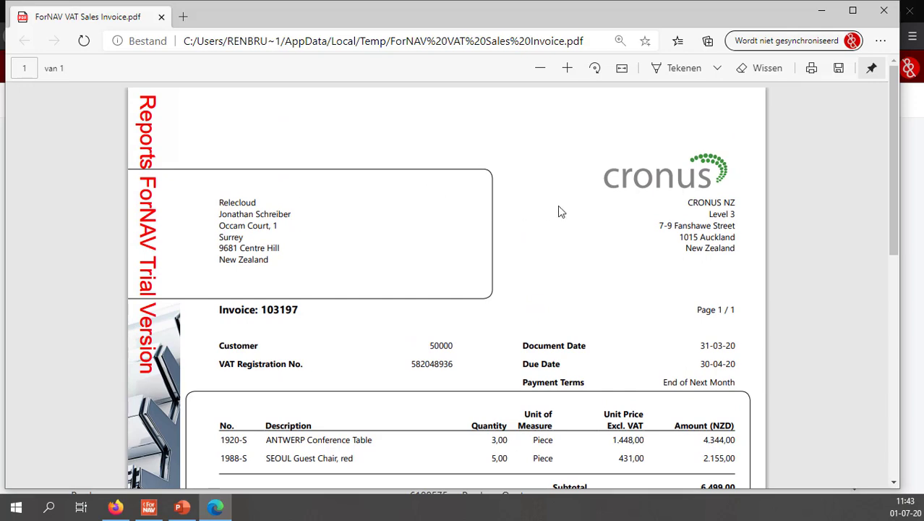
scroll("down", 3)
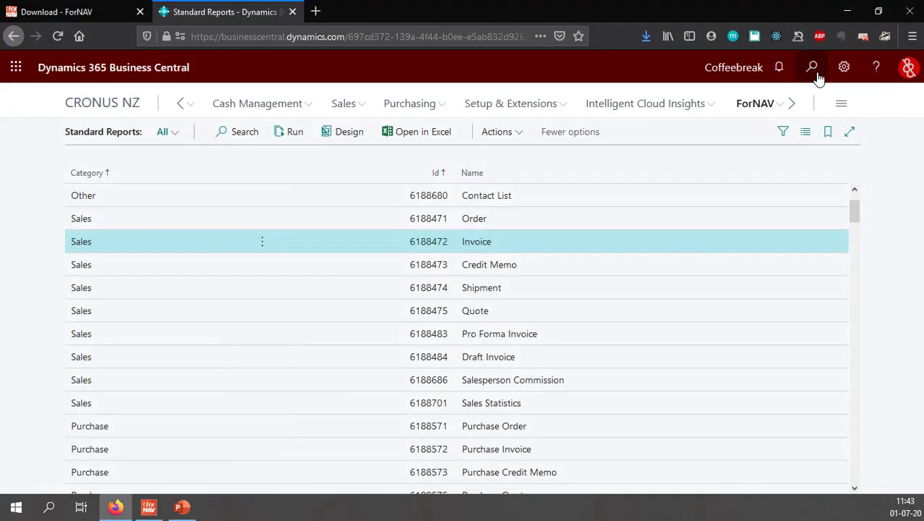
Search 'forn set' in Tell Me and go to the ForNAV Setup page.
left_click(811, 67)
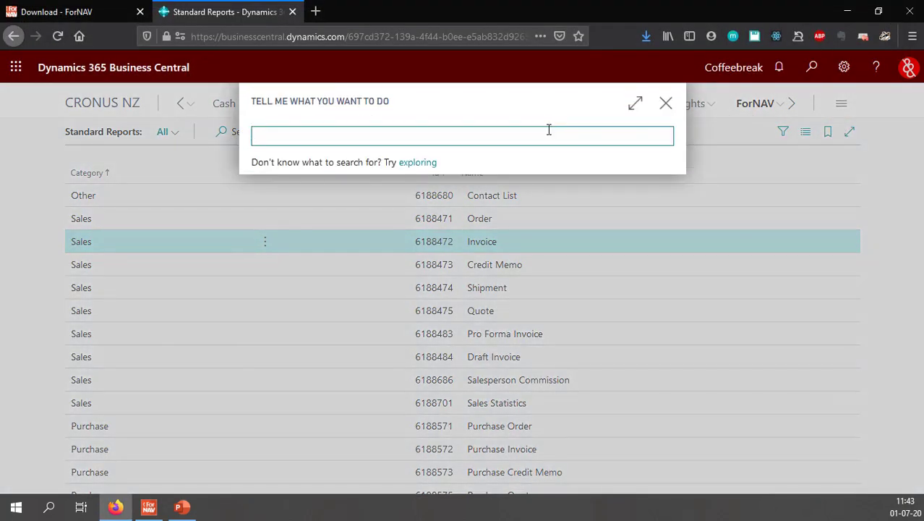
type("forn")
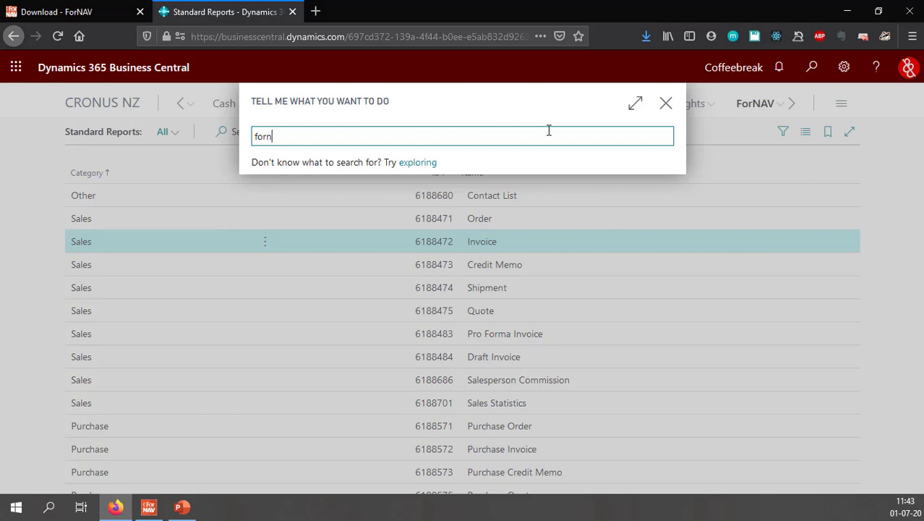
type("set")
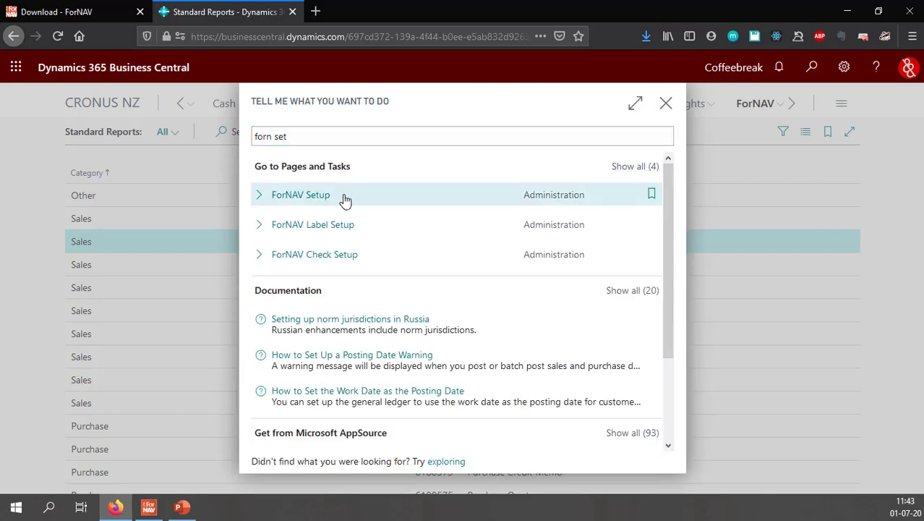
left_click(300, 194)
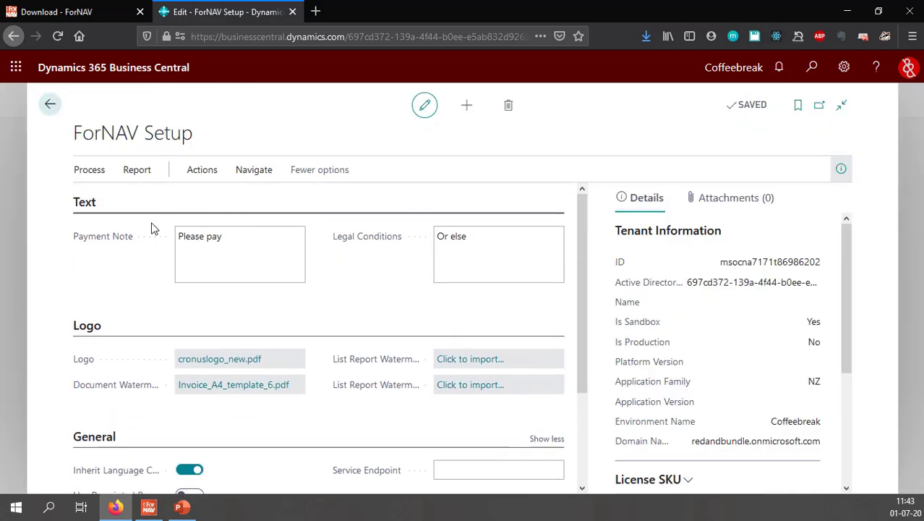
scroll("down", 3)
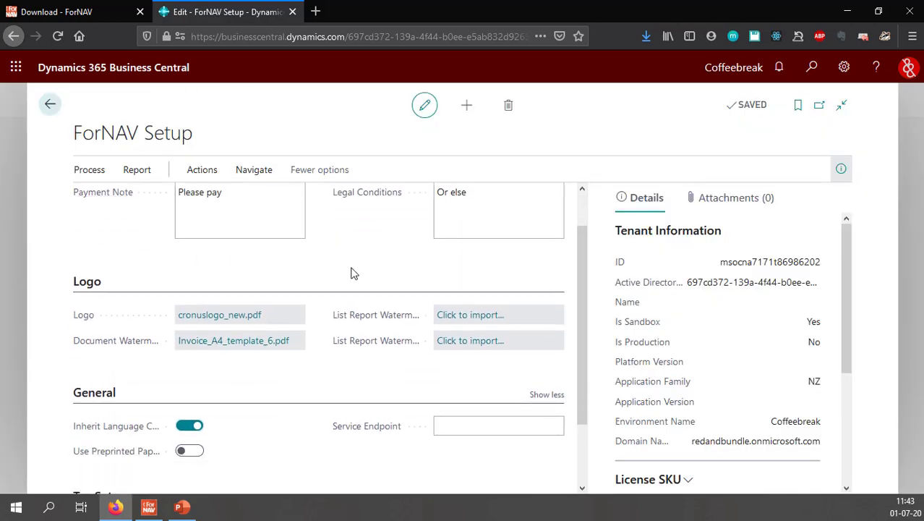
scroll("down", 3)
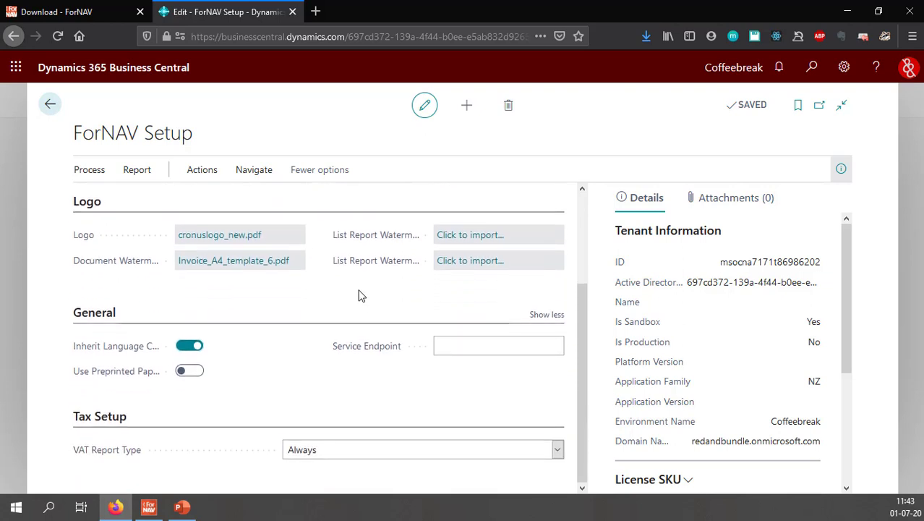
mouse_move(76, 336)
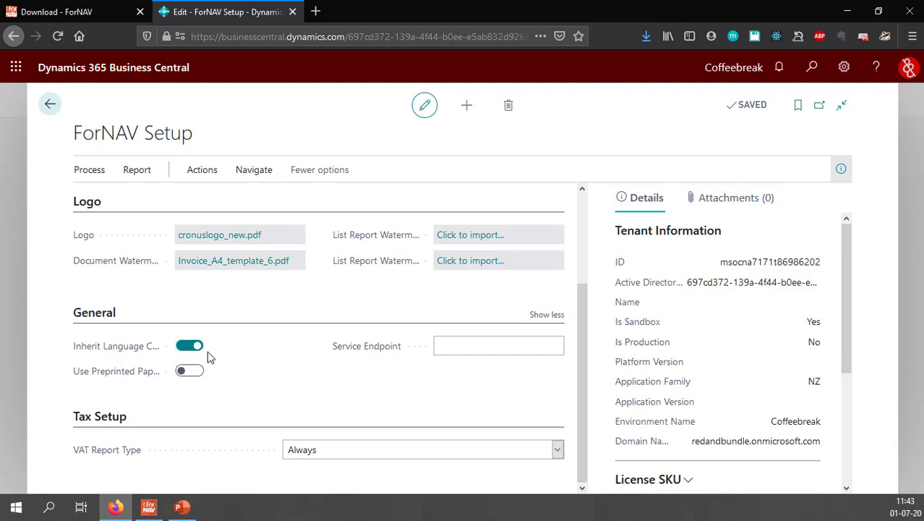
mouse_move(269, 347)
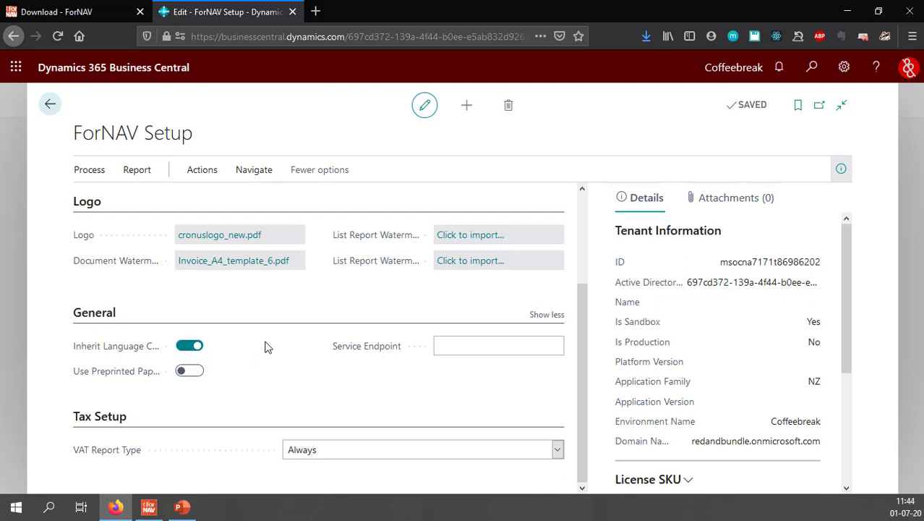
mouse_move(286, 401)
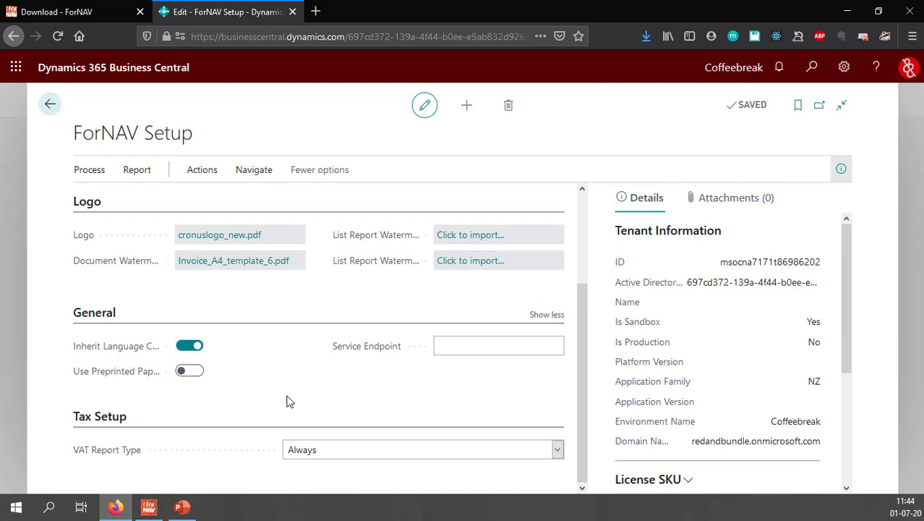
mouse_move(176, 387)
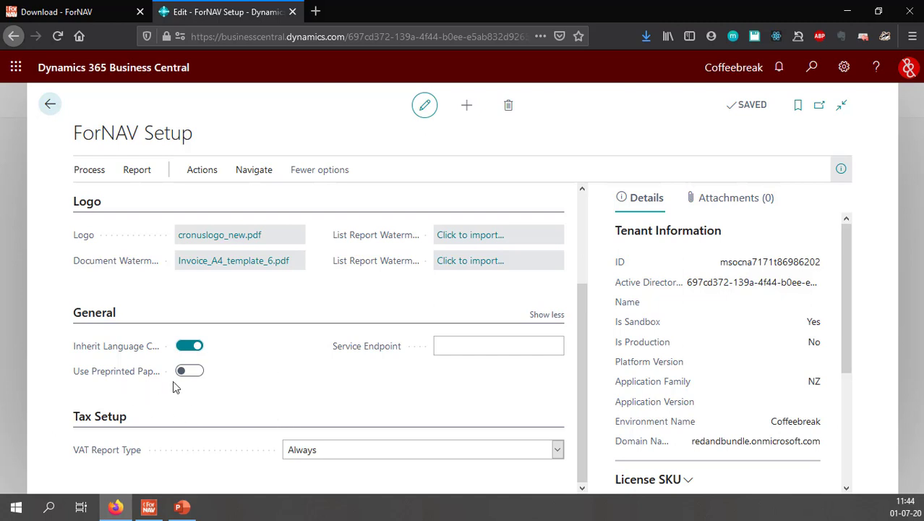
mouse_move(282, 380)
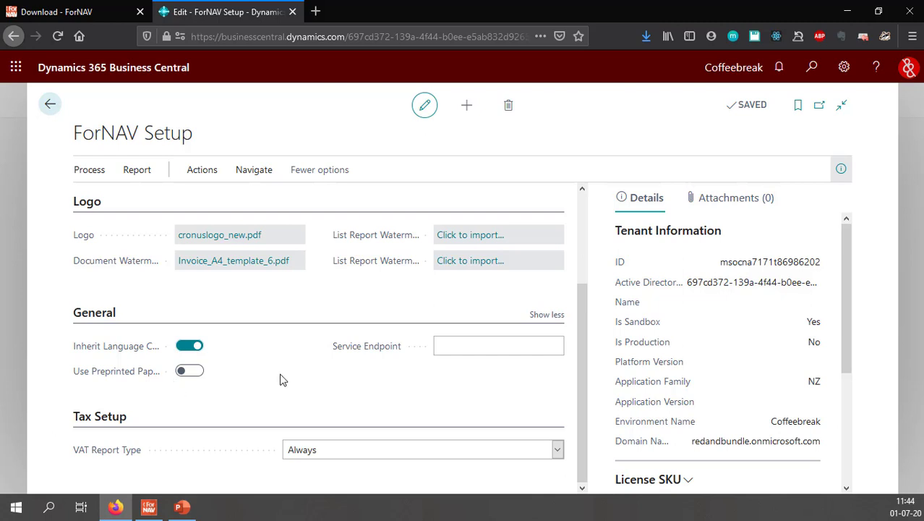